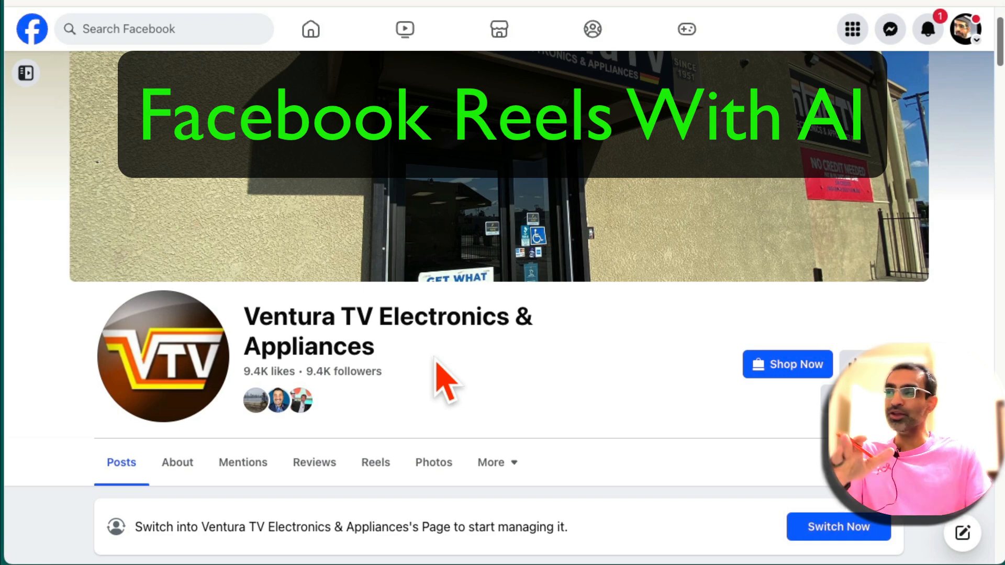
# - Scroll through the page and view its collection of published reels
pyautogui.scroll(-3)
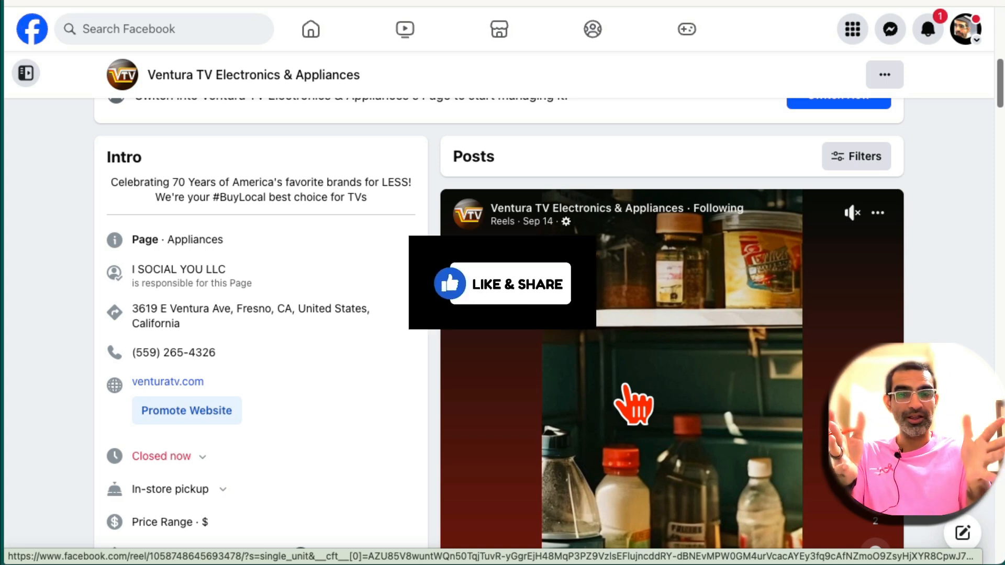
pyautogui.scroll(-3)
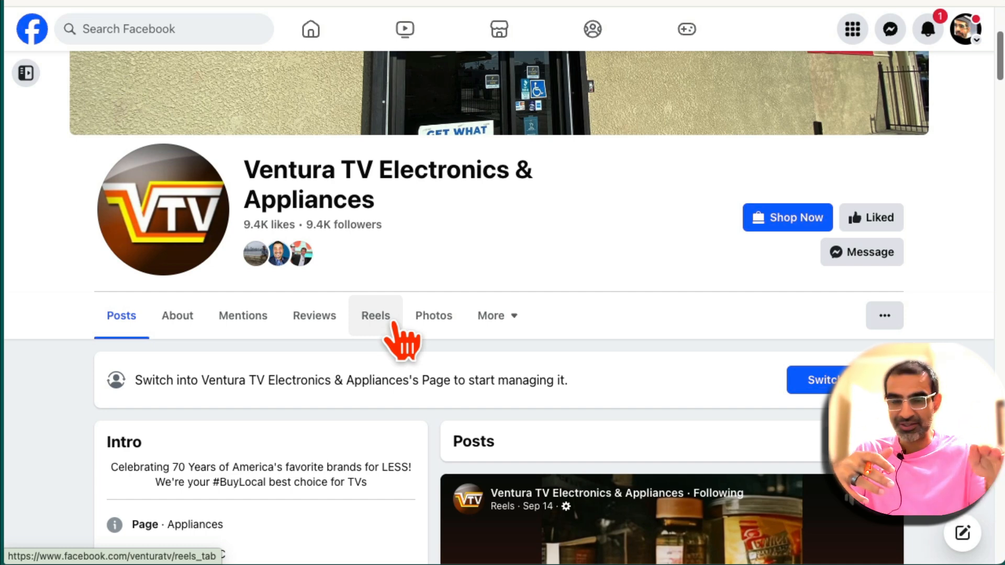
pyautogui.moveTo(456, 286)
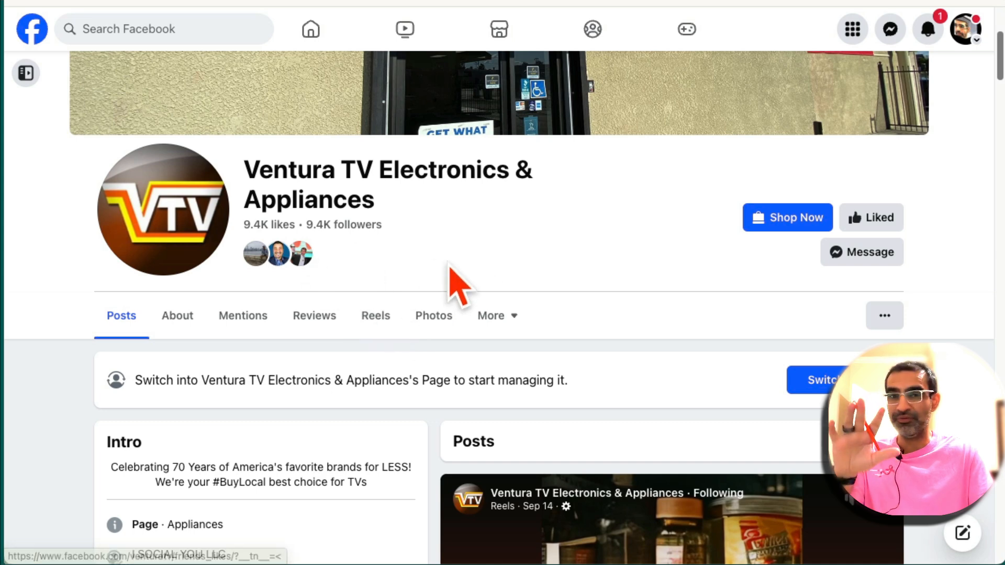
pyautogui.scroll(-3)
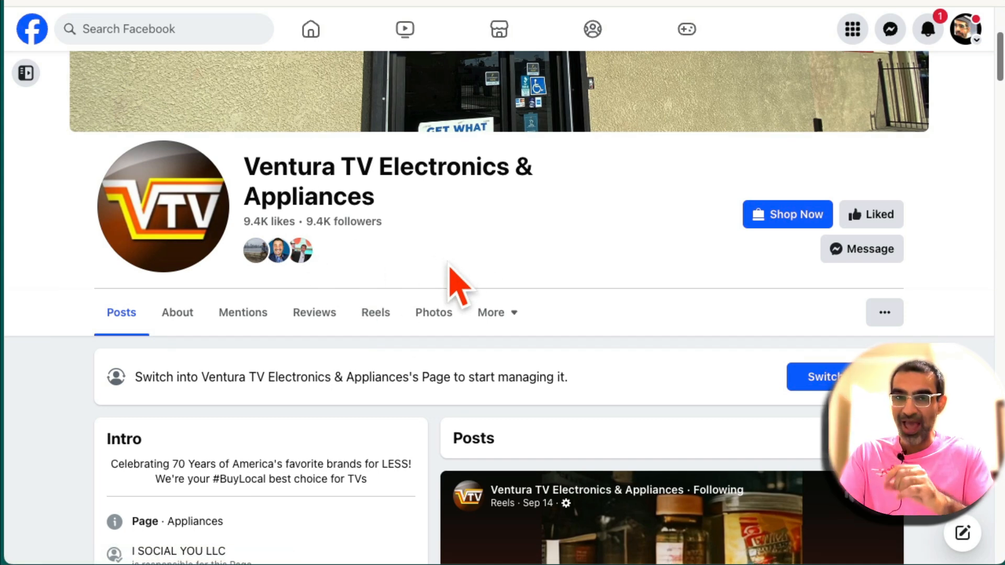
pyautogui.moveTo(481, 302)
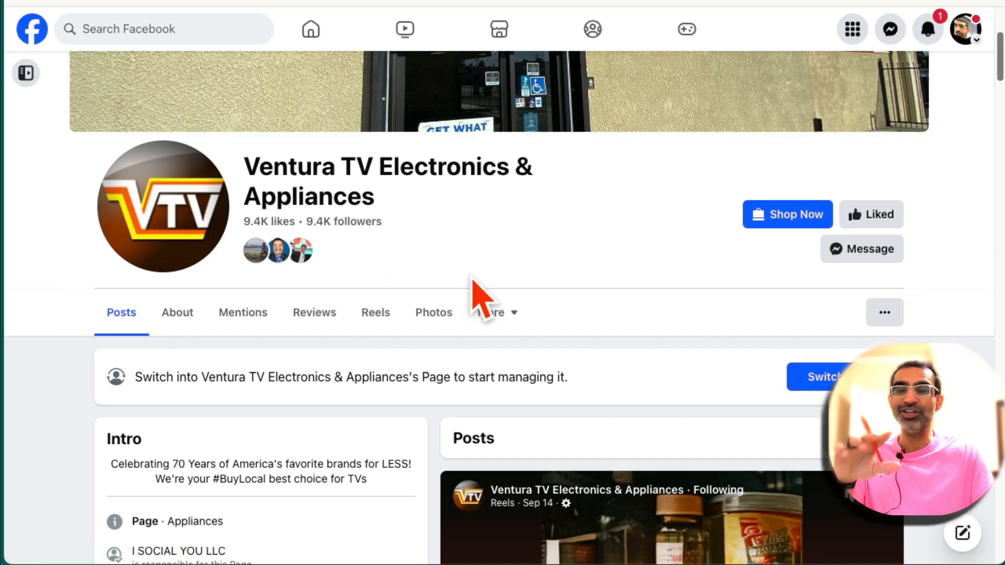
pyautogui.click(375, 312)
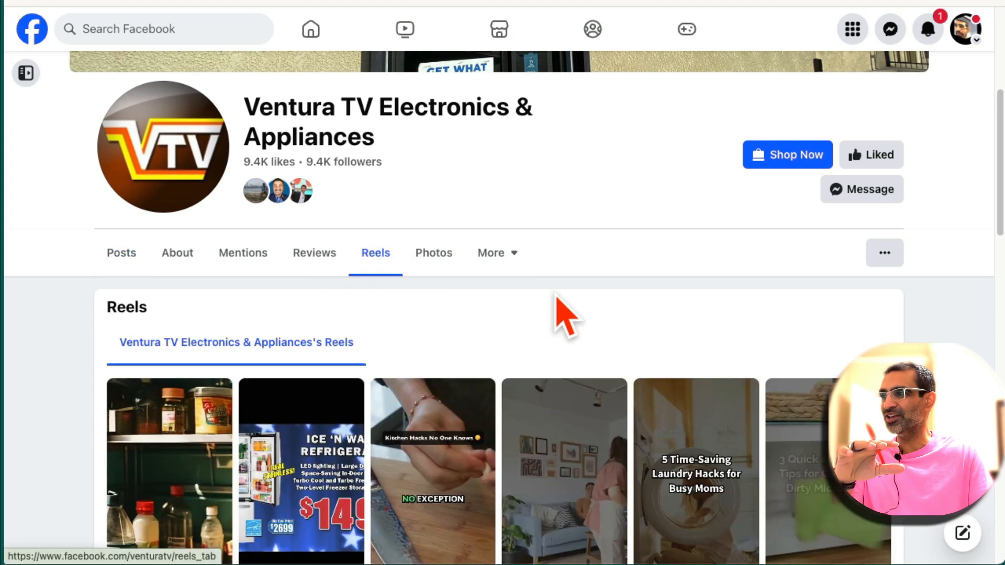
pyautogui.scroll(-3)
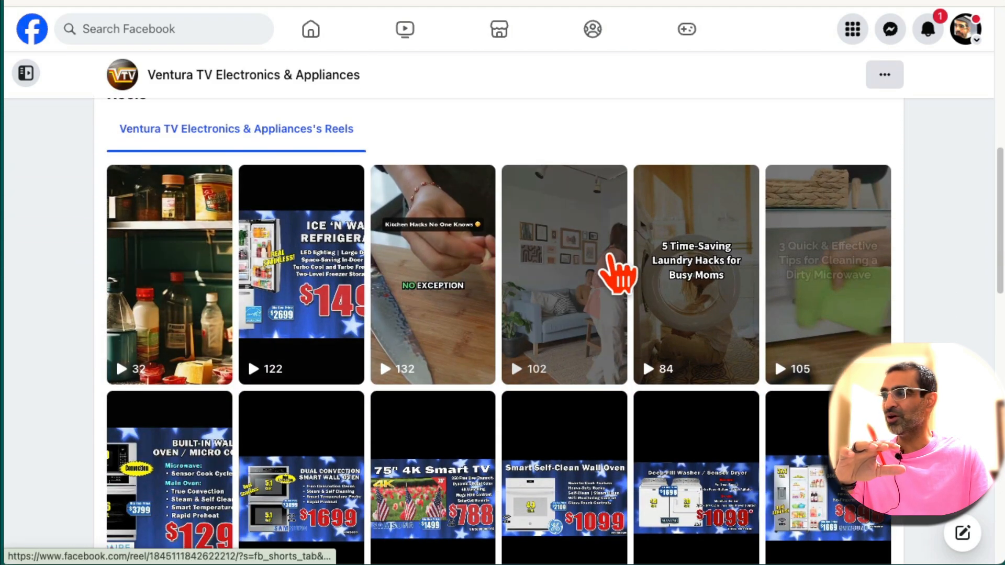
pyautogui.scroll(3)
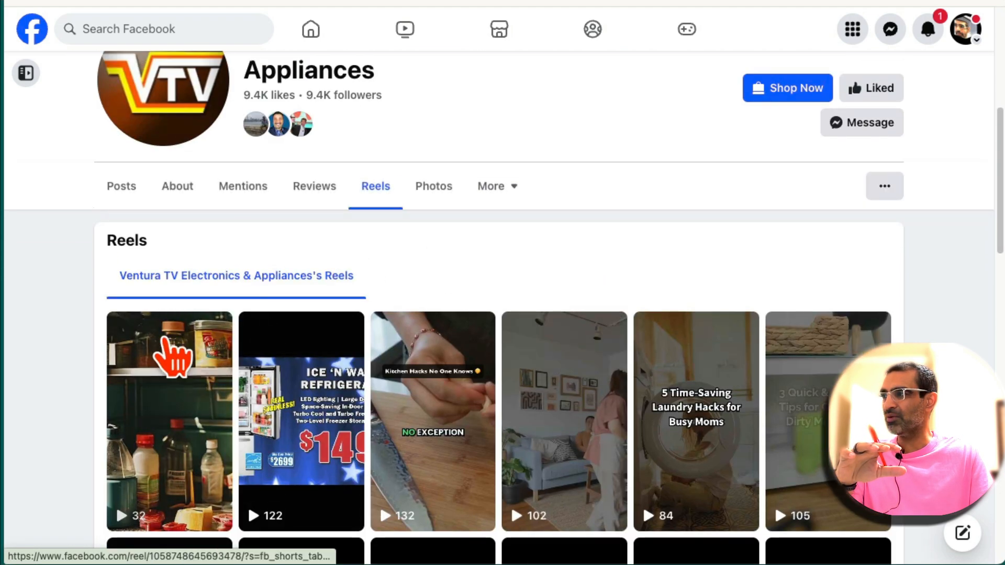
pyautogui.scroll(3)
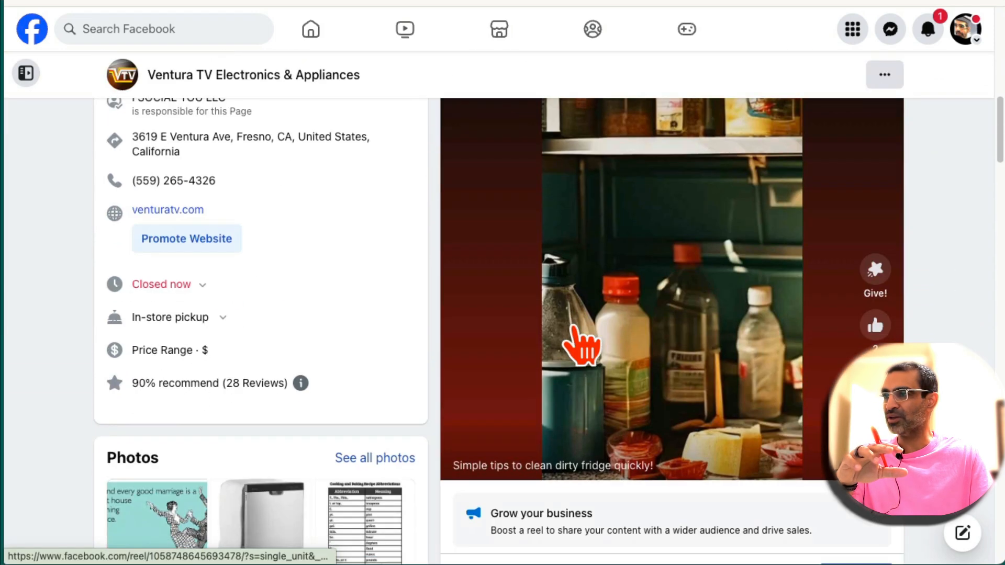
pyautogui.scroll(-3)
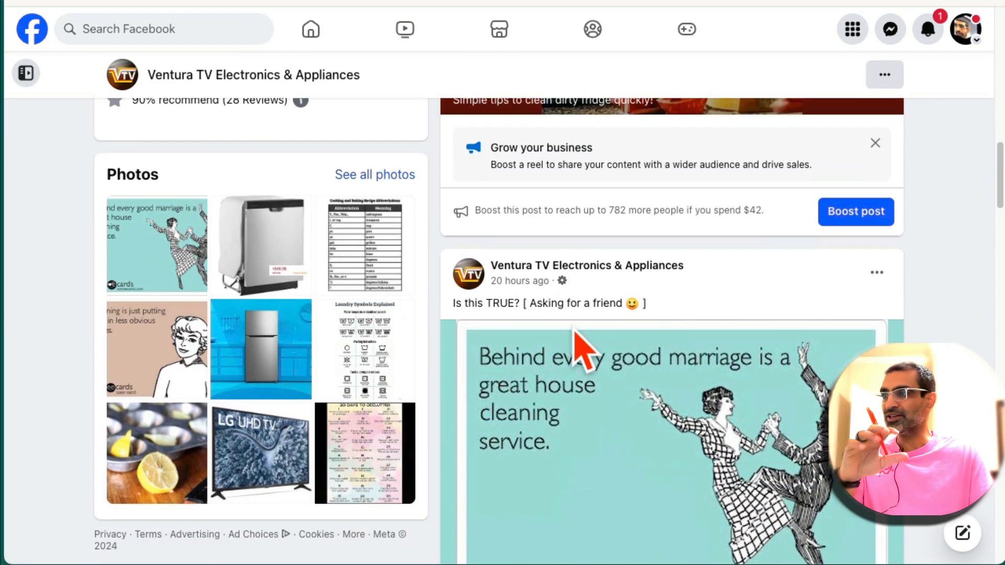
pyautogui.scroll(3)
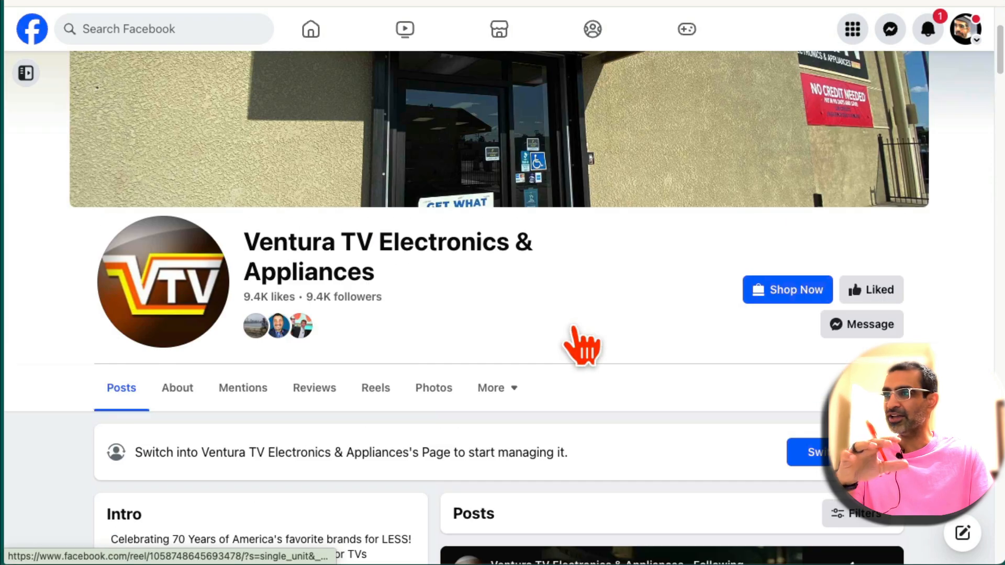
pyautogui.moveTo(579, 349)
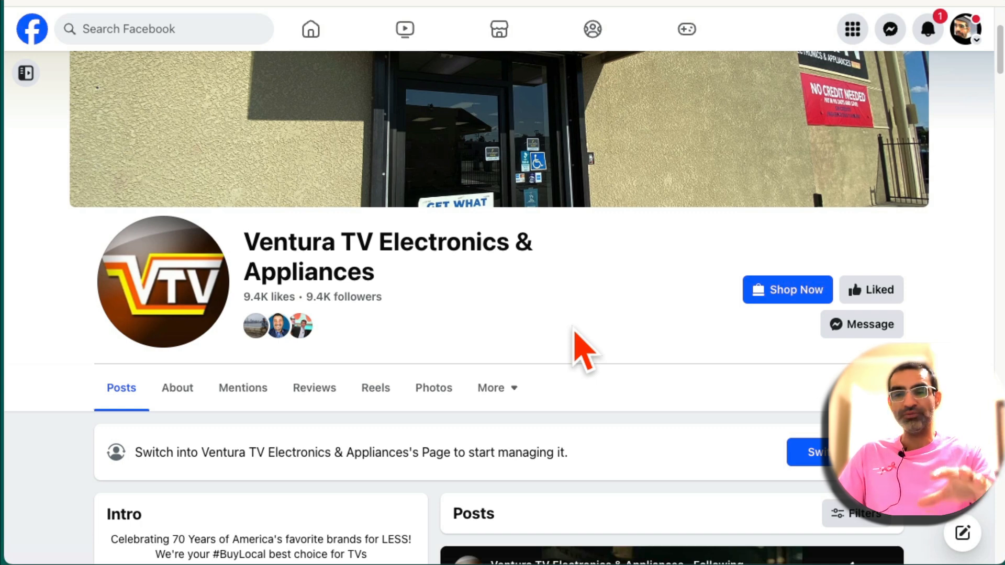
pyautogui.moveTo(475, 231)
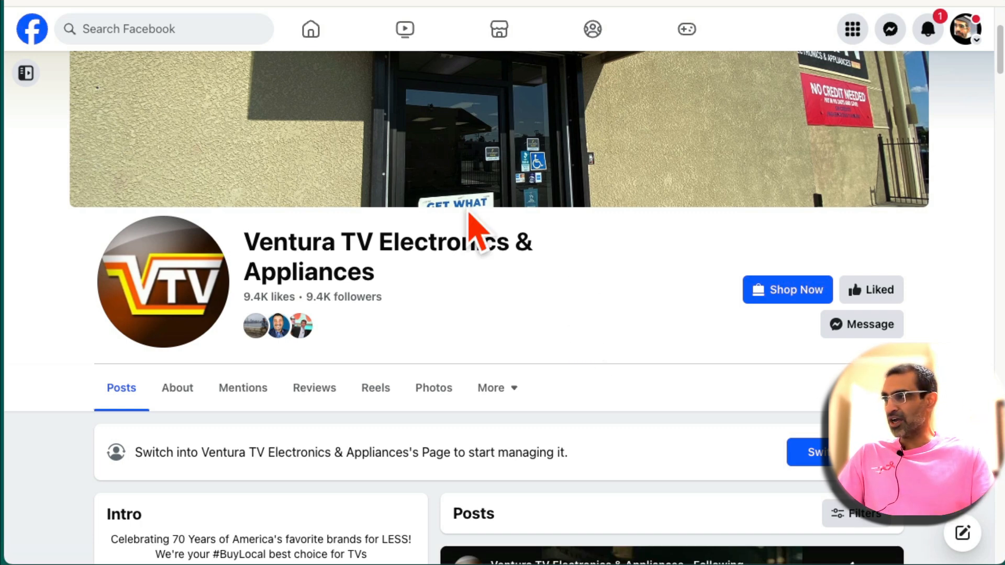
pyautogui.moveTo(618, 369)
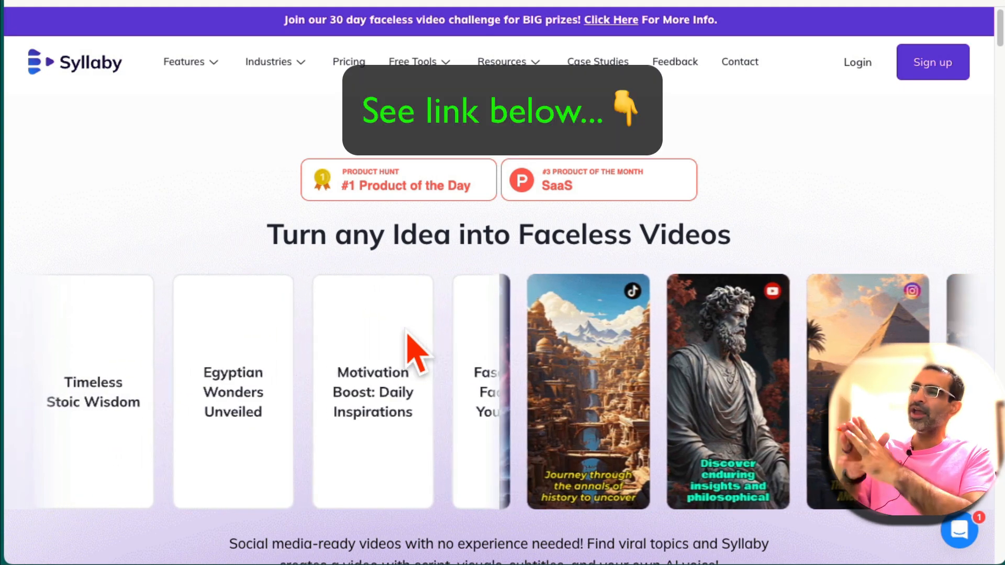
pyautogui.hscroll(-3)
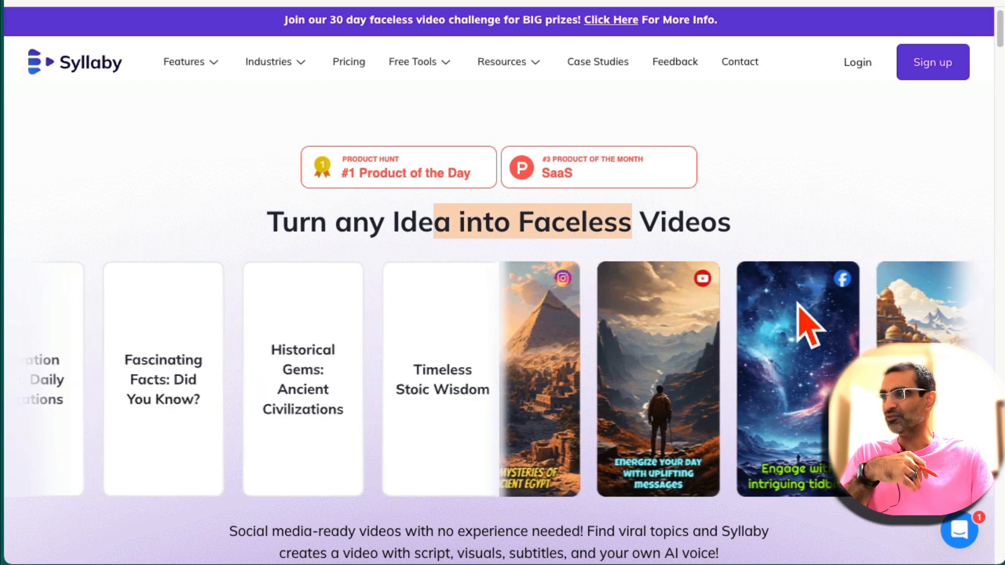
pyautogui.scroll(-3)
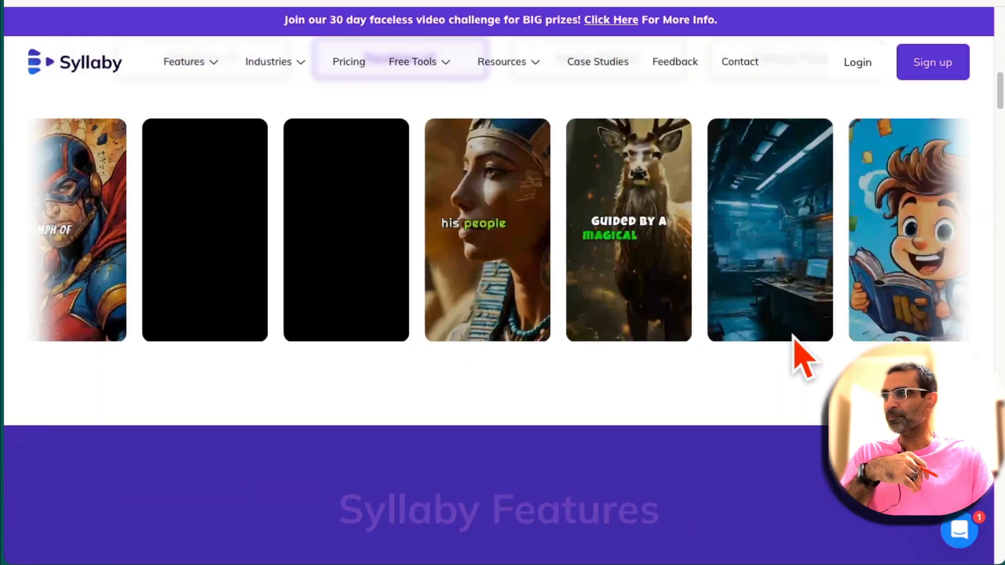
pyautogui.scroll(3)
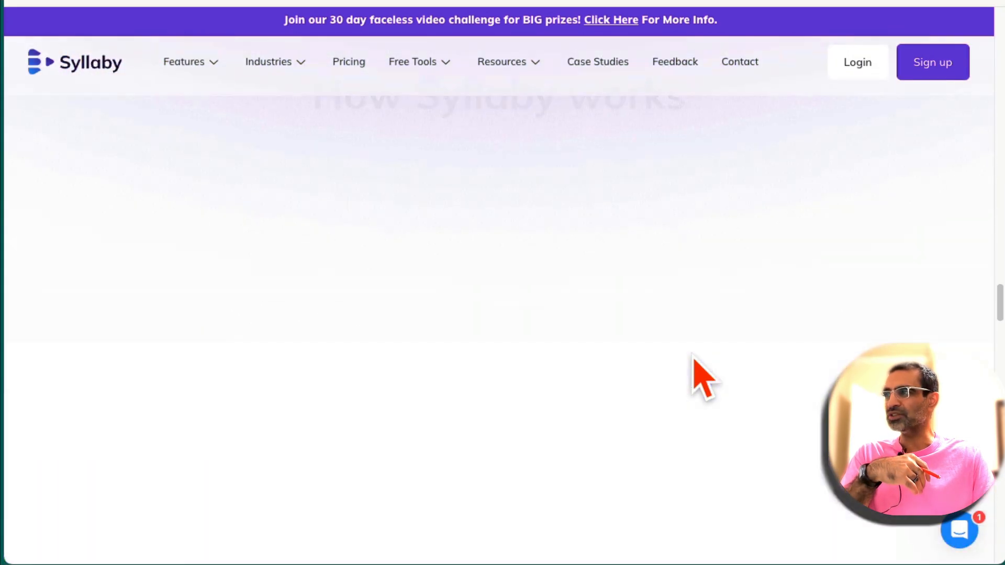
pyautogui.scroll(-3)
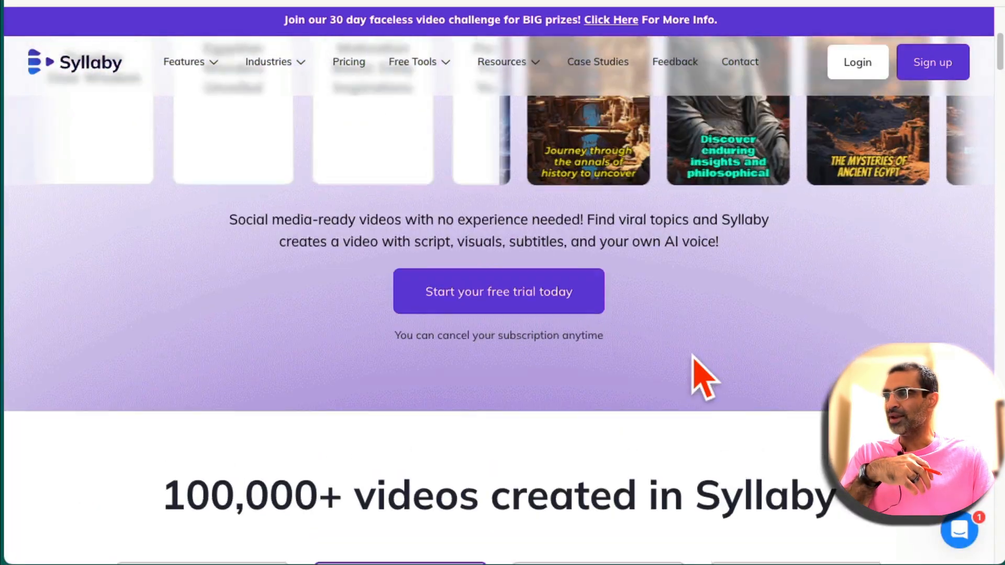
pyautogui.scroll(3)
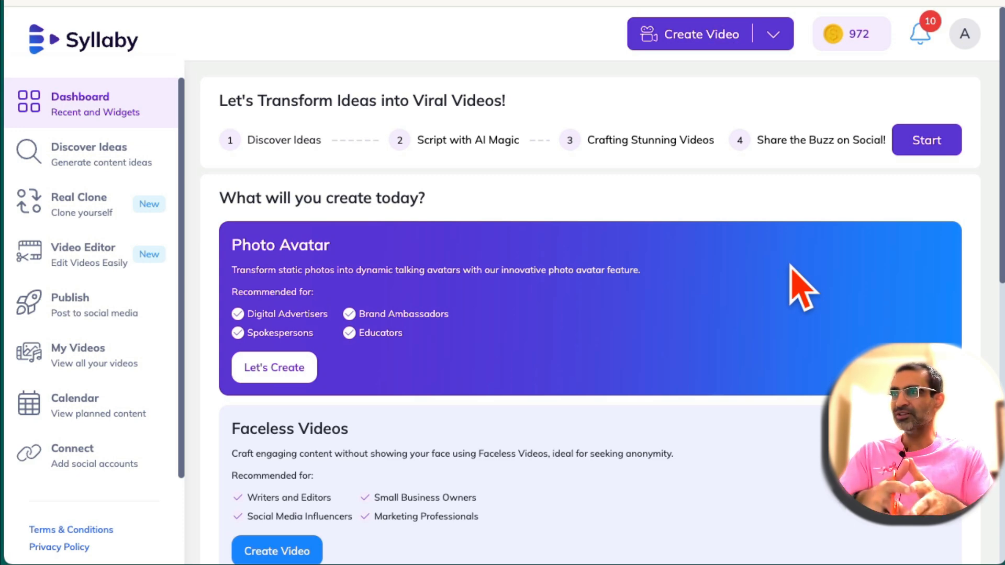
pyautogui.moveTo(83, 152)
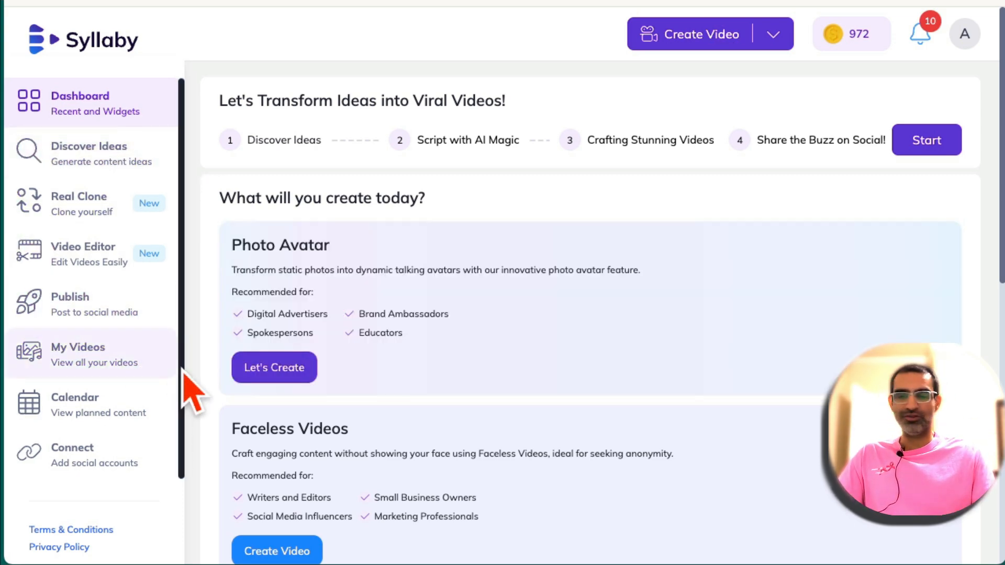
pyautogui.moveTo(92, 152)
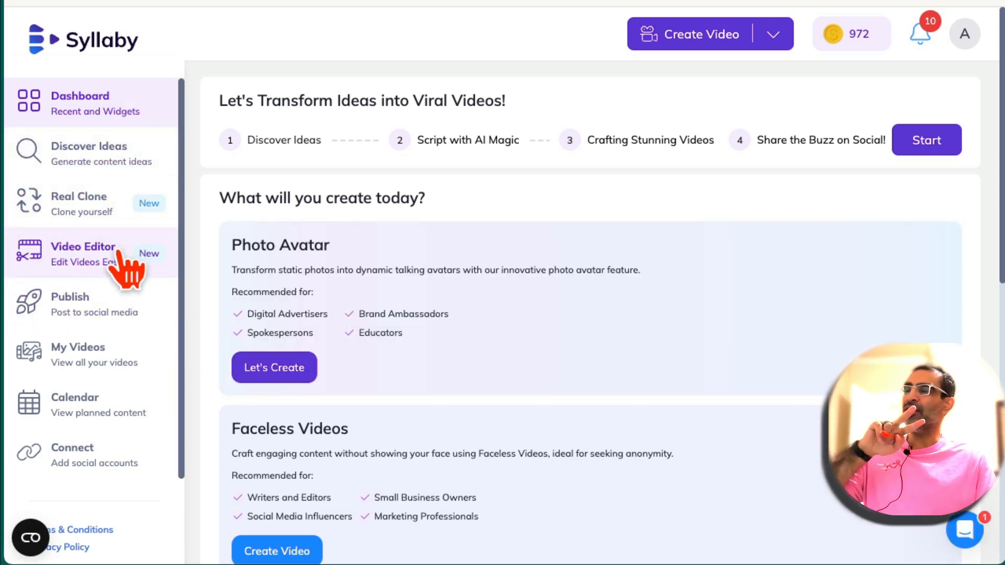
pyautogui.moveTo(94, 304)
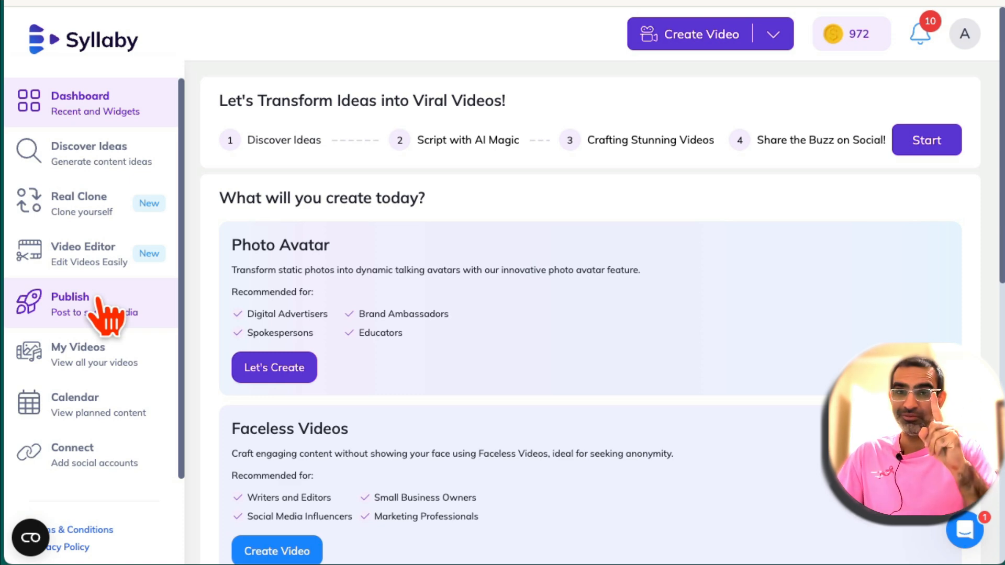
pyautogui.moveTo(13, 96)
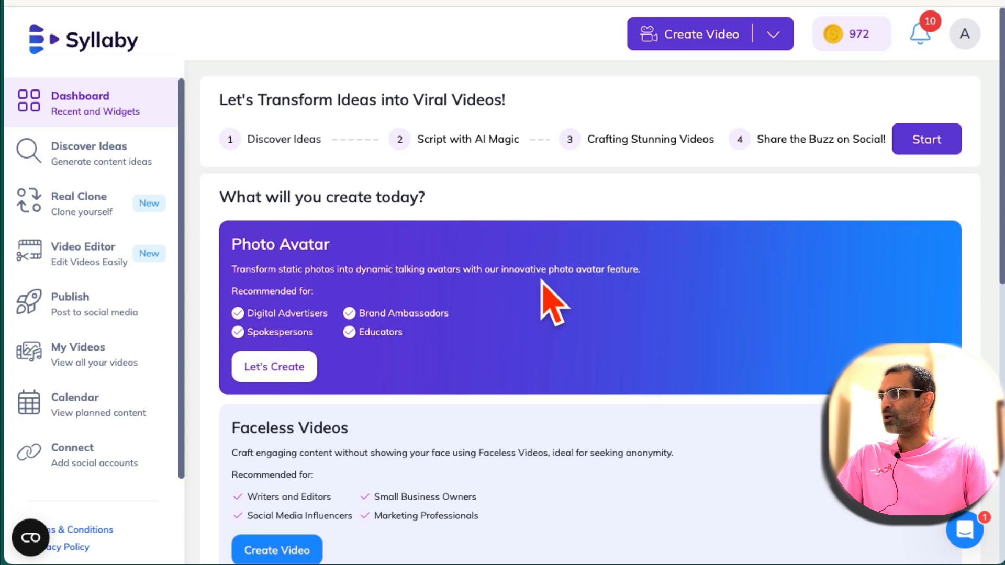
pyautogui.moveTo(600, 298)
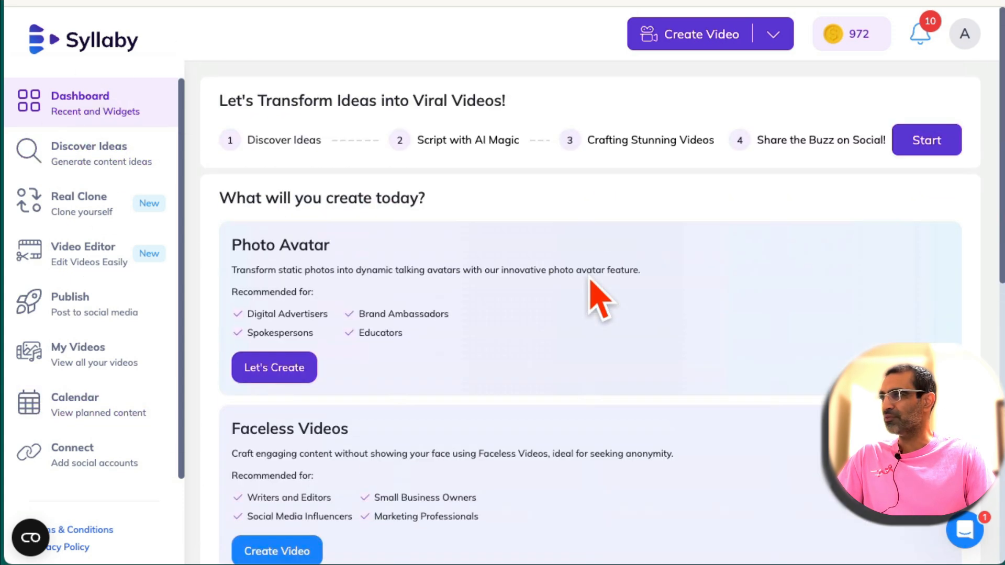
pyautogui.moveTo(89, 152)
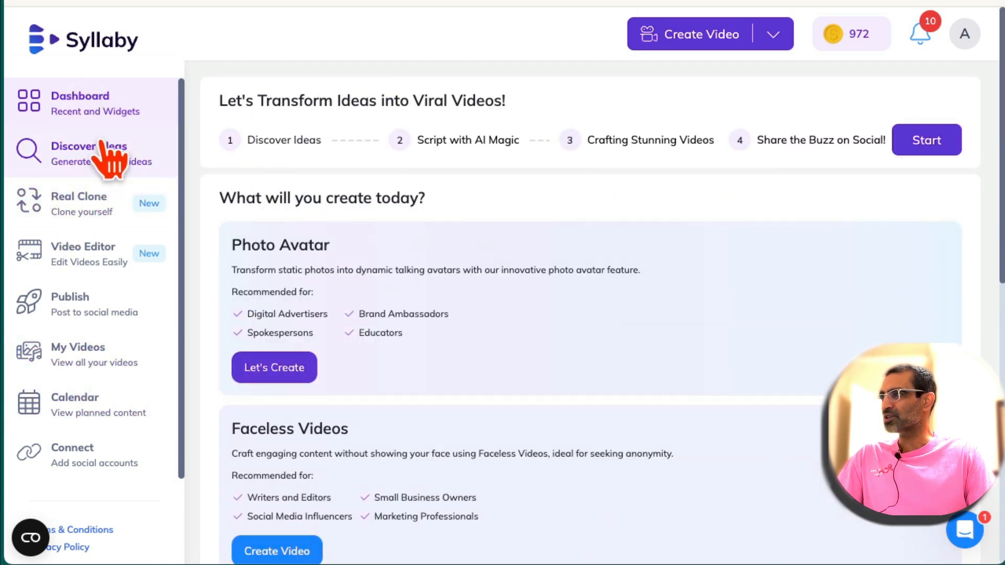
pyautogui.moveTo(391, 242)
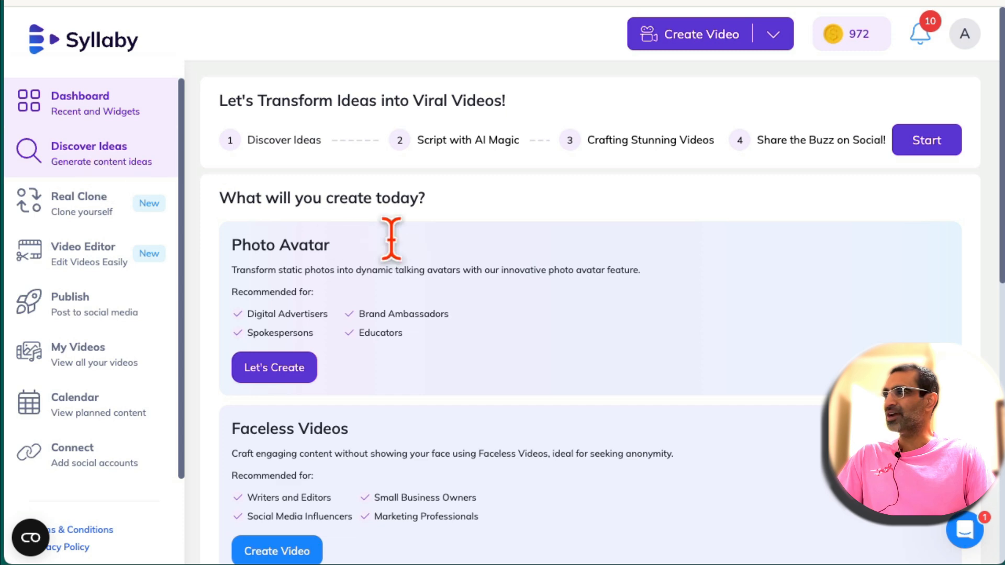
# - Open Discover Ideas and scroll through the Real Estate keyword questions table and back up
pyautogui.click(89, 152)
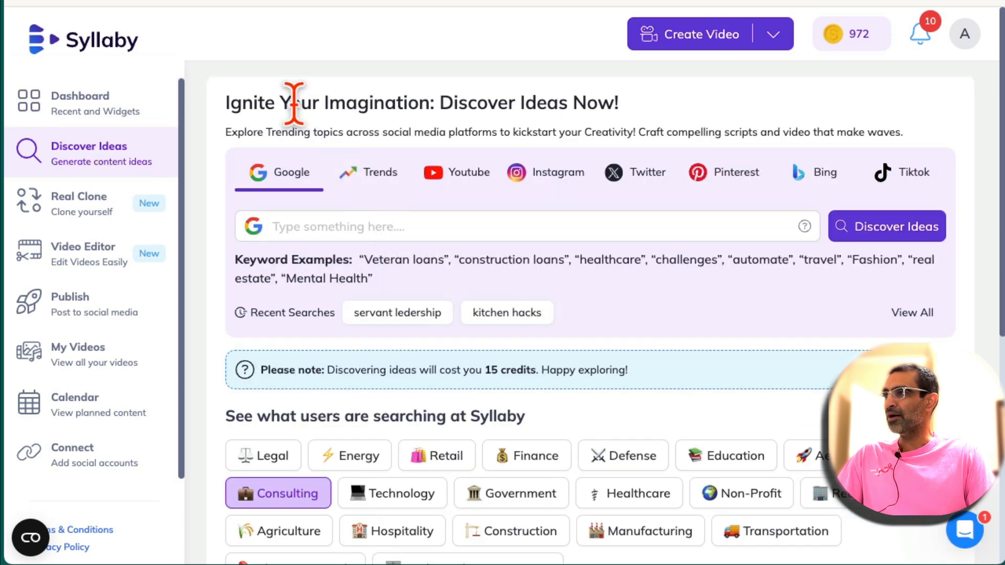
pyautogui.scroll(-3)
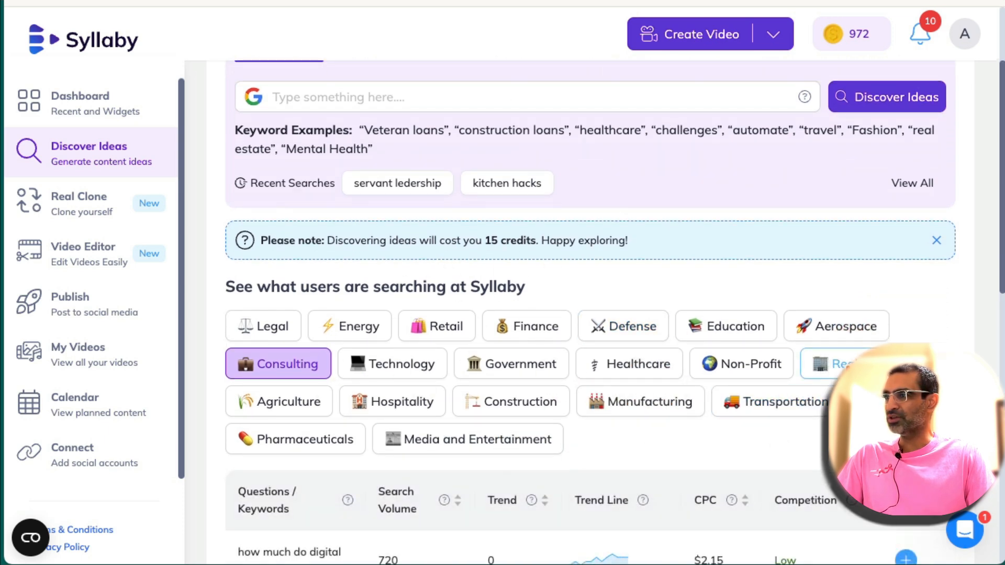
pyautogui.scroll(-3)
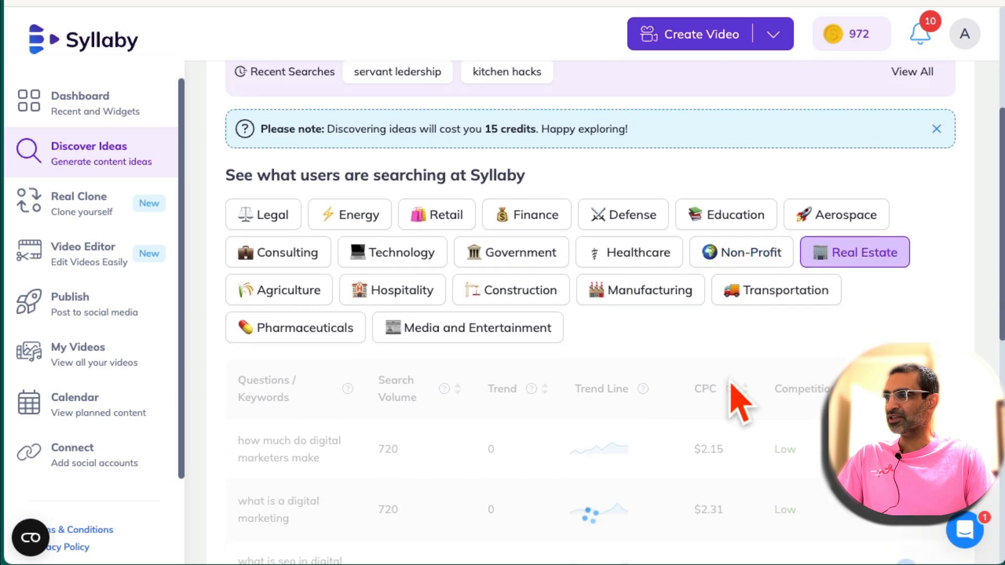
pyautogui.scroll(-3)
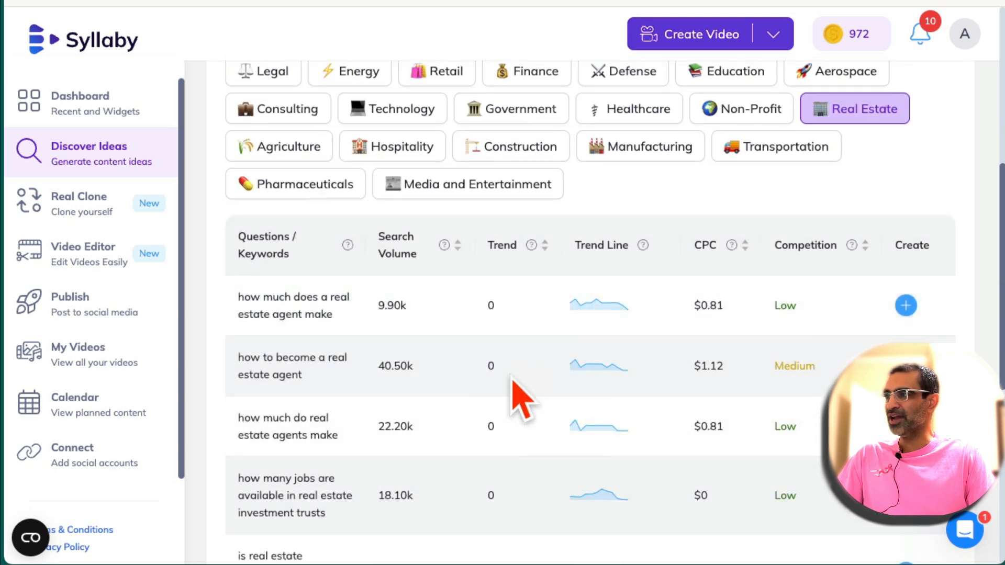
pyautogui.scroll(-3)
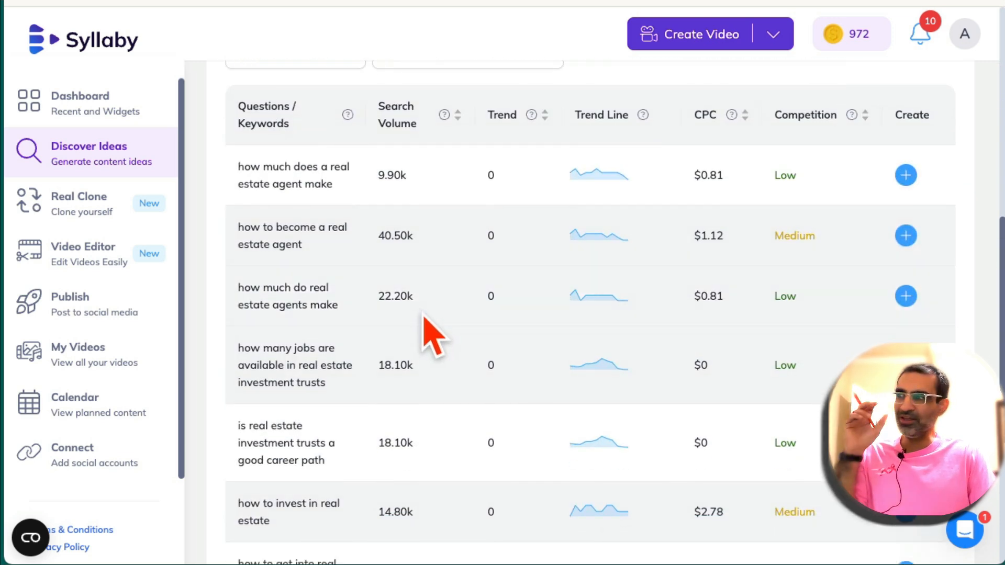
pyautogui.moveTo(359, 231)
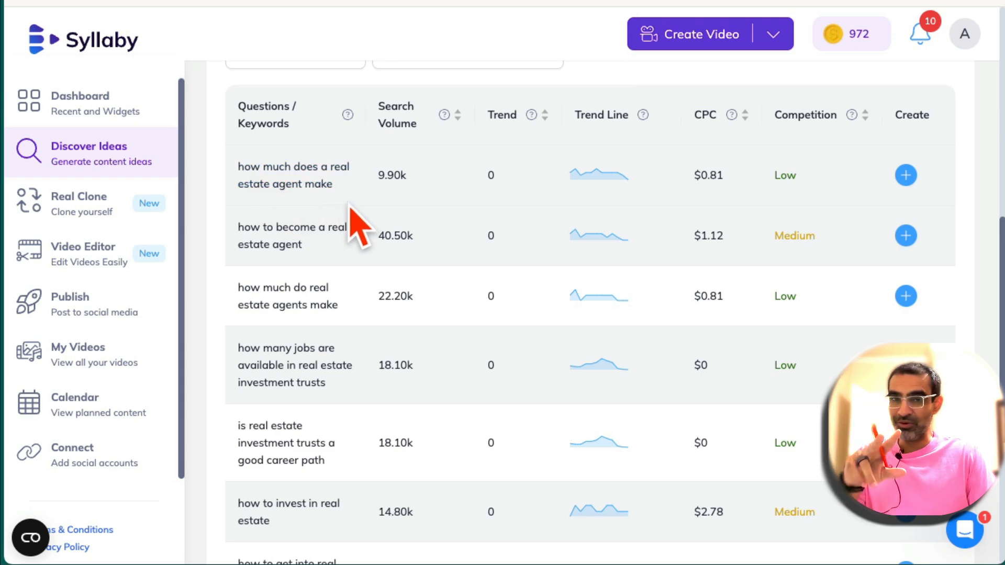
pyautogui.moveTo(420, 221)
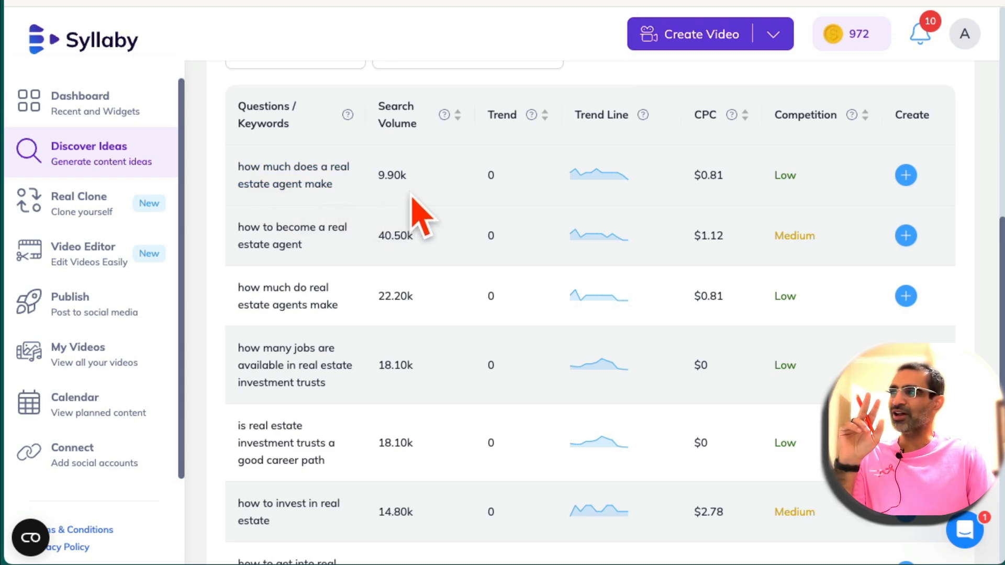
pyautogui.moveTo(699, 177)
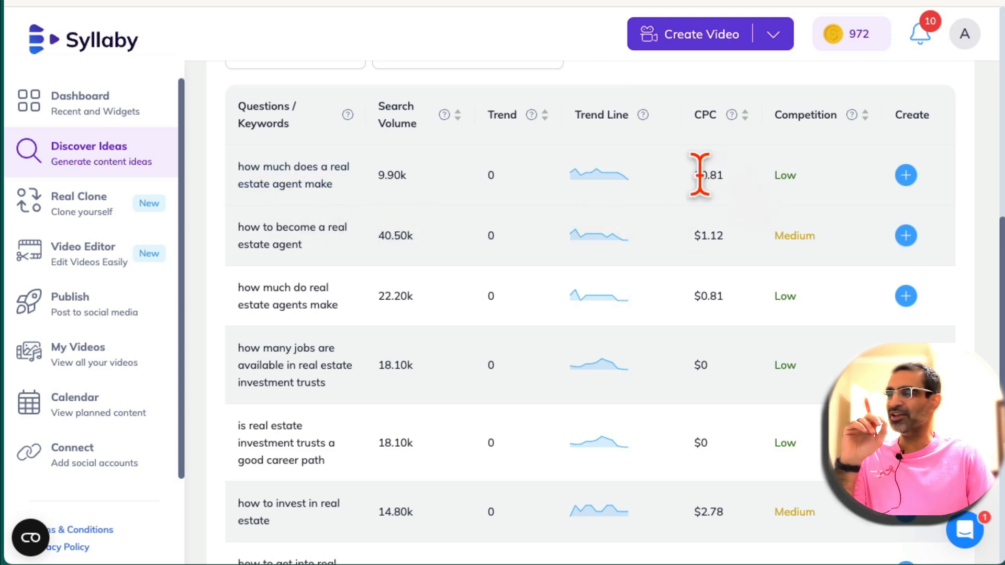
pyautogui.moveTo(763, 397)
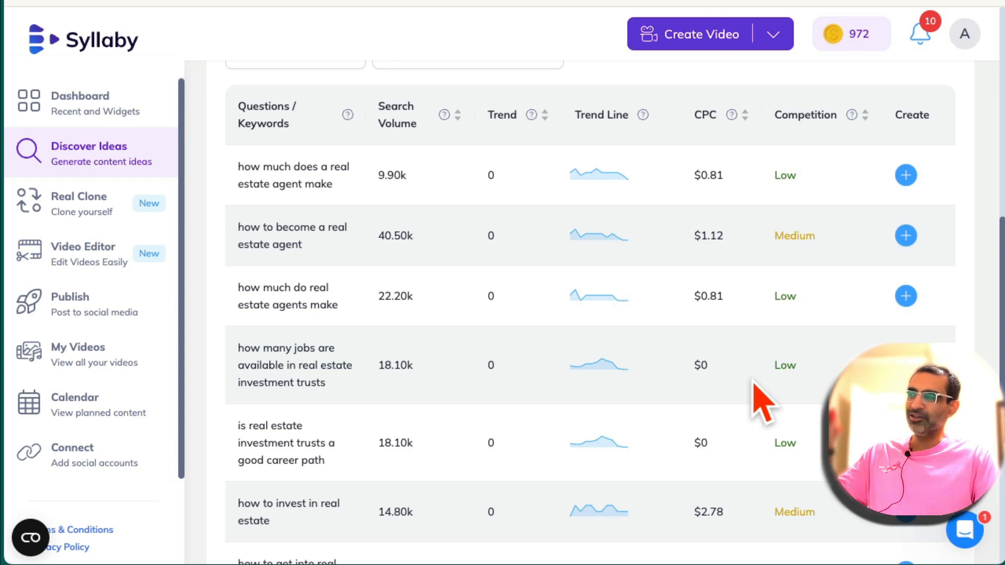
pyautogui.scroll(3)
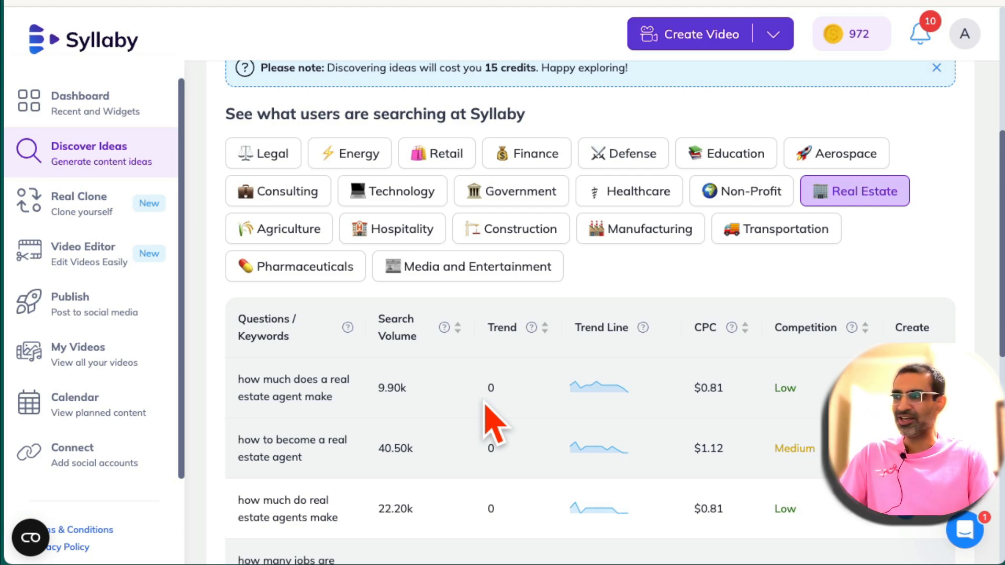
pyautogui.scroll(3)
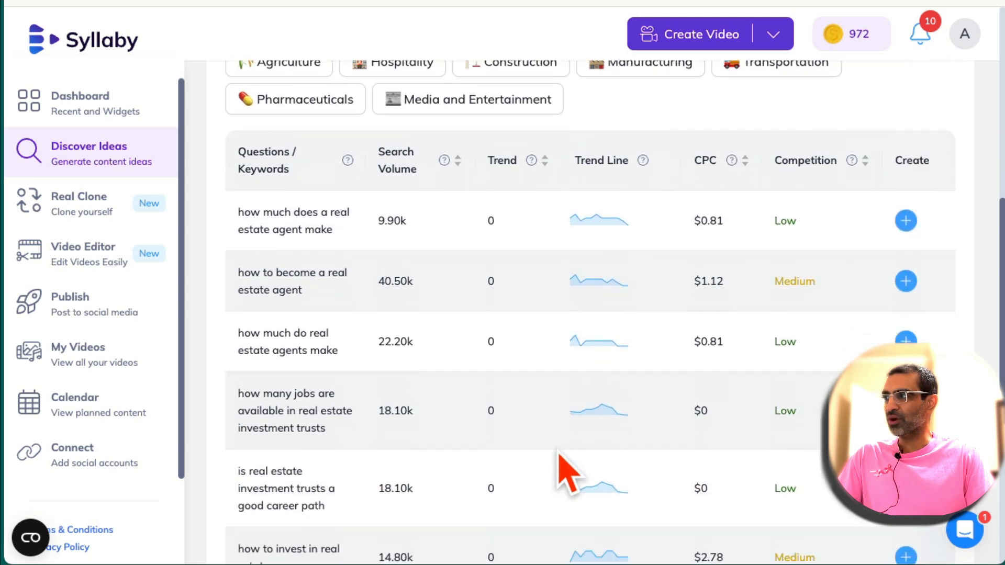
pyautogui.scroll(3)
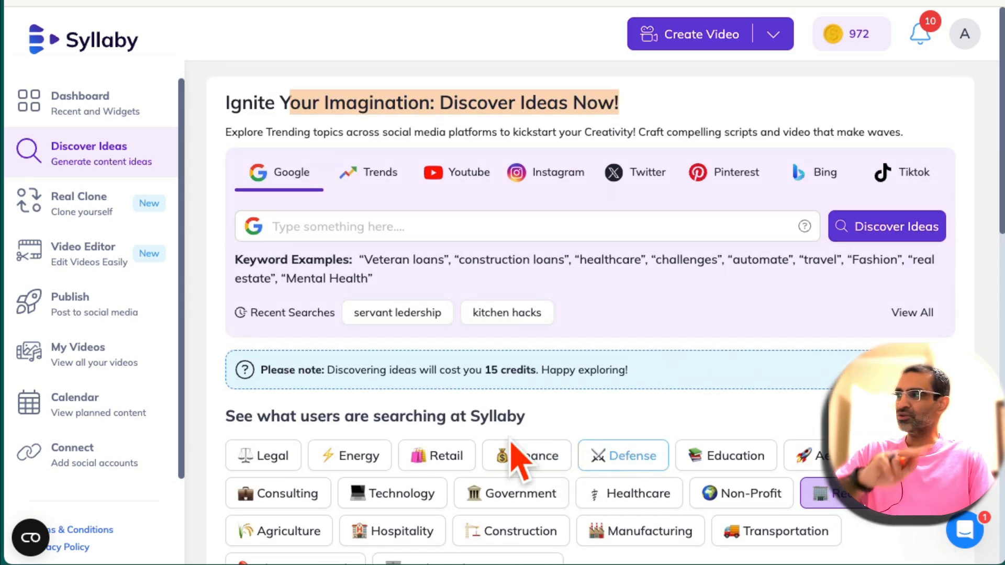
# - Return to the dashboard overview and scroll through it
pyautogui.click(80, 103)
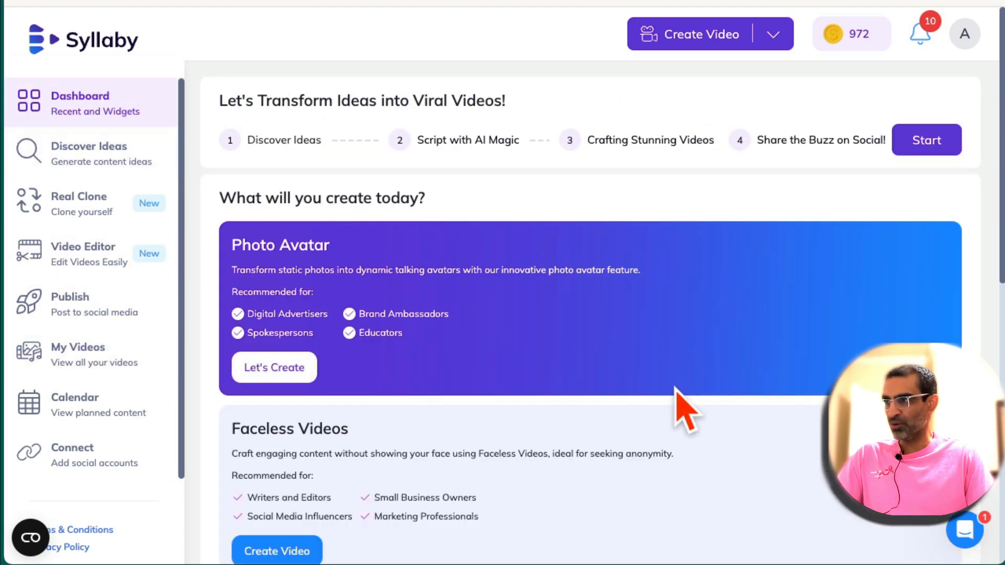
pyautogui.scroll(-3)
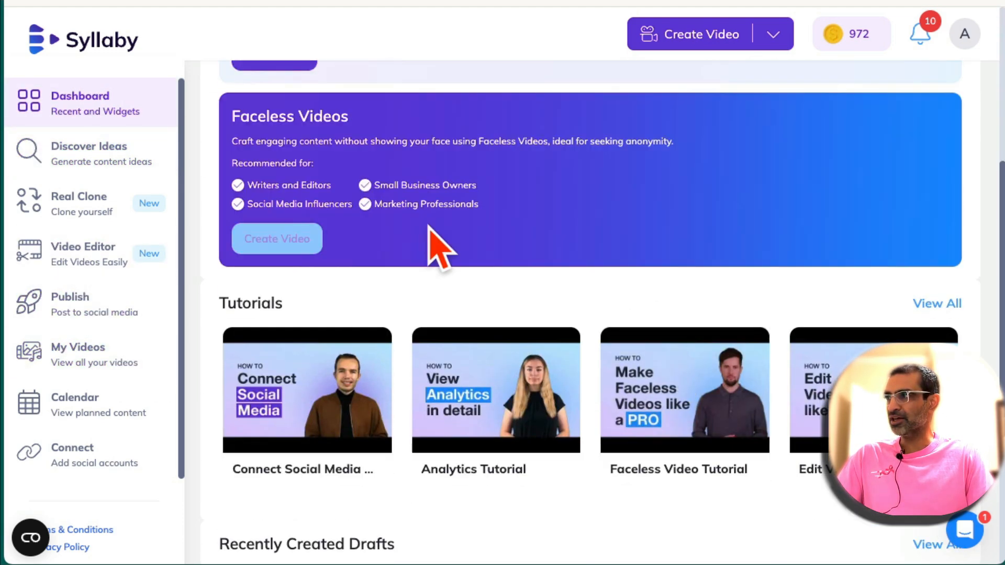
pyautogui.scroll(3)
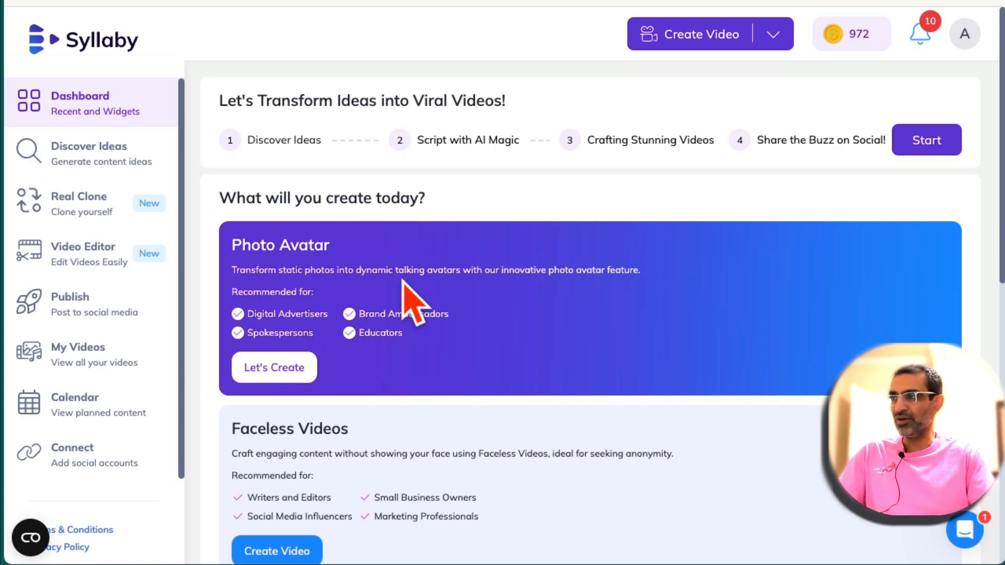
pyautogui.scroll(-3)
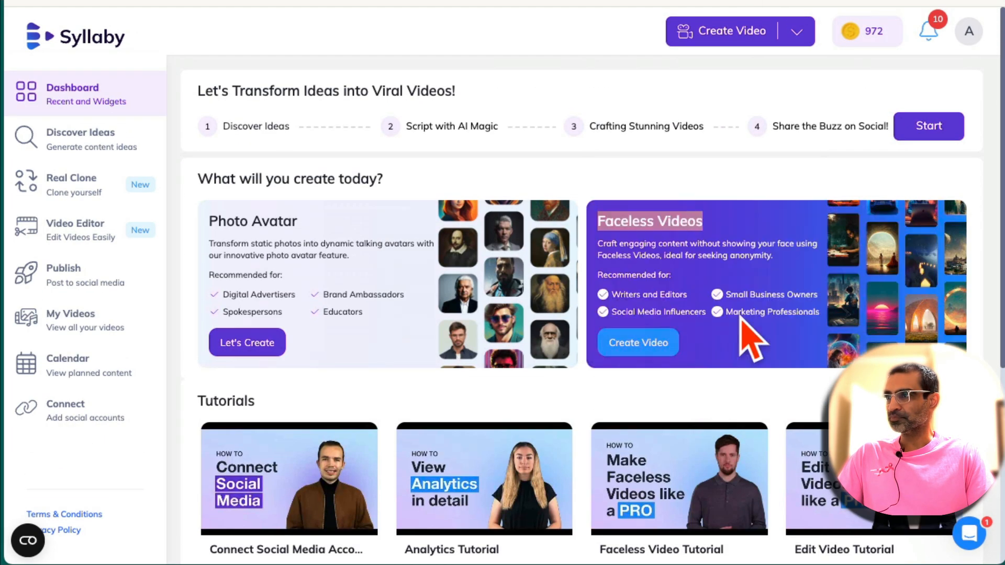
pyautogui.moveTo(673, 374)
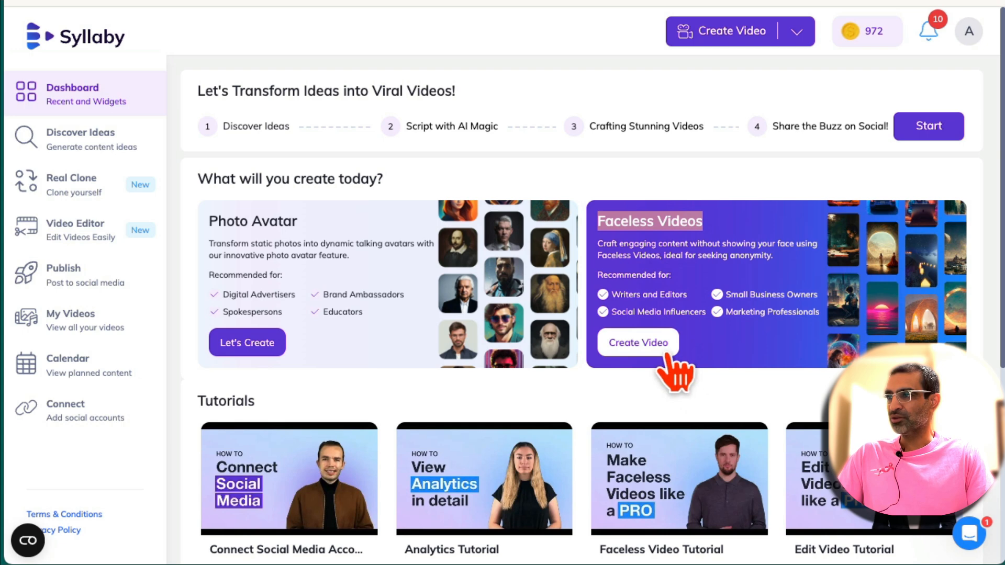
# - Start a new faceless video and page through the Video Vault and AI Visuals styles
pyautogui.click(637, 342)
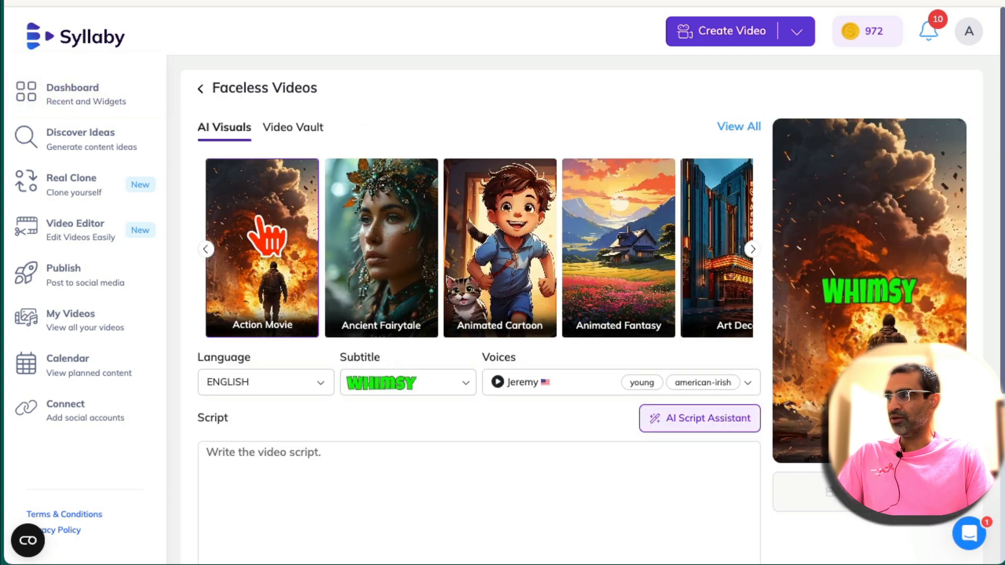
pyautogui.moveTo(262, 147)
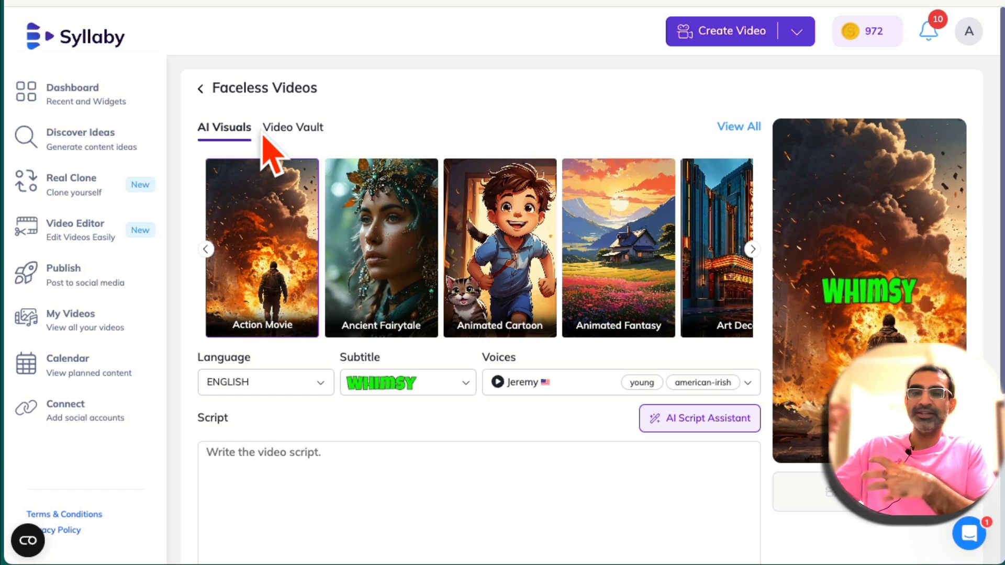
pyautogui.moveTo(461, 288)
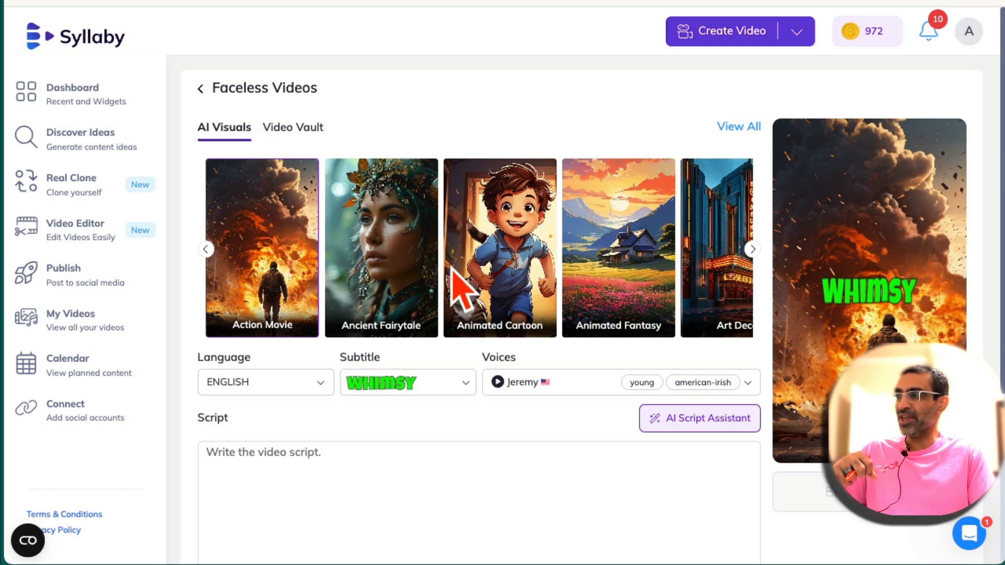
pyautogui.click(292, 127)
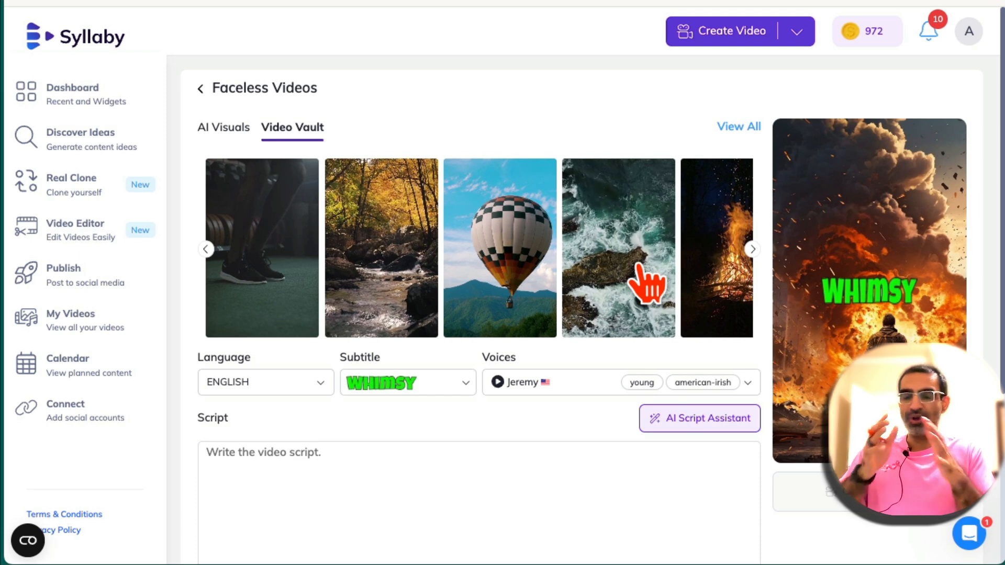
pyautogui.moveTo(567, 301)
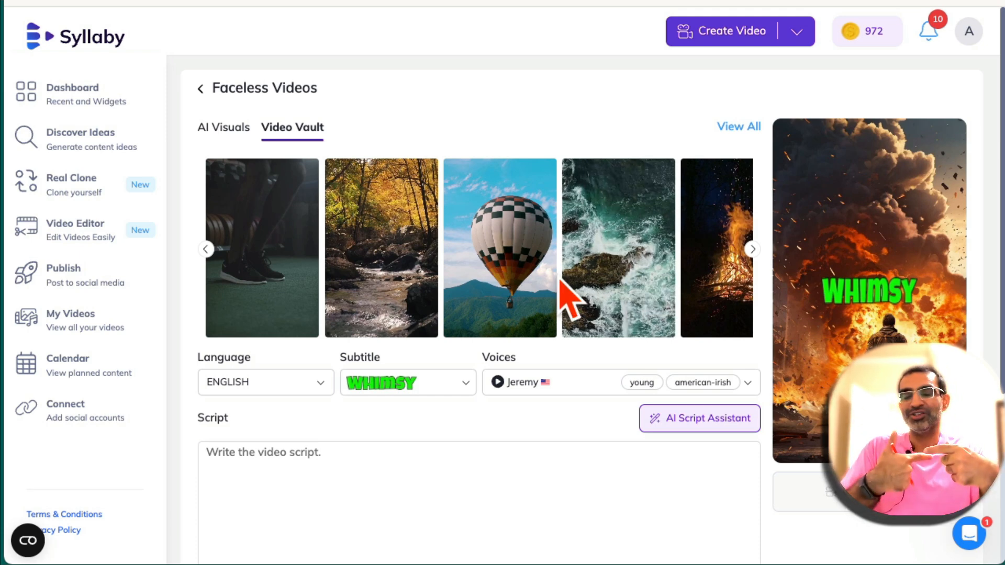
pyautogui.moveTo(426, 263)
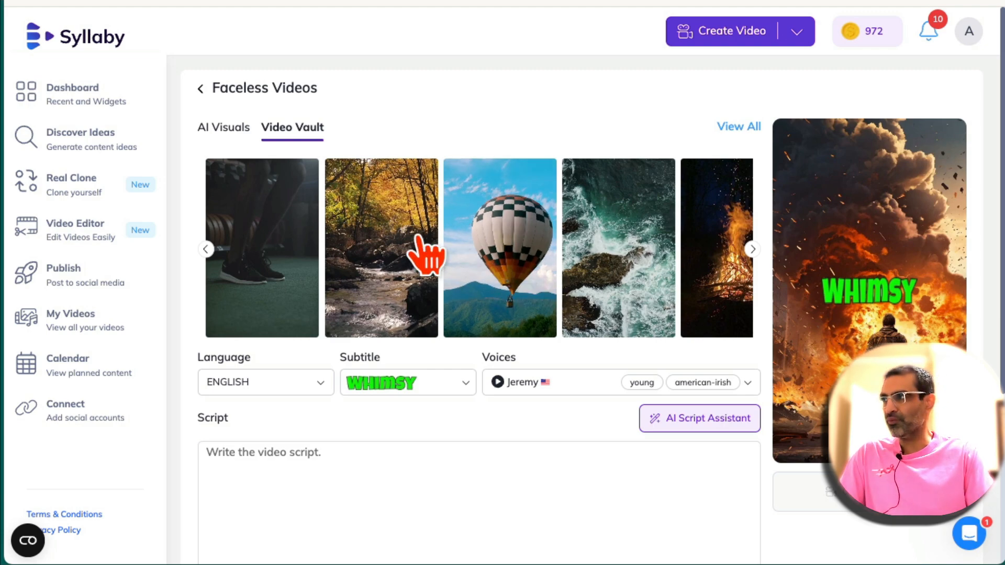
pyautogui.click(223, 127)
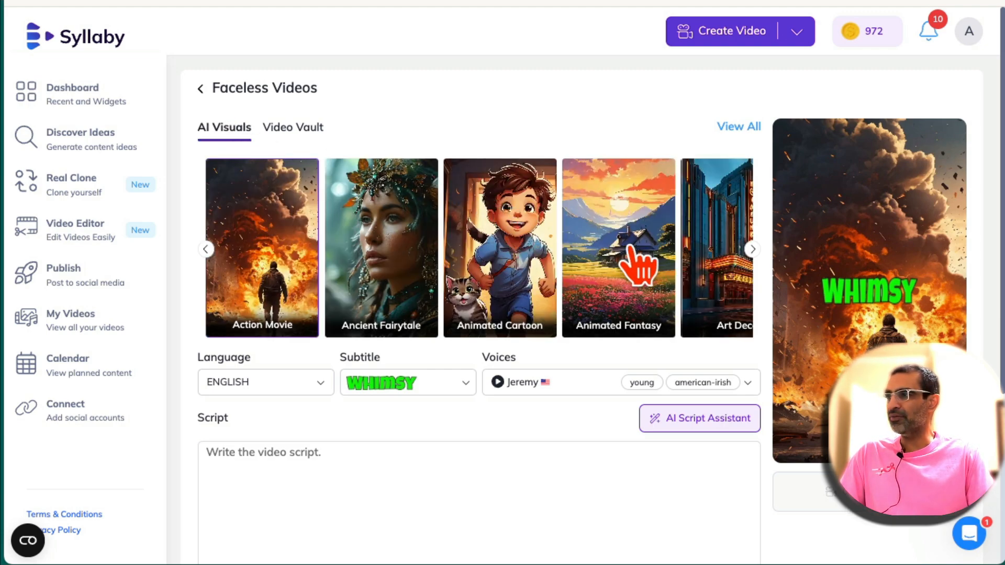
pyautogui.click(751, 249)
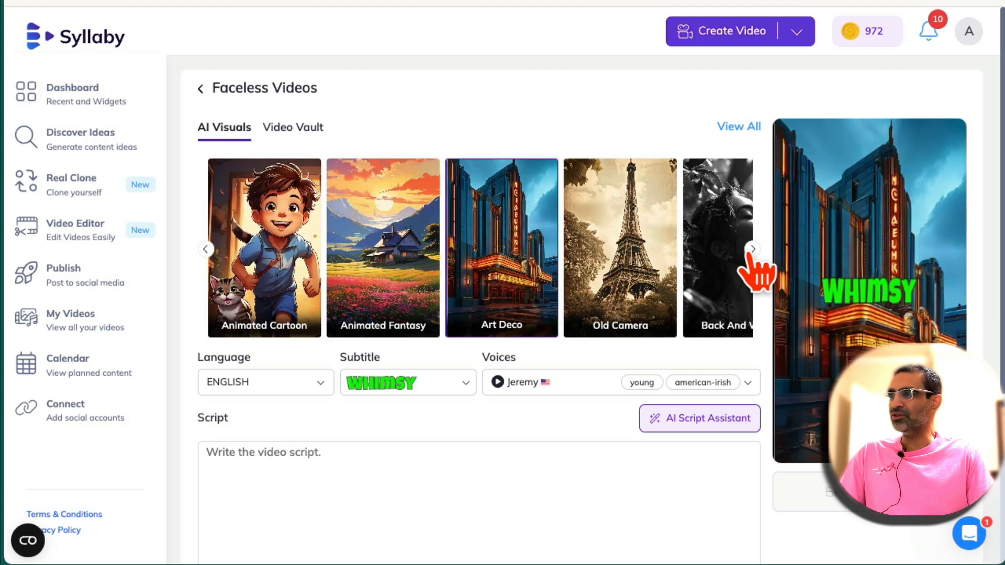
pyautogui.click(753, 249)
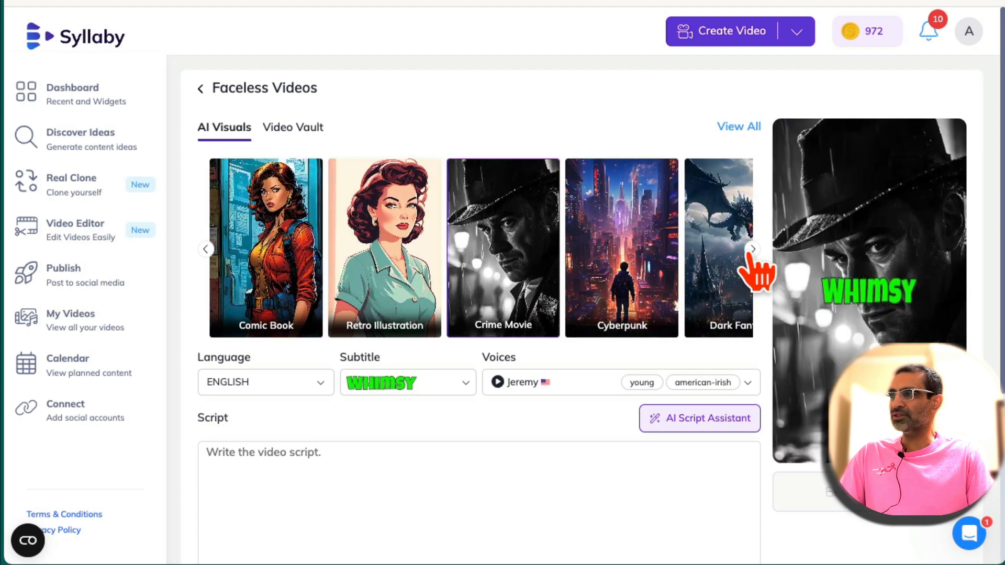
pyautogui.click(753, 248)
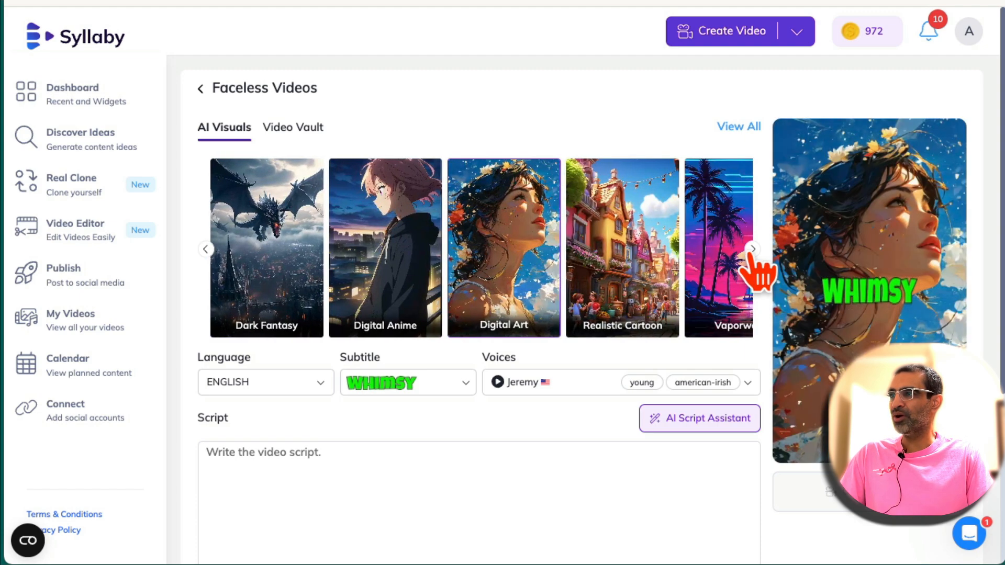
pyautogui.click(753, 249)
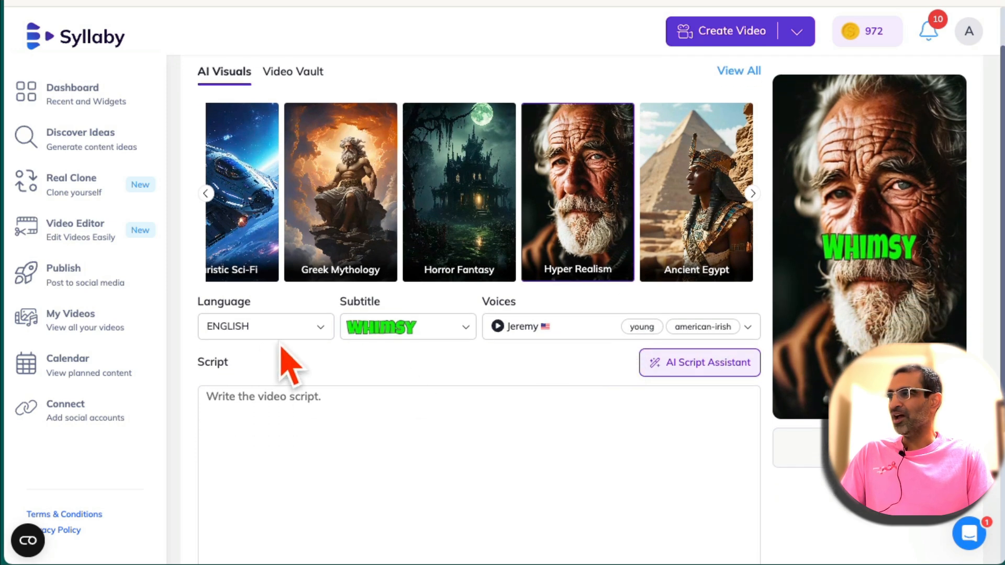
pyautogui.moveTo(671, 298)
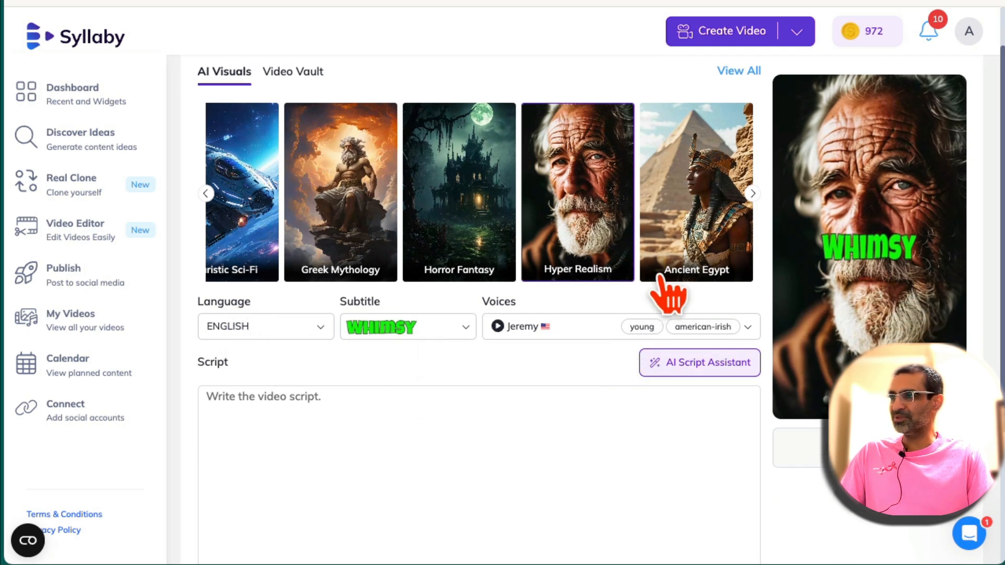
pyautogui.moveTo(518, 311)
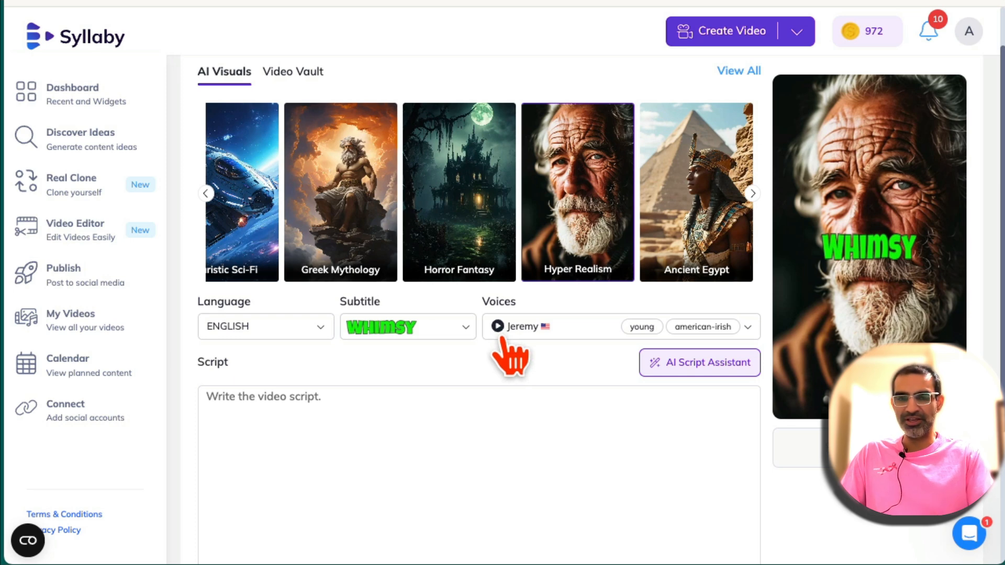
# - Select Clyde, the middle-aged American voice, from the Voices dropdown
pyautogui.click(496, 326)
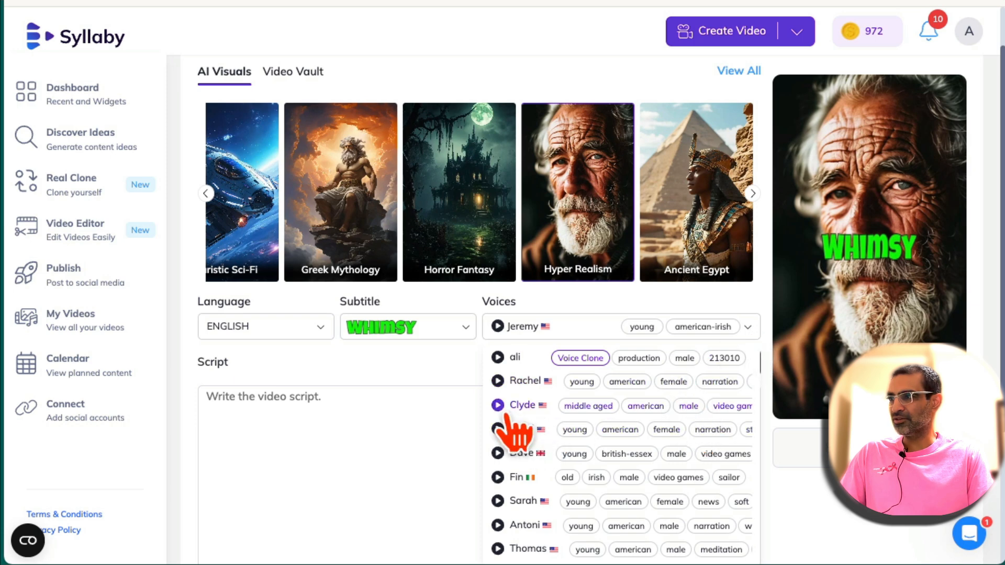
pyautogui.moveTo(519, 429)
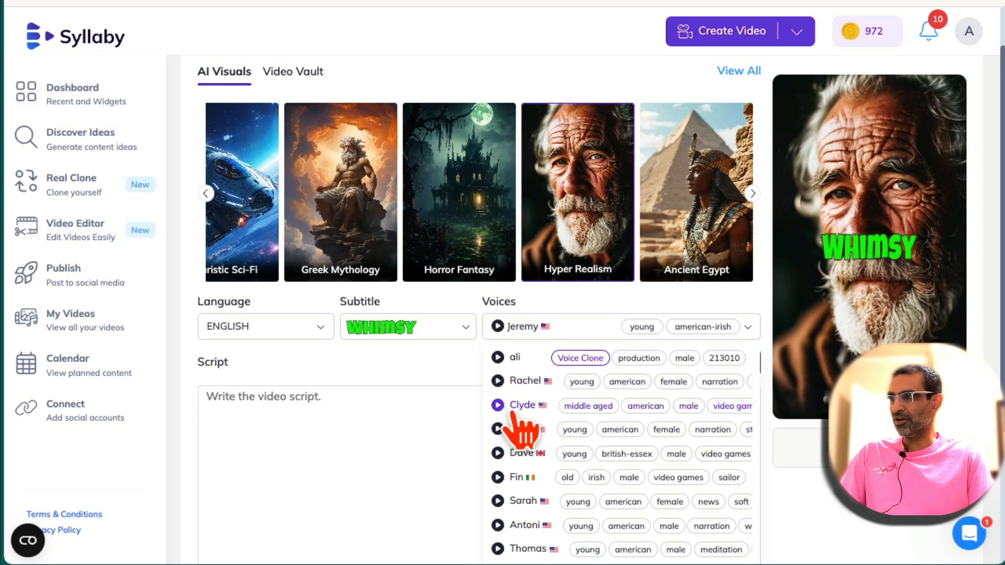
pyautogui.click(522, 404)
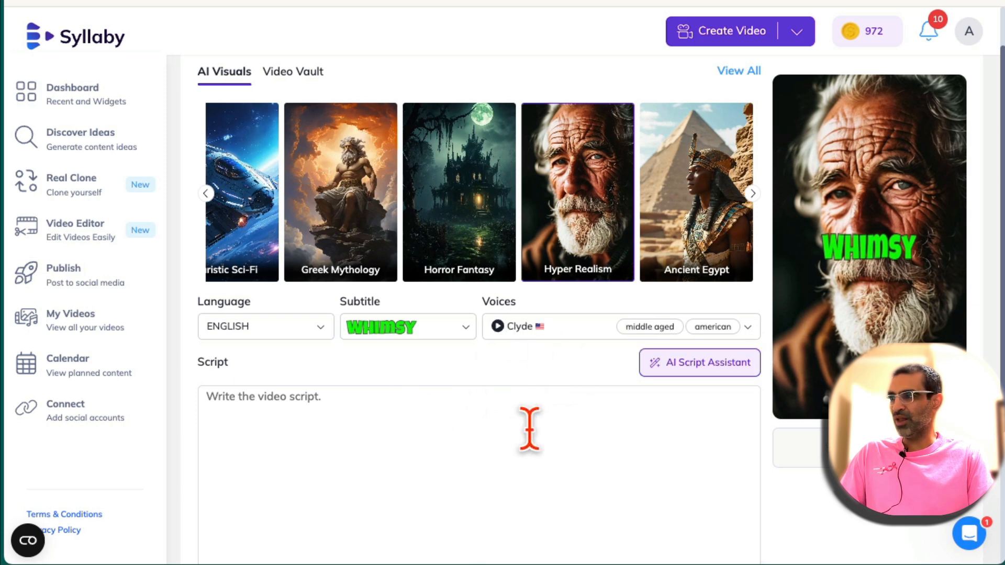
pyautogui.scroll(-3)
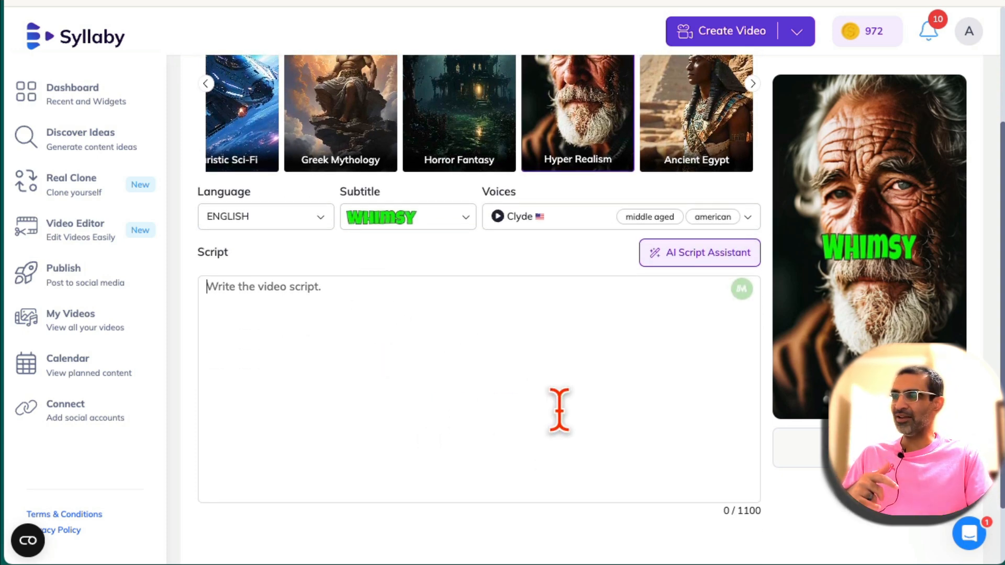
pyautogui.moveTo(682, 282)
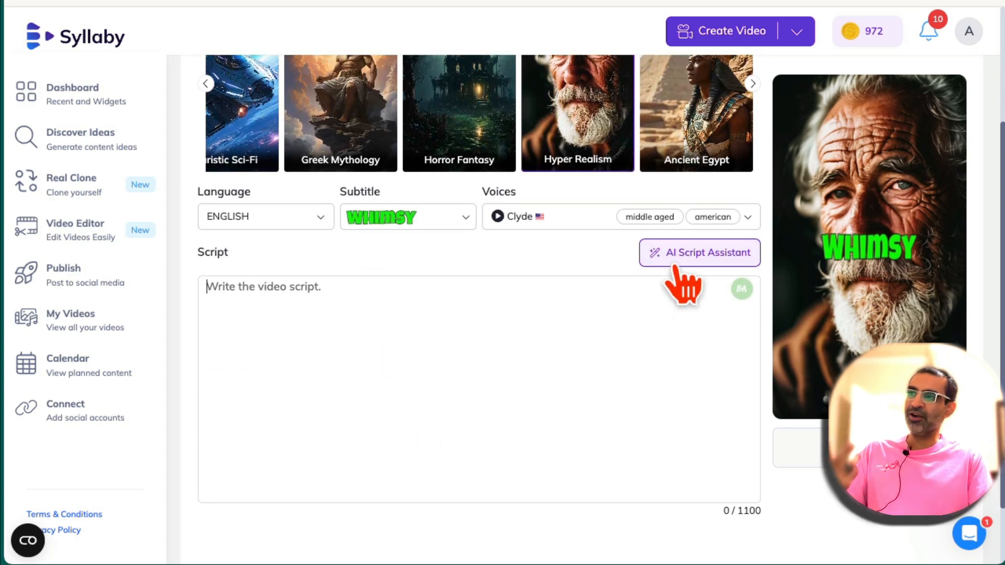
# - Generate a script with the AI Script Assistant from 'how to become a servant leader, here are 5 tips'
pyautogui.click(698, 252)
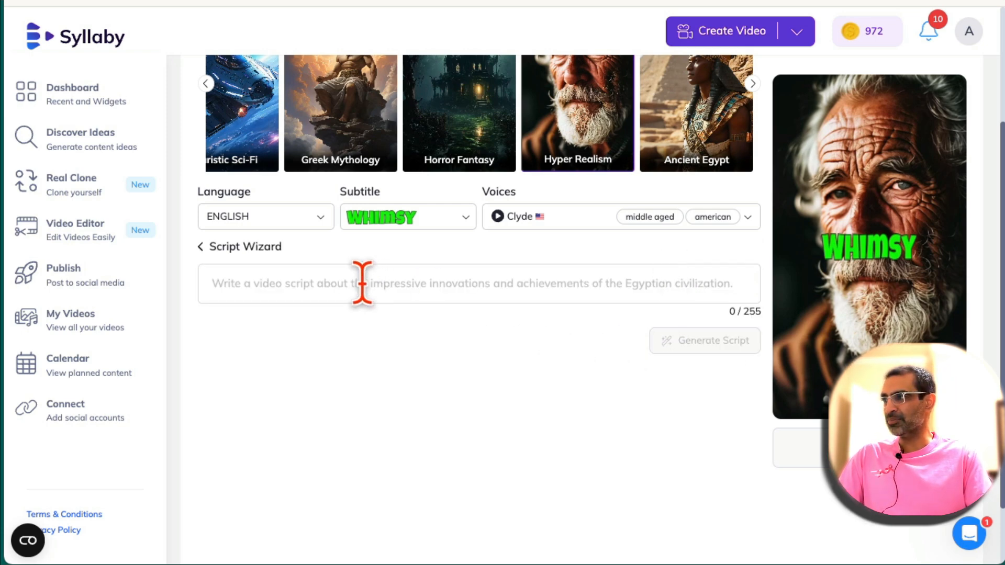
pyautogui.write('ser')
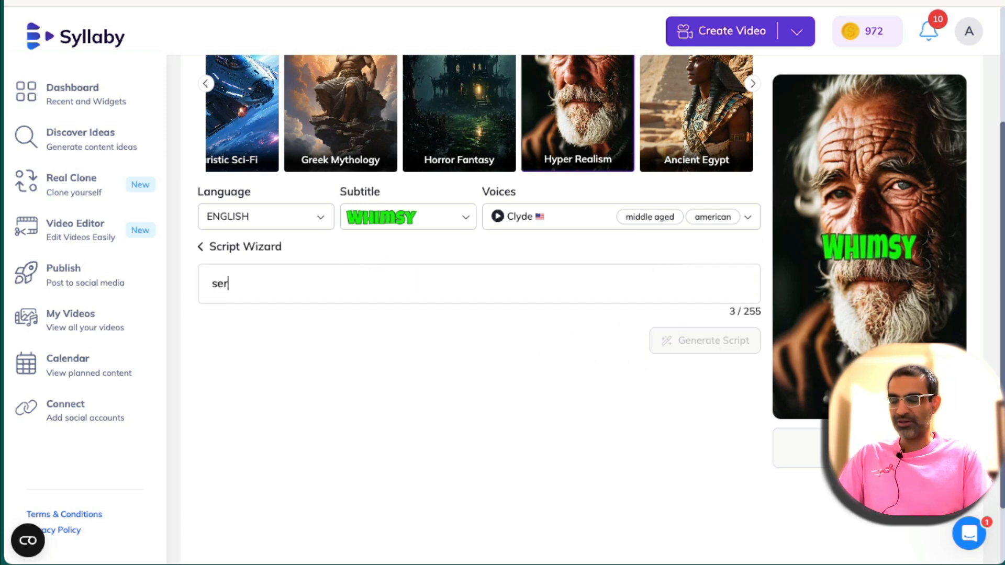
pyautogui.write('how to')
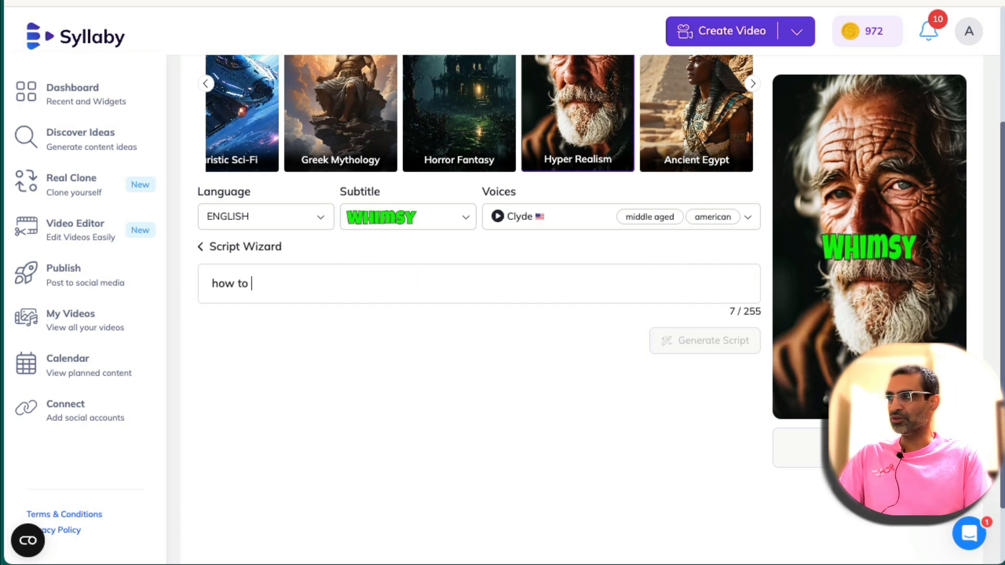
pyautogui.write('become a servant')
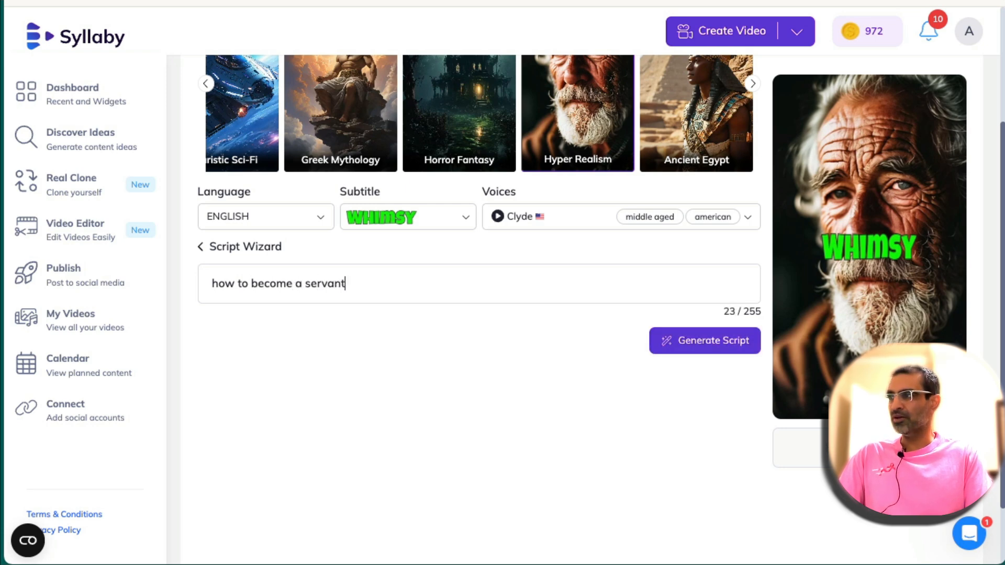
pyautogui.write('leader')
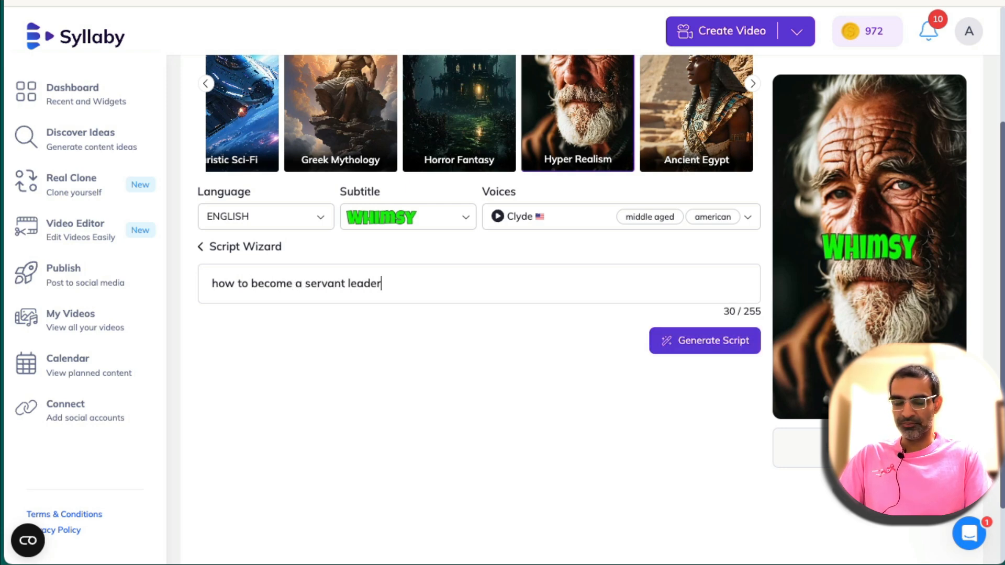
pyautogui.write(', here are 5 tip')
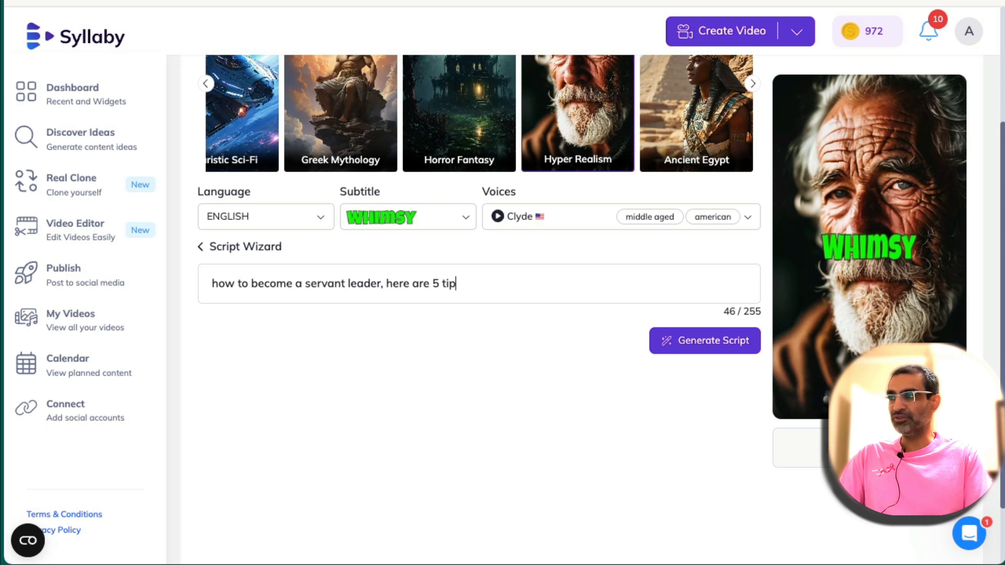
pyautogui.write('s')
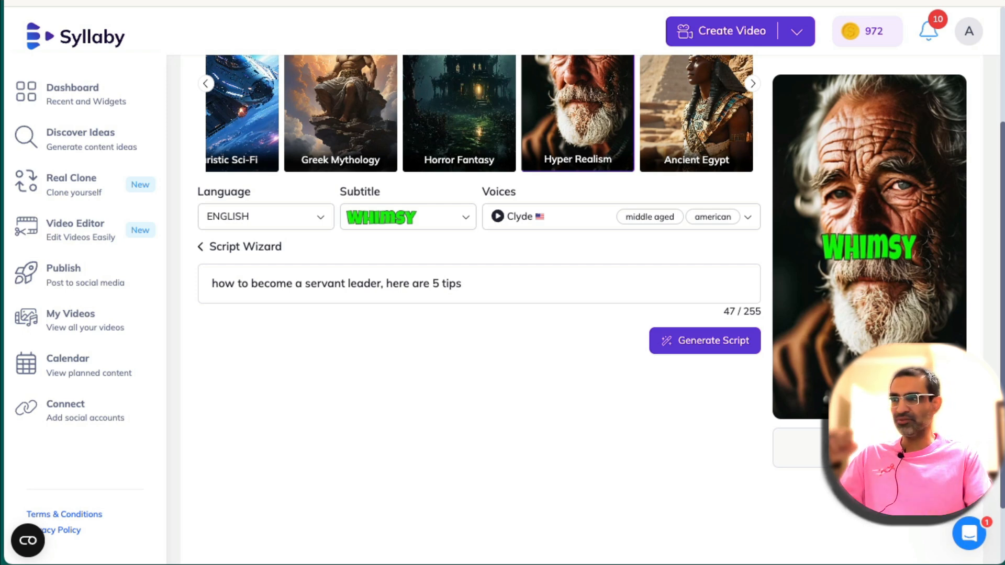
pyautogui.click(704, 340)
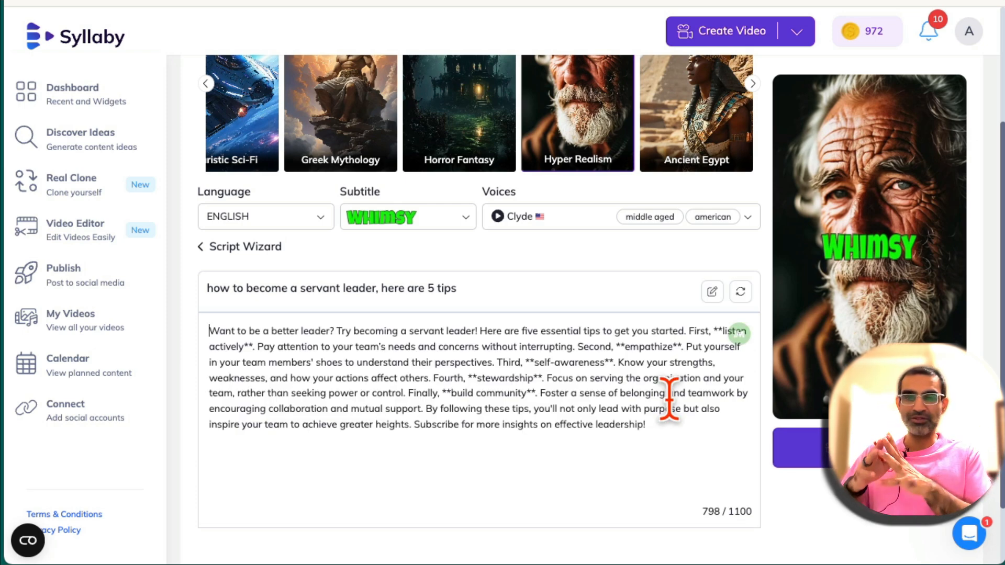
pyautogui.moveTo(80, 139)
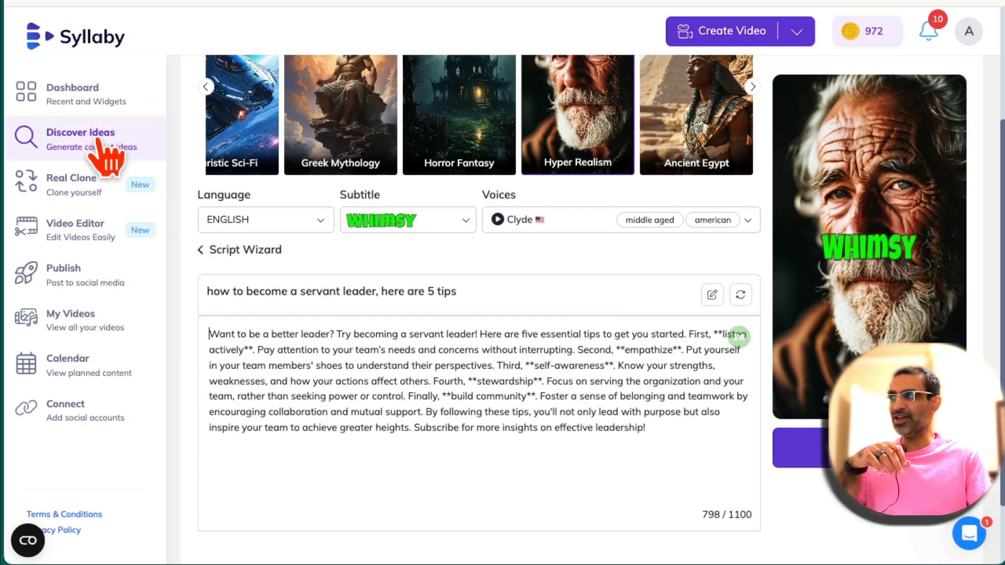
pyautogui.moveTo(471, 330)
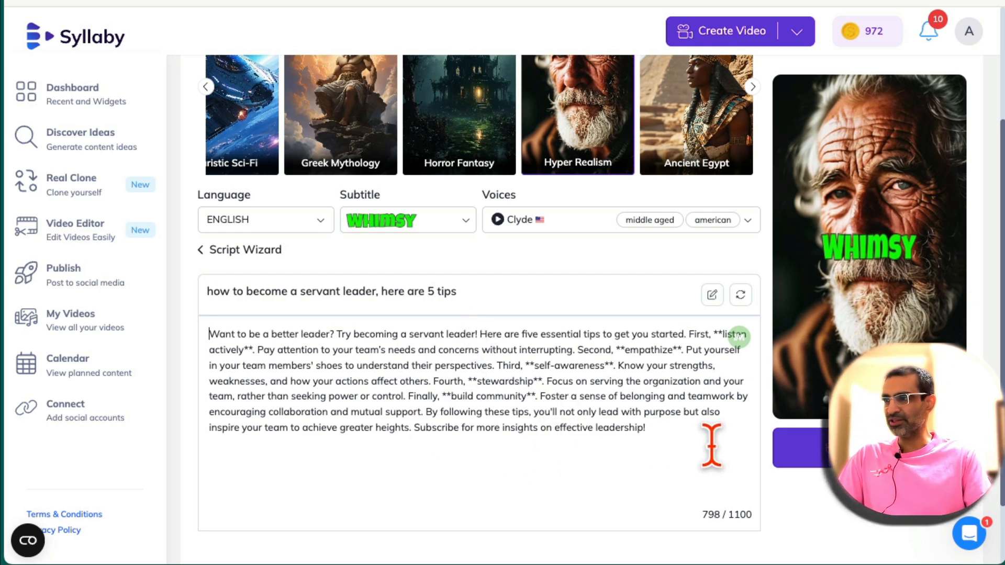
# - Choose the Whimsy style from the Subtitle dropdown
pyautogui.scroll(3)
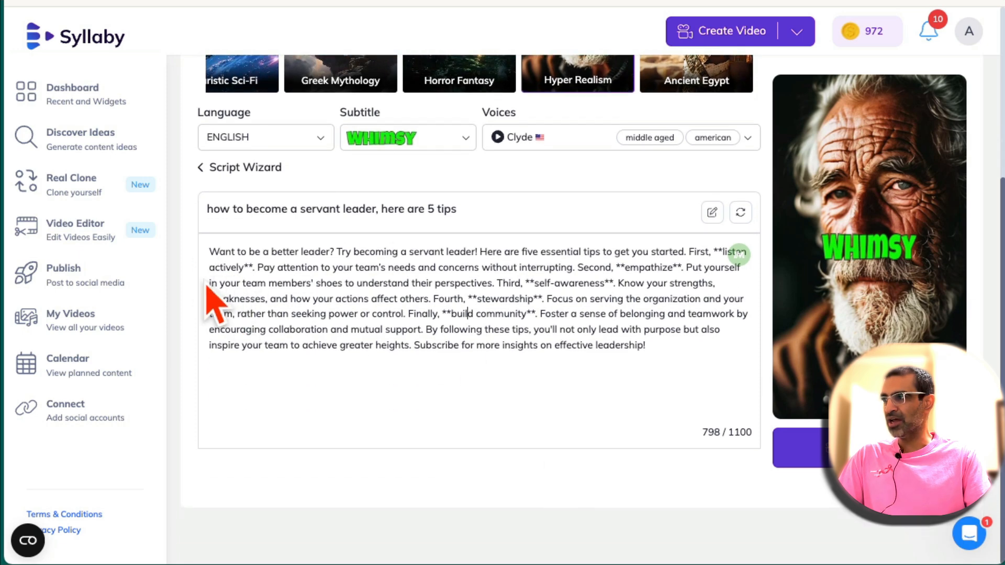
pyautogui.moveTo(445, 286)
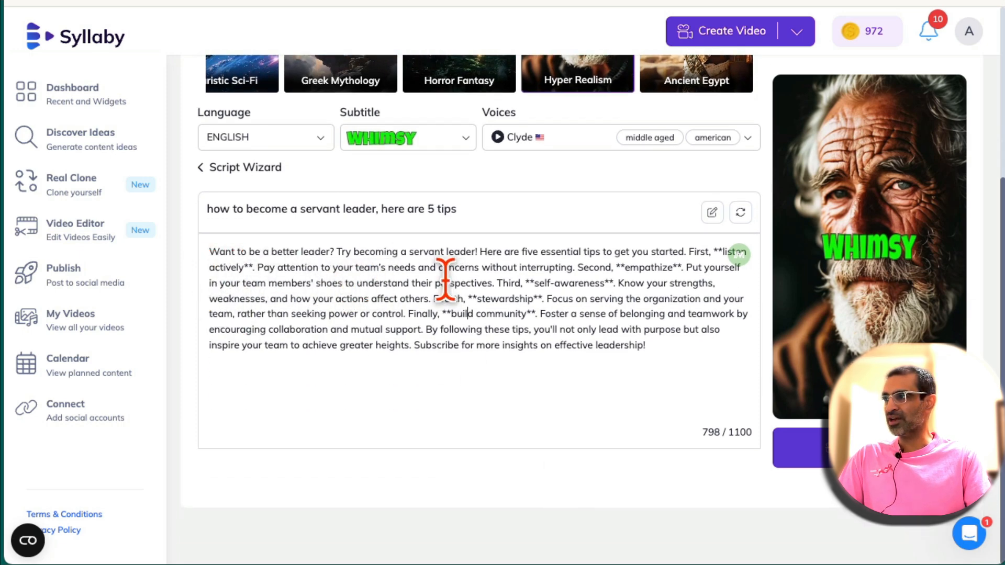
pyautogui.moveTo(574, 403)
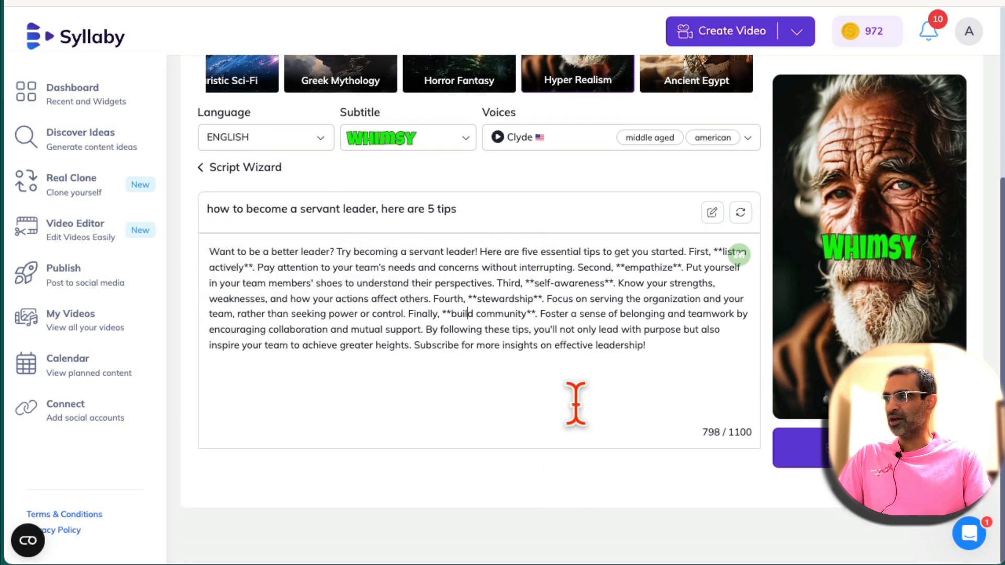
pyautogui.moveTo(679, 455)
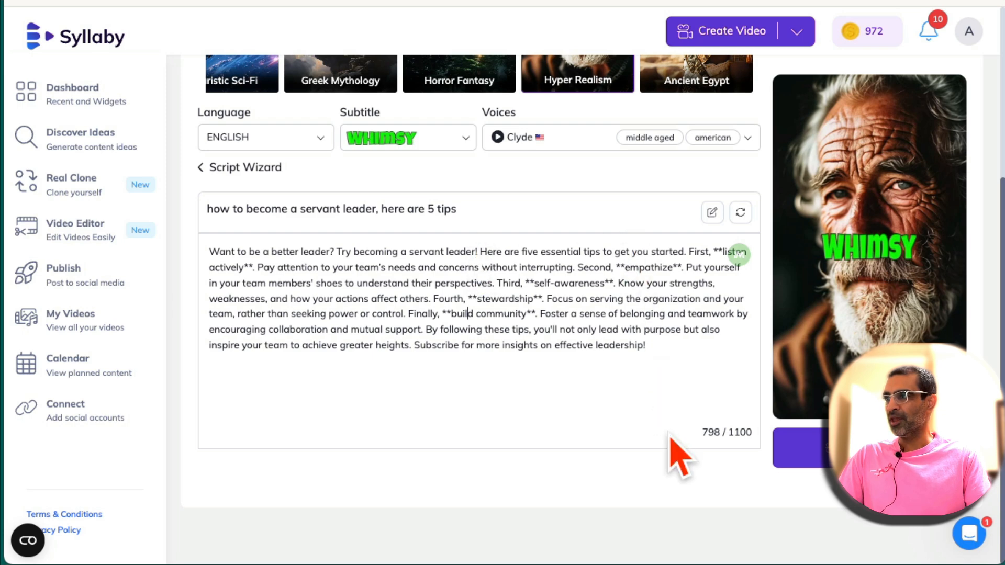
pyautogui.moveTo(646, 345)
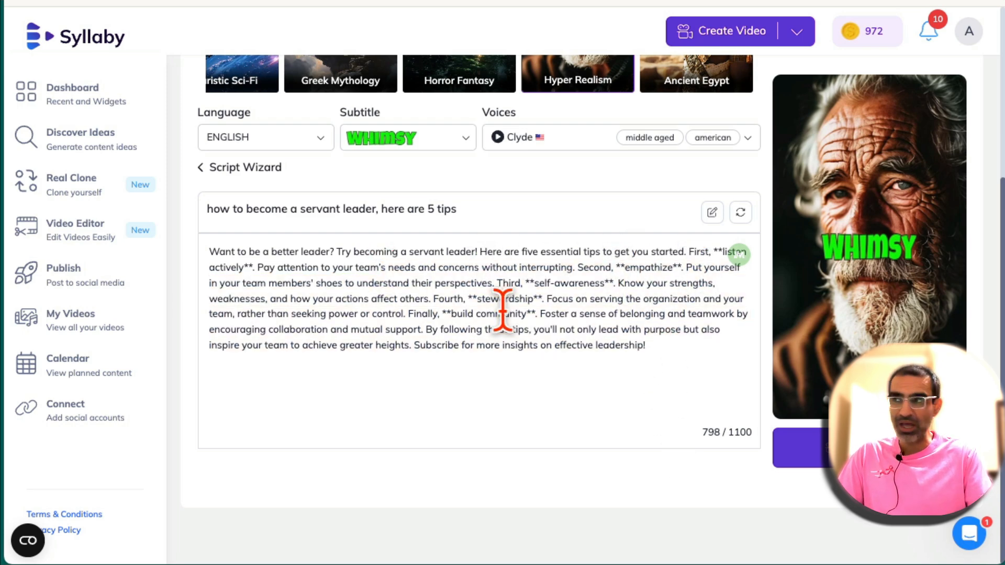
pyautogui.click(408, 137)
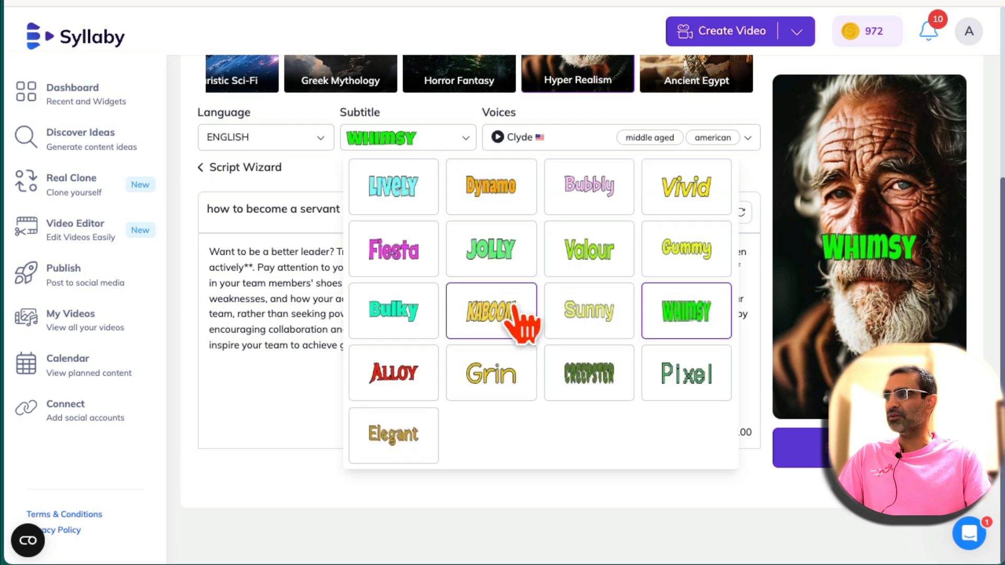
pyautogui.moveTo(713, 356)
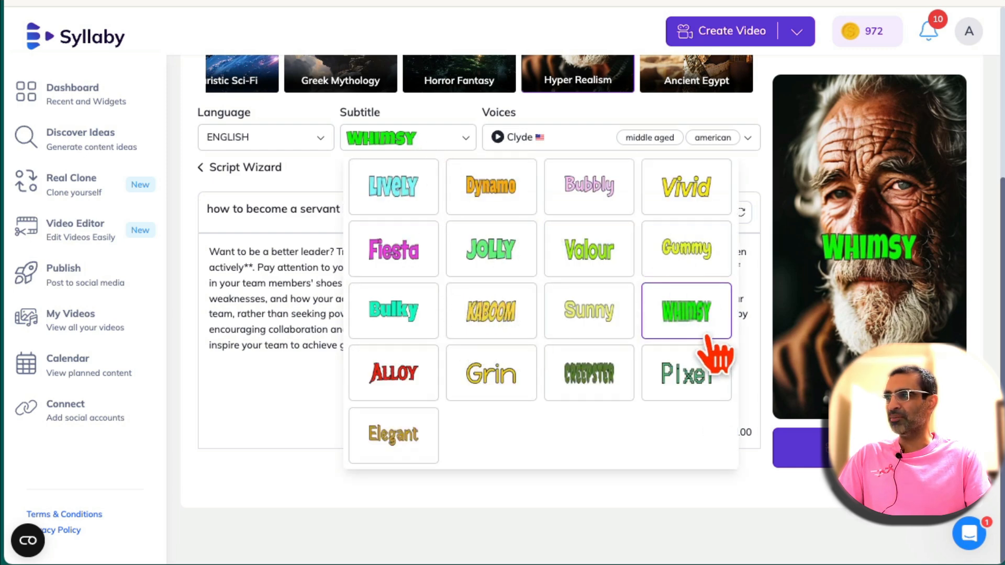
pyautogui.click(685, 310)
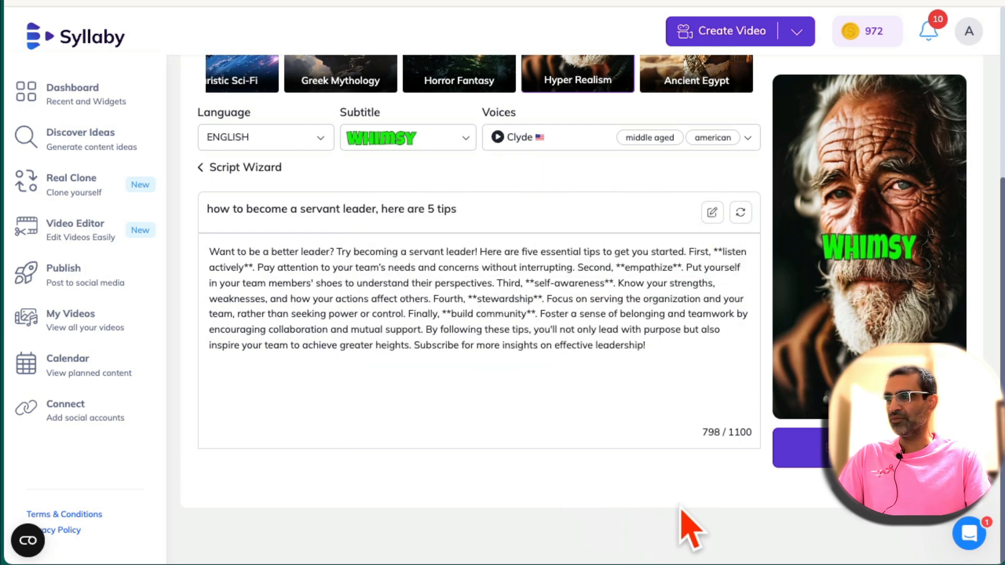
# - Create the video, confirm the 13-credit charge, and return to the dashboard
pyautogui.click(727, 30)
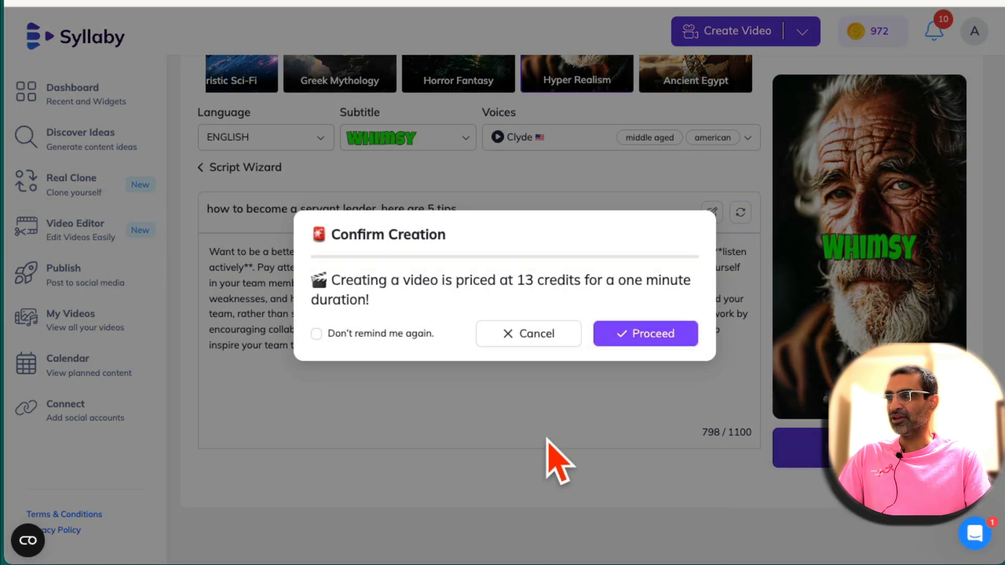
pyautogui.click(644, 333)
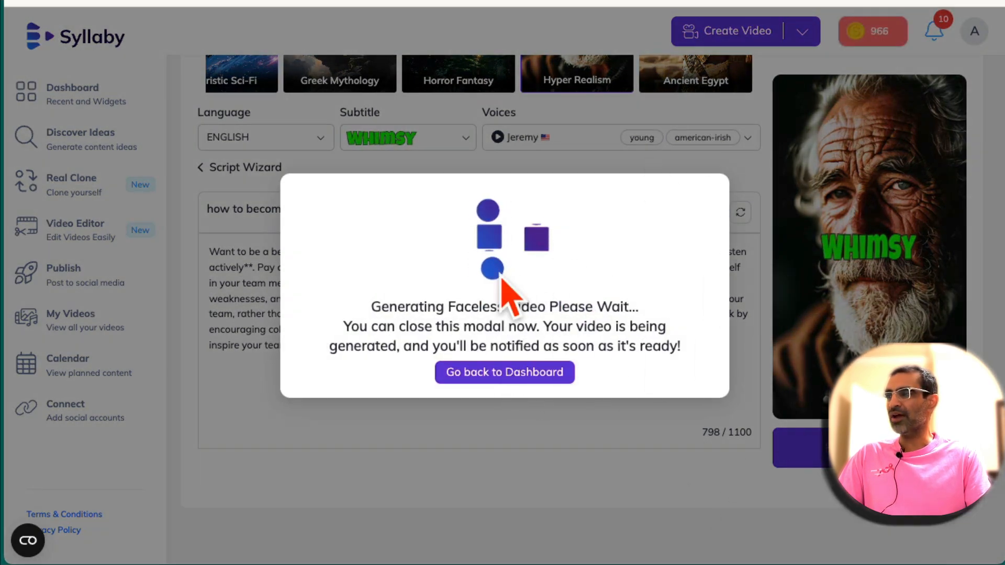
pyautogui.click(504, 372)
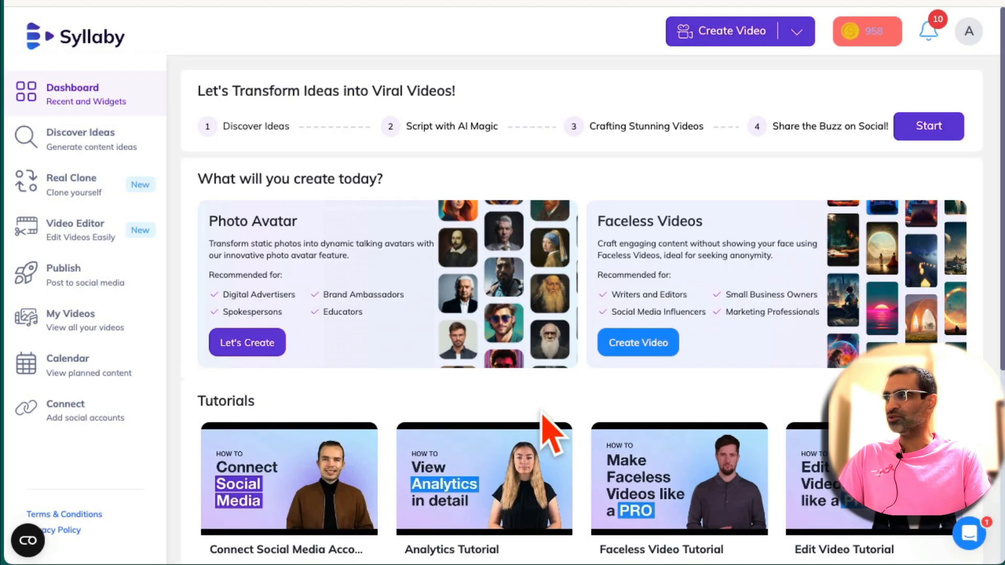
pyautogui.moveTo(119, 371)
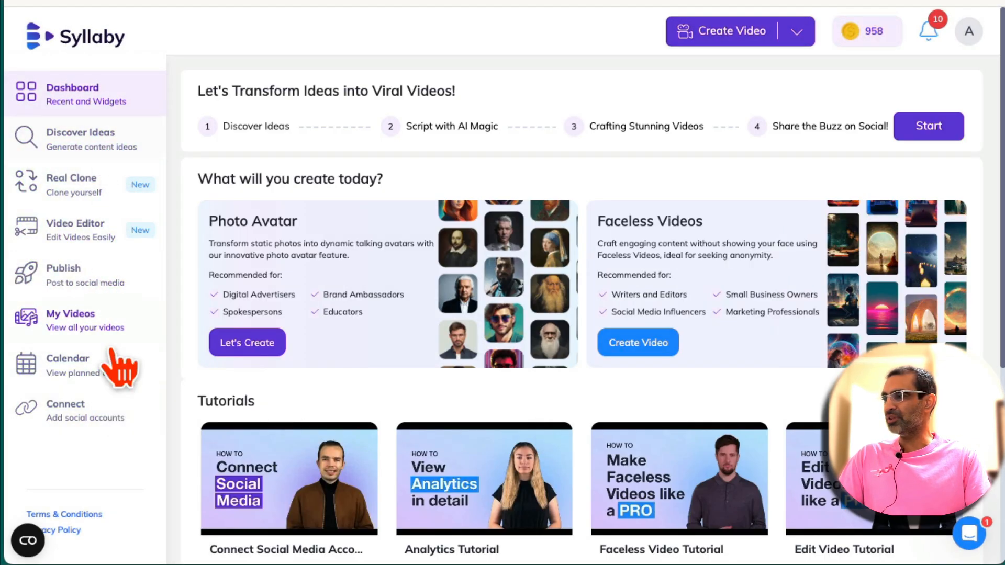
# - Open the Connect page, view the available platforms, then close the chooser
pyautogui.click(65, 410)
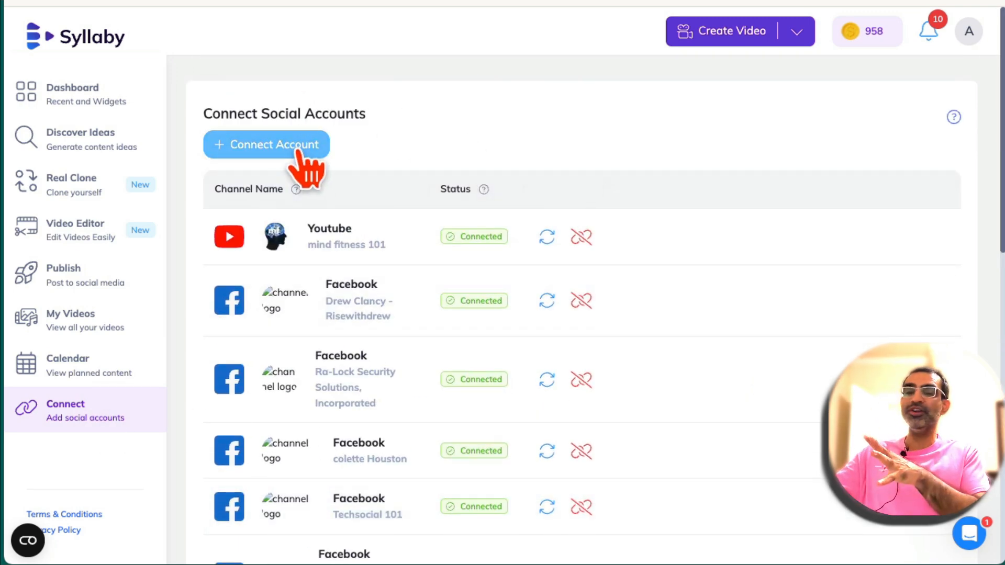
pyautogui.moveTo(240, 385)
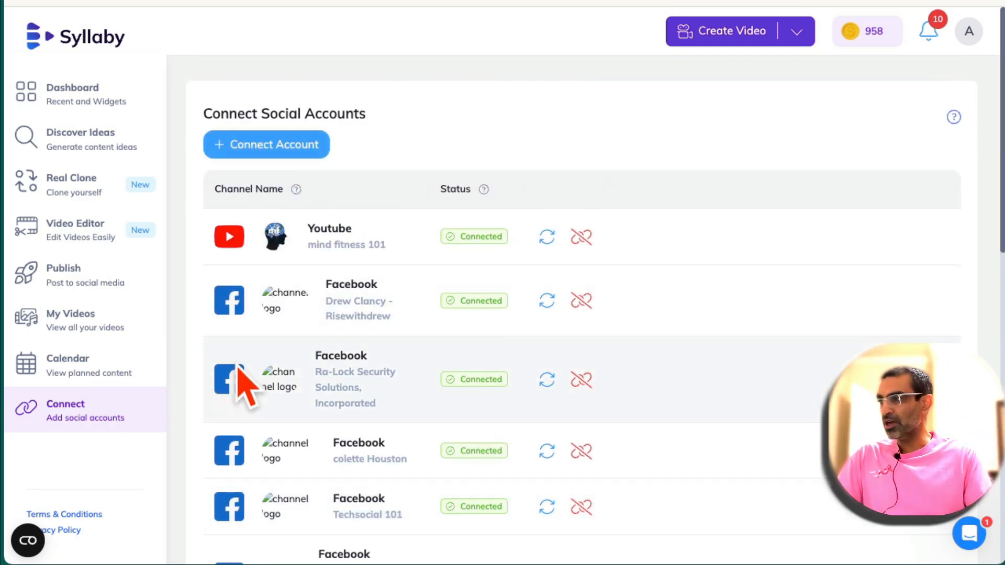
pyautogui.moveTo(282, 148)
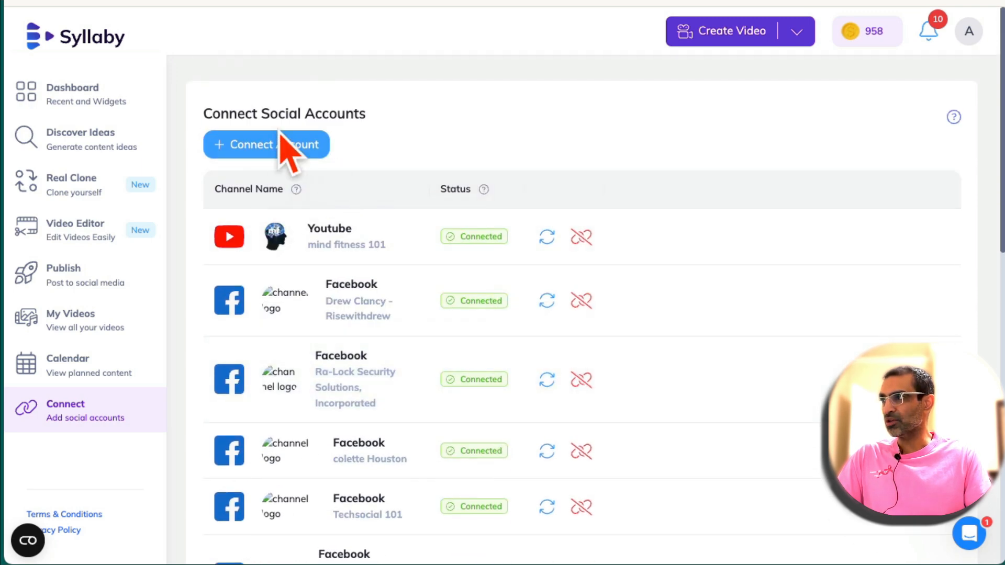
pyautogui.click(265, 144)
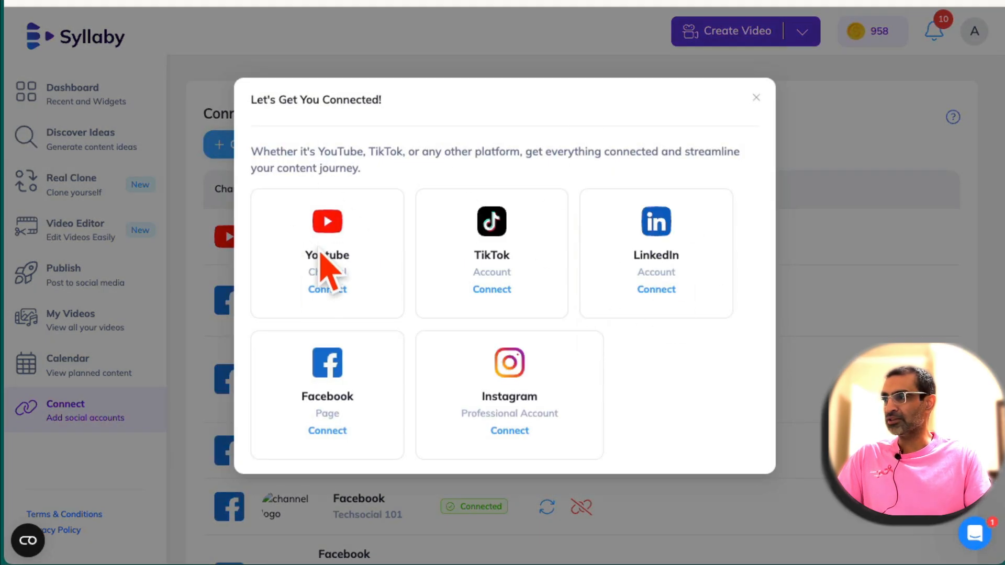
pyautogui.moveTo(486, 268)
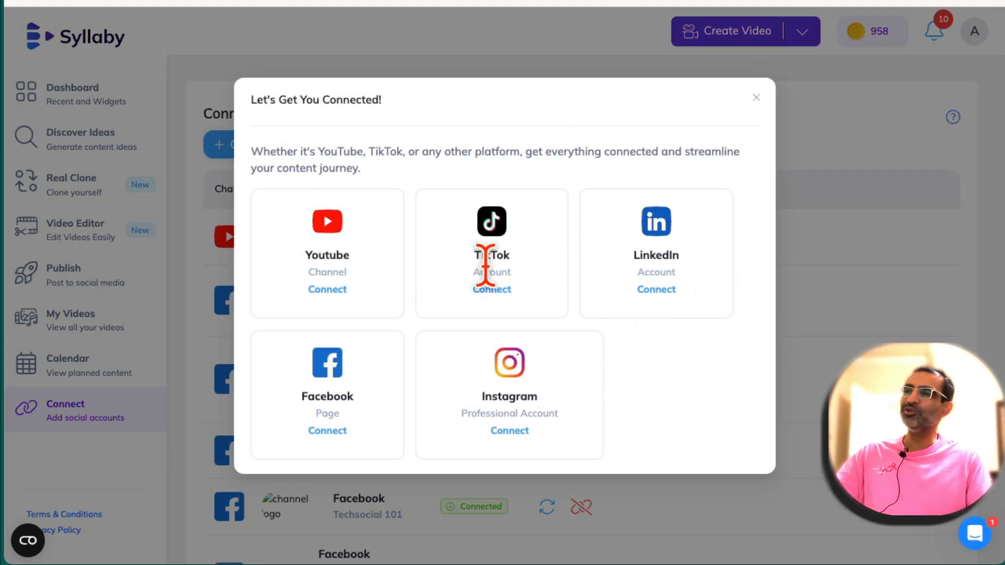
pyautogui.moveTo(588, 448)
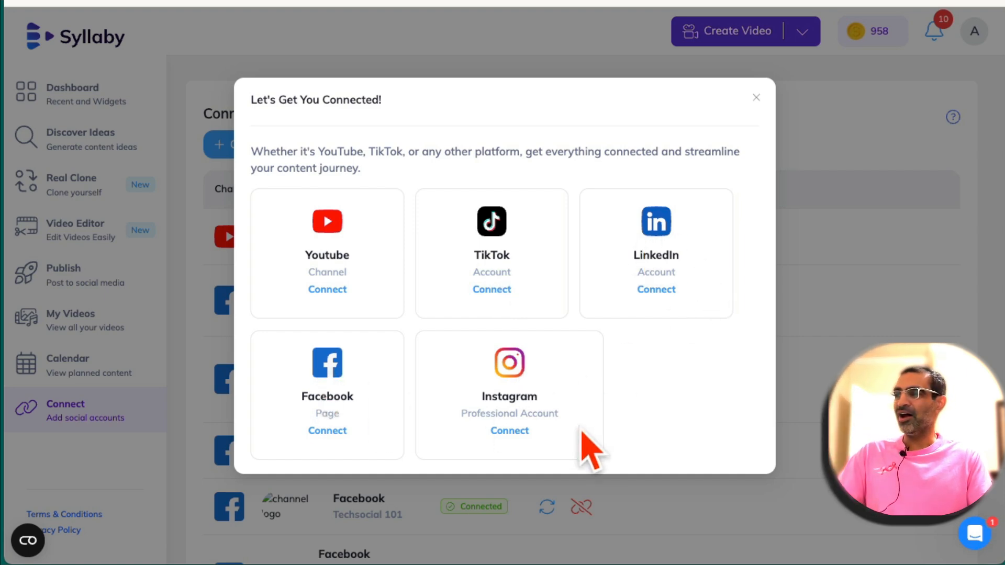
pyautogui.click(755, 98)
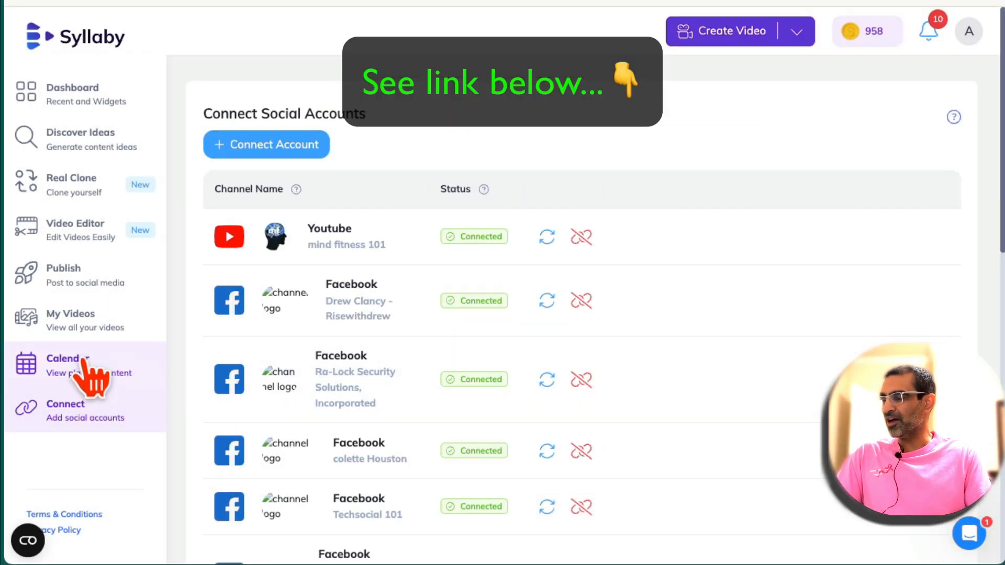
# - View the content calendar, then open My Videos to see the content list
pyautogui.click(68, 366)
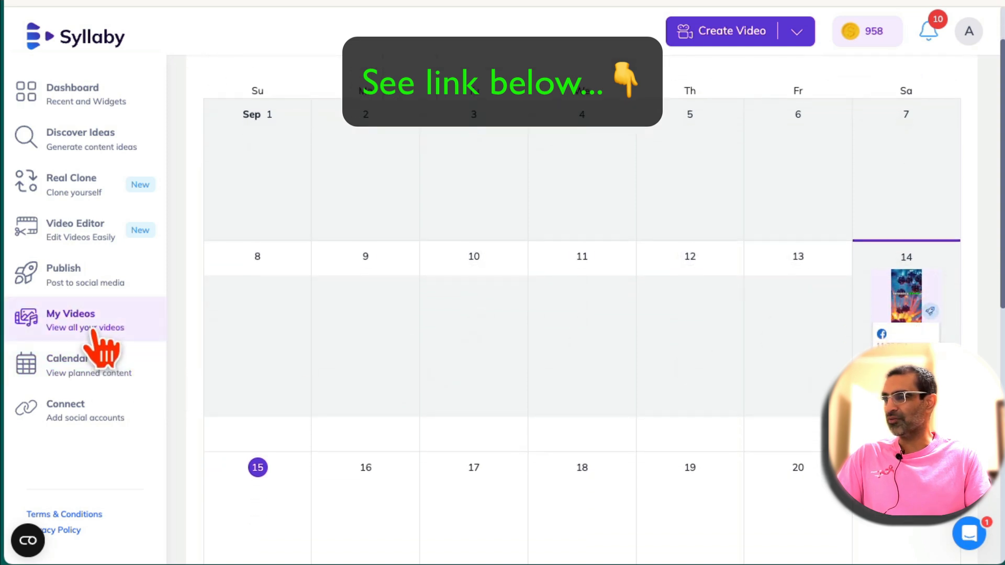
pyautogui.click(71, 320)
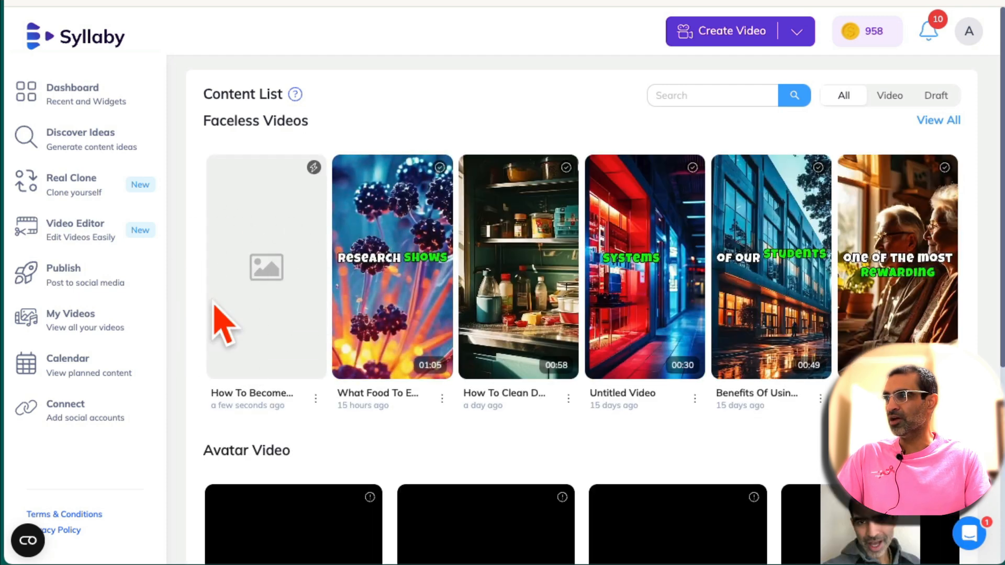
pyautogui.moveTo(71, 321)
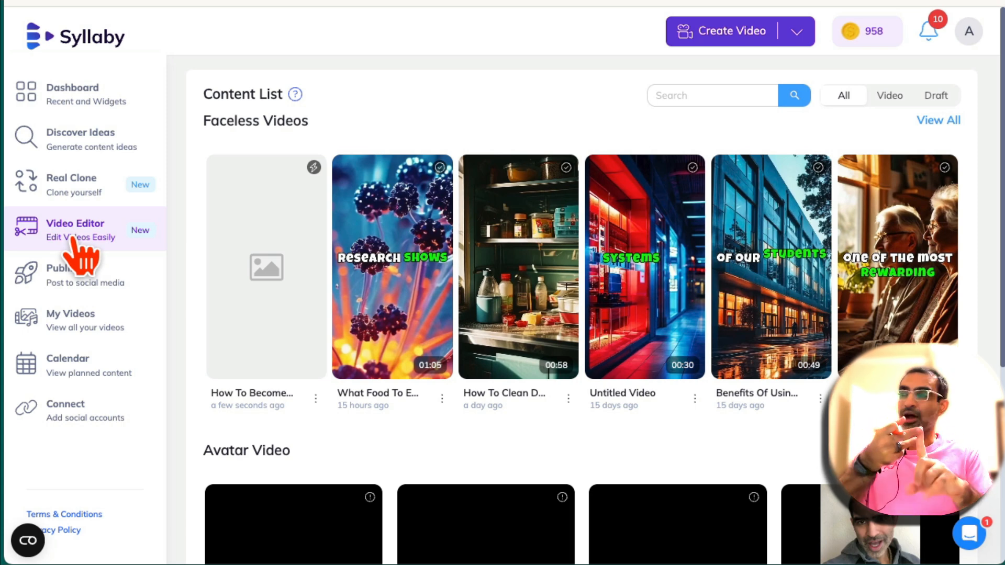
pyautogui.moveTo(77, 458)
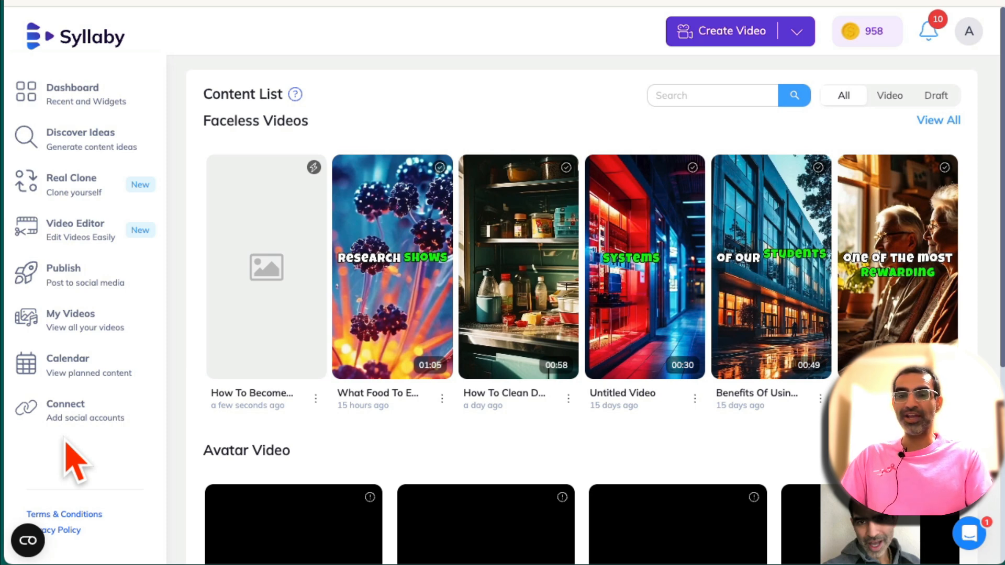
pyautogui.moveTo(77, 89)
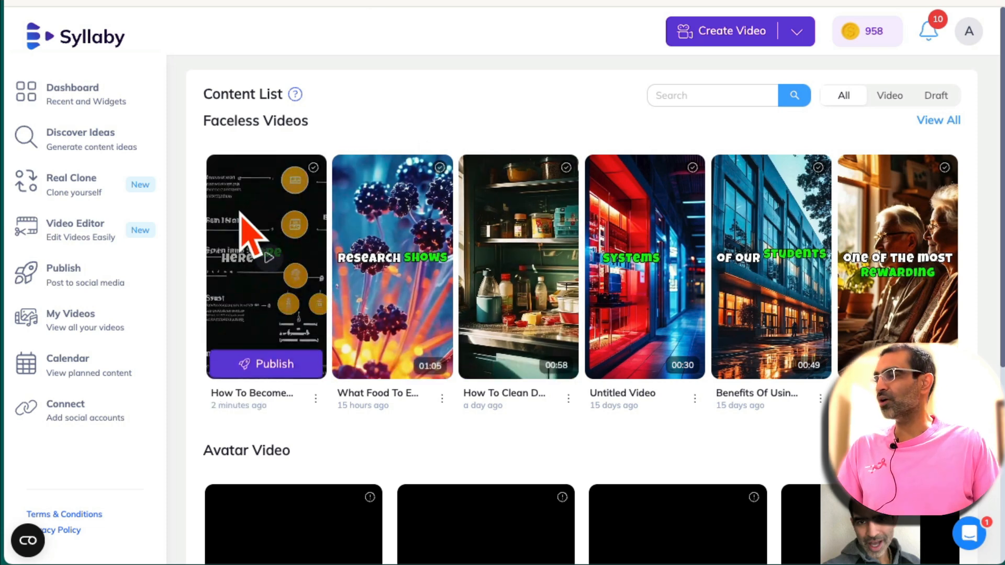
pyautogui.moveTo(326, 224)
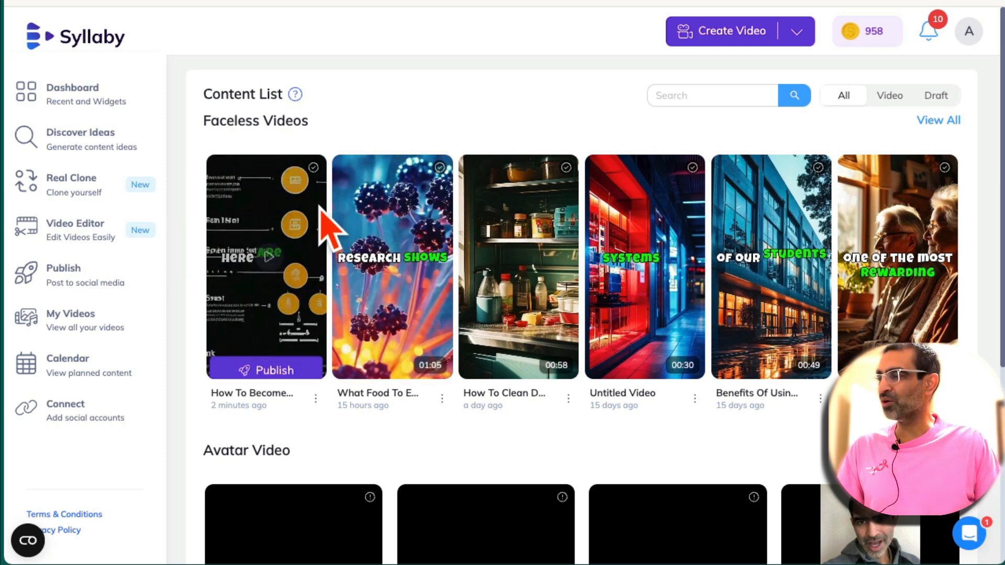
pyautogui.moveTo(276, 279)
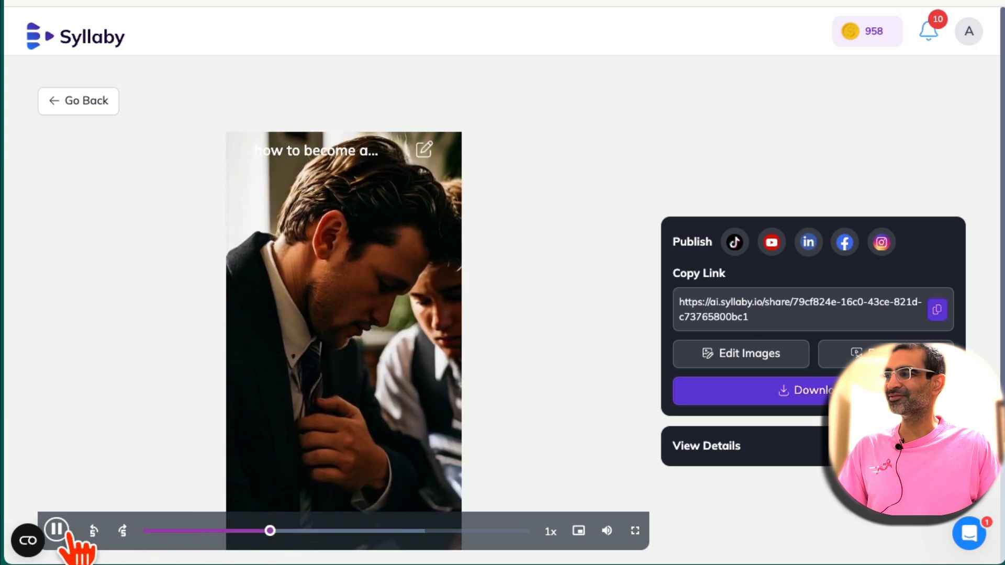
# - Pause and skip ahead in the video preview, then copy its share link
pyautogui.click(56, 530)
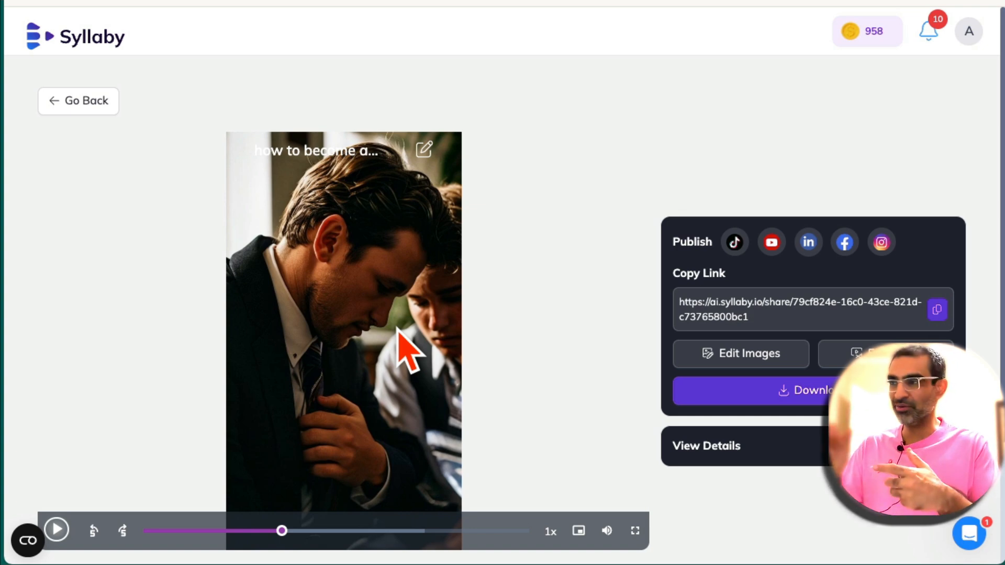
pyautogui.moveTo(103, 535)
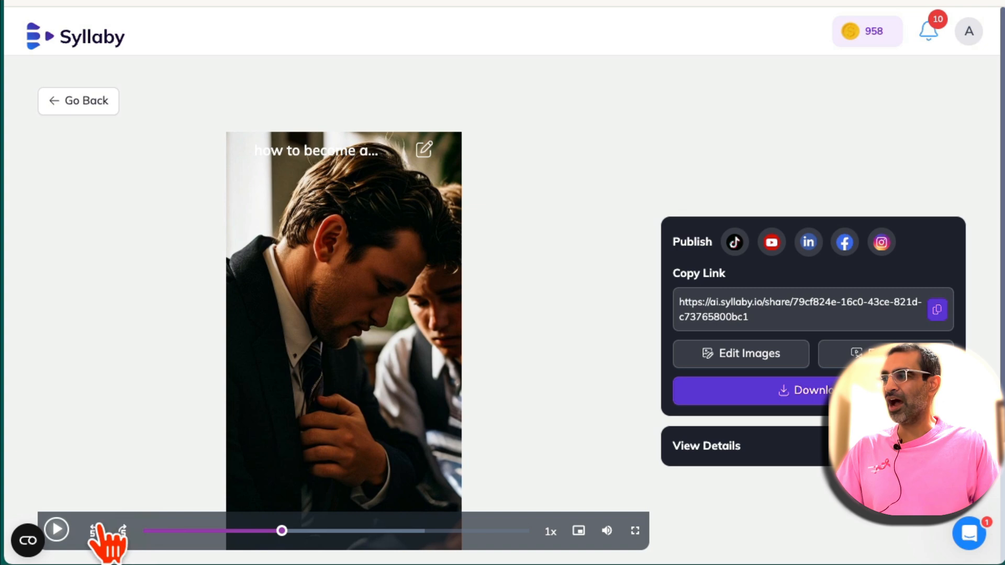
pyautogui.click(56, 530)
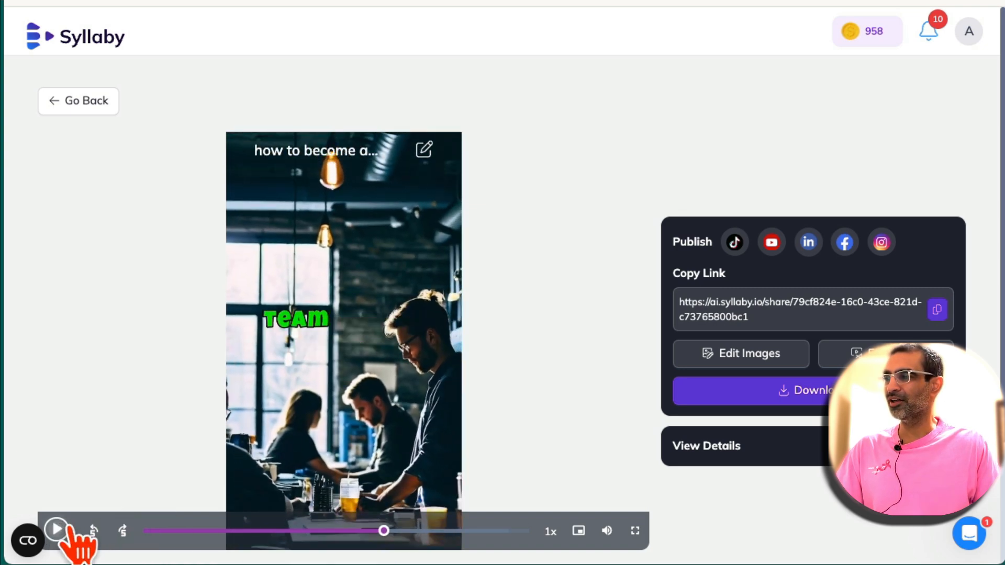
pyautogui.moveTo(407, 408)
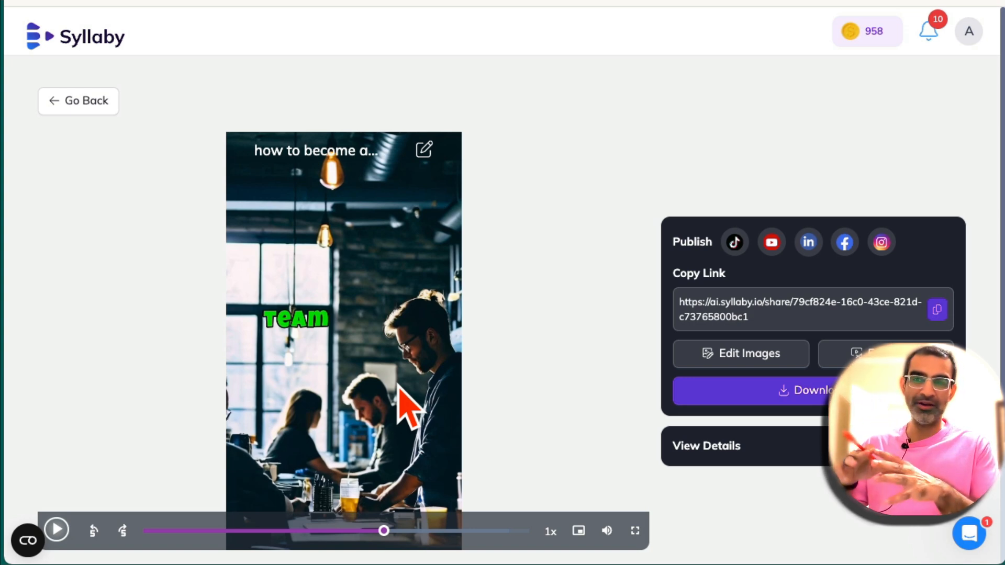
pyautogui.moveTo(769, 272)
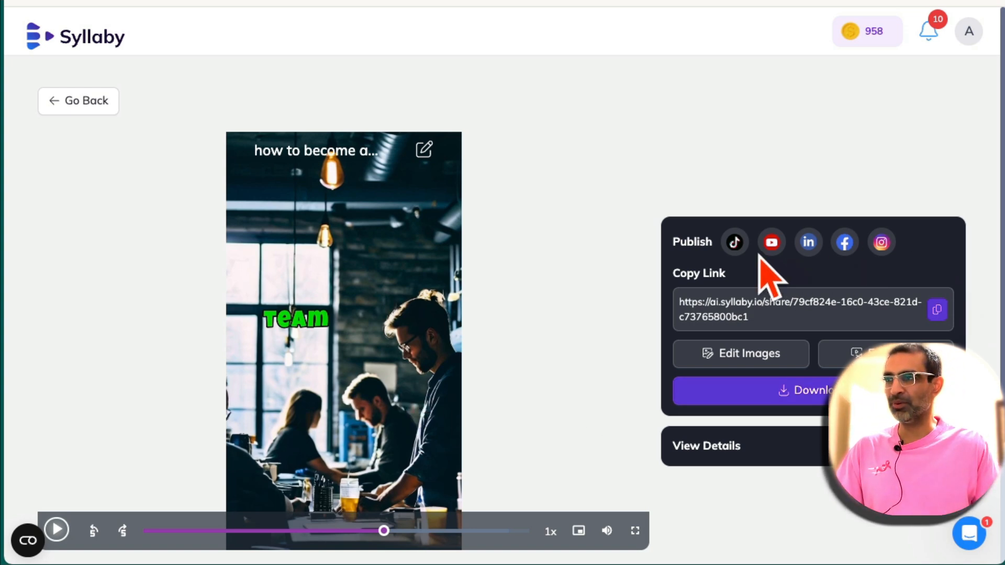
pyautogui.moveTo(801, 276)
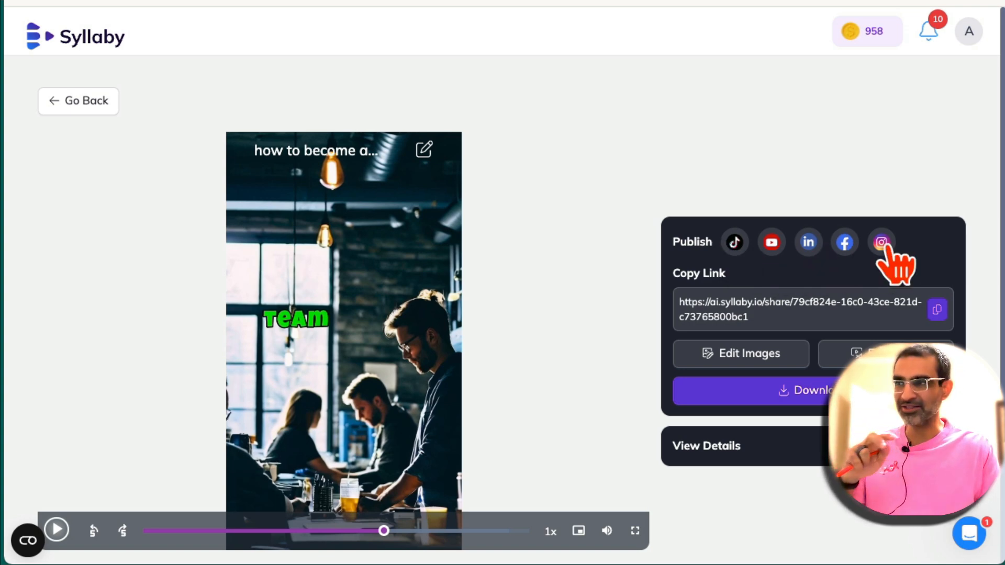
pyautogui.moveTo(936, 309)
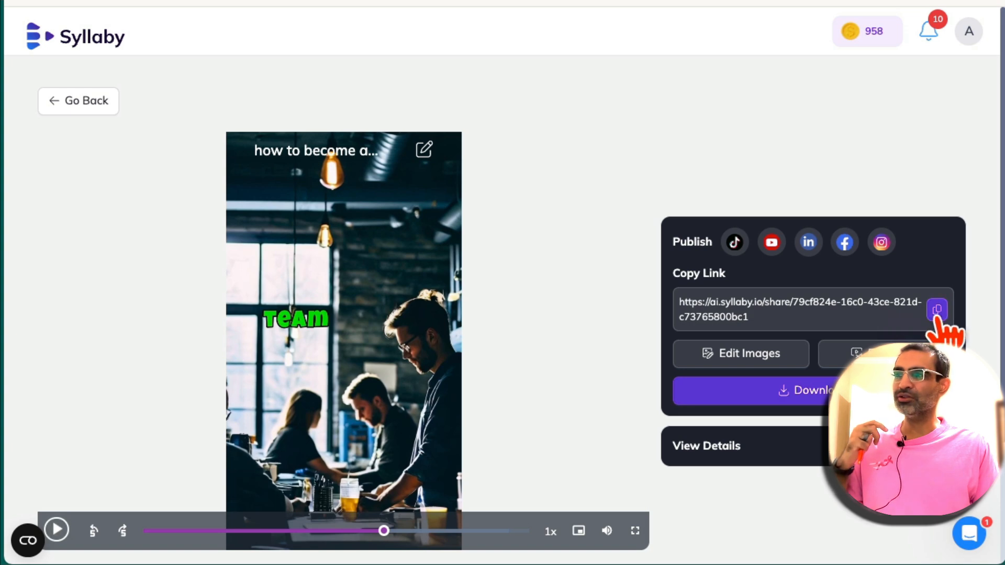
pyautogui.click(936, 310)
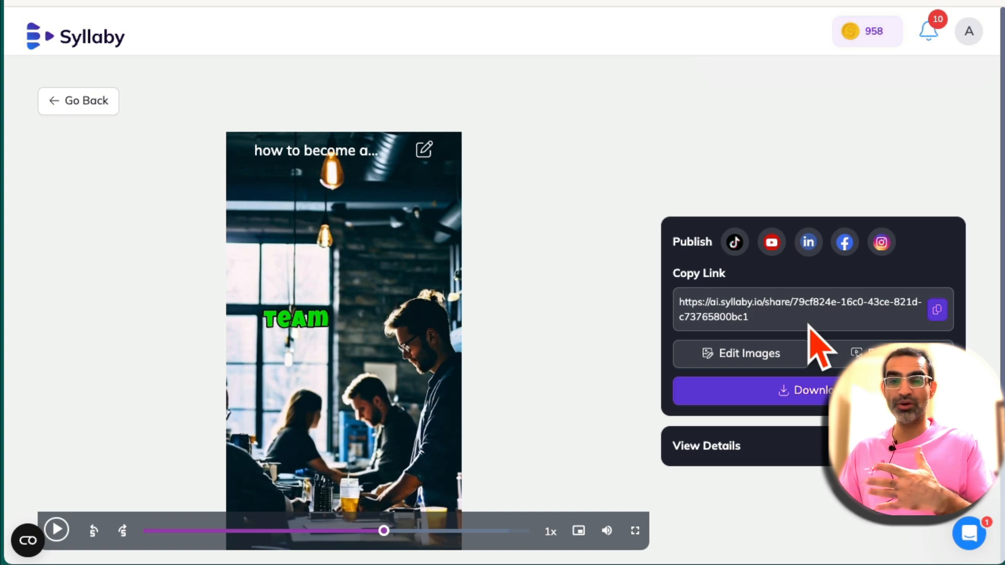
pyautogui.moveTo(753, 302)
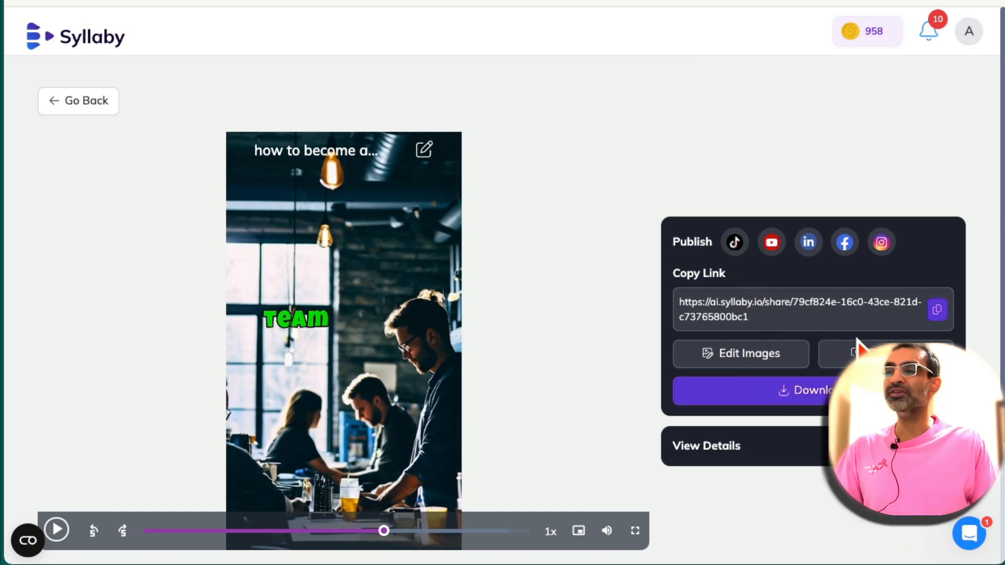
pyautogui.moveTo(641, 381)
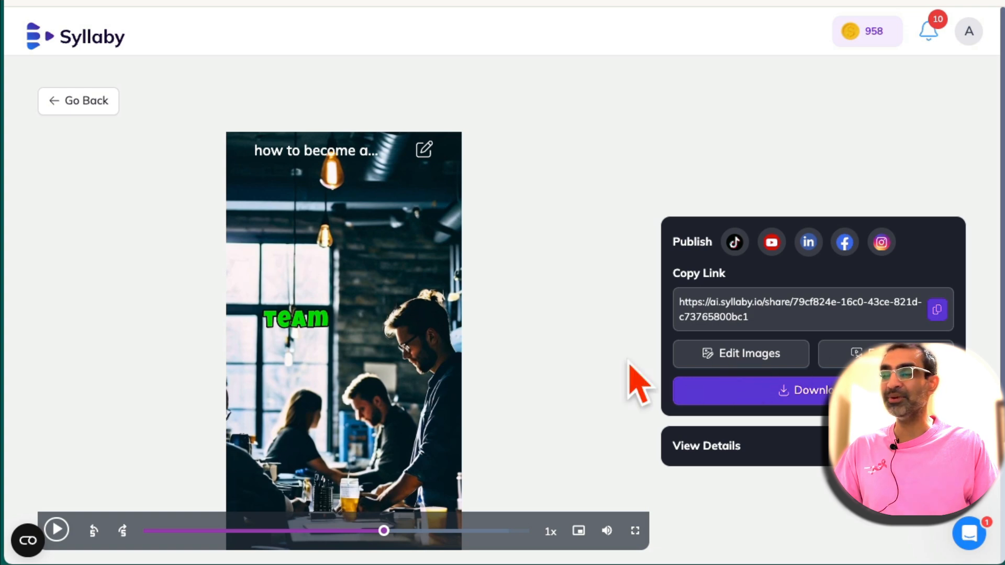
pyautogui.moveTo(357, 323)
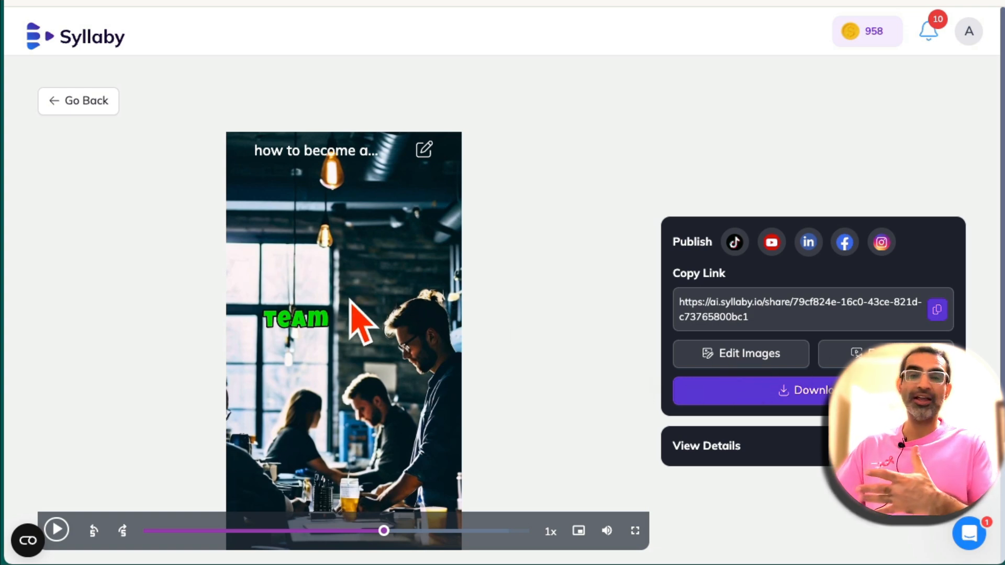
pyautogui.moveTo(781, 384)
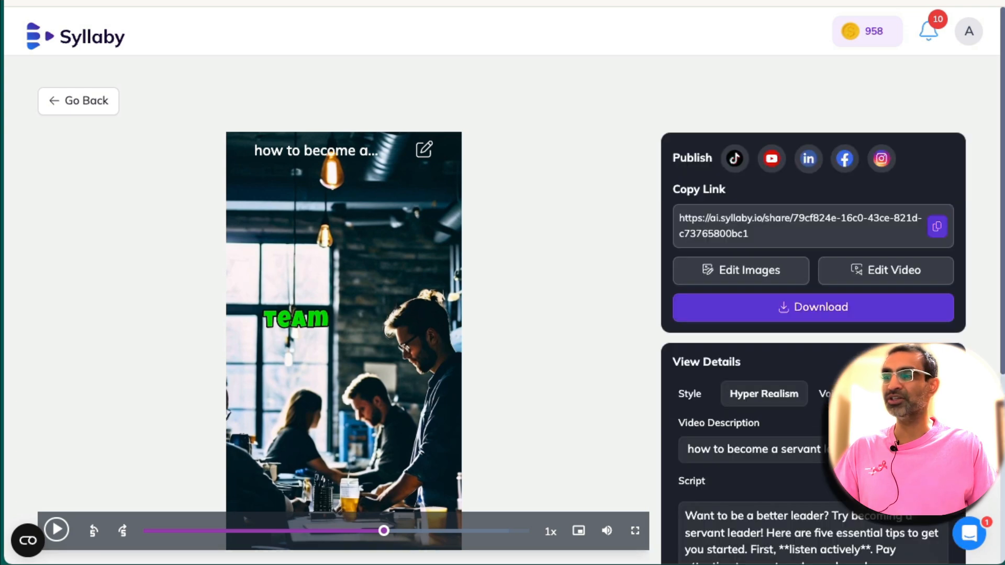
# - Scroll down the View Details panel to the video description, then back up
pyautogui.scroll(-3)
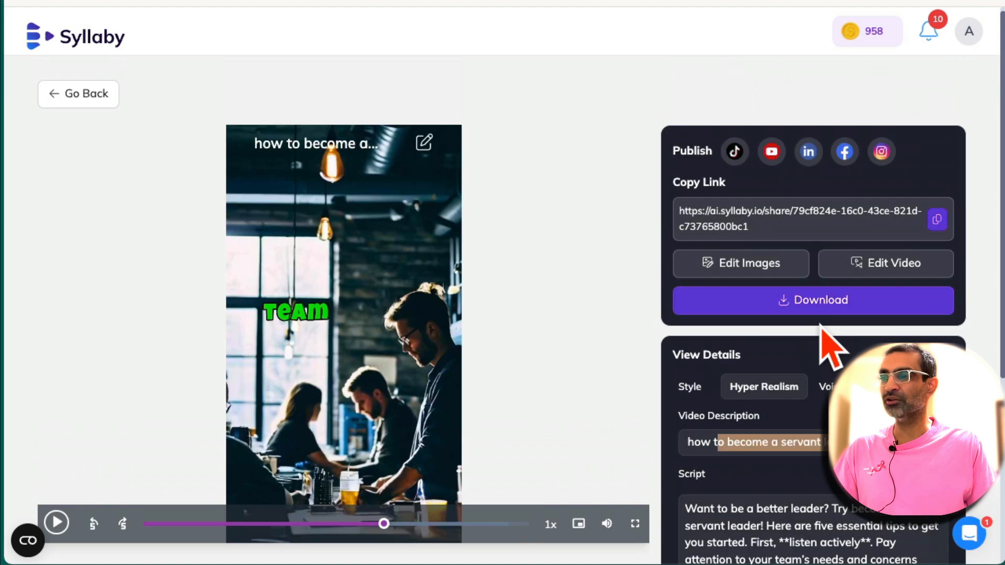
pyautogui.scroll(-3)
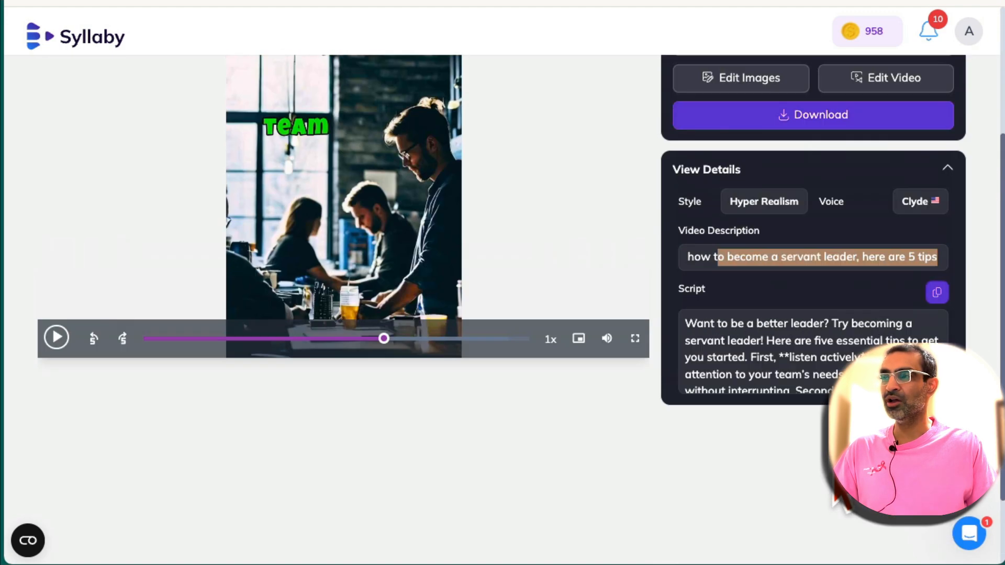
pyautogui.scroll(3)
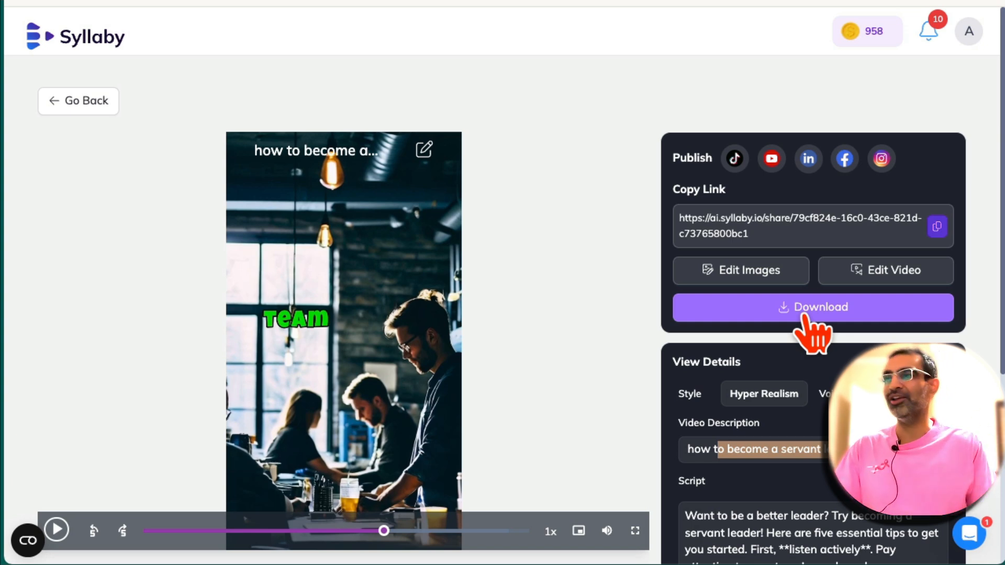
pyautogui.moveTo(865, 212)
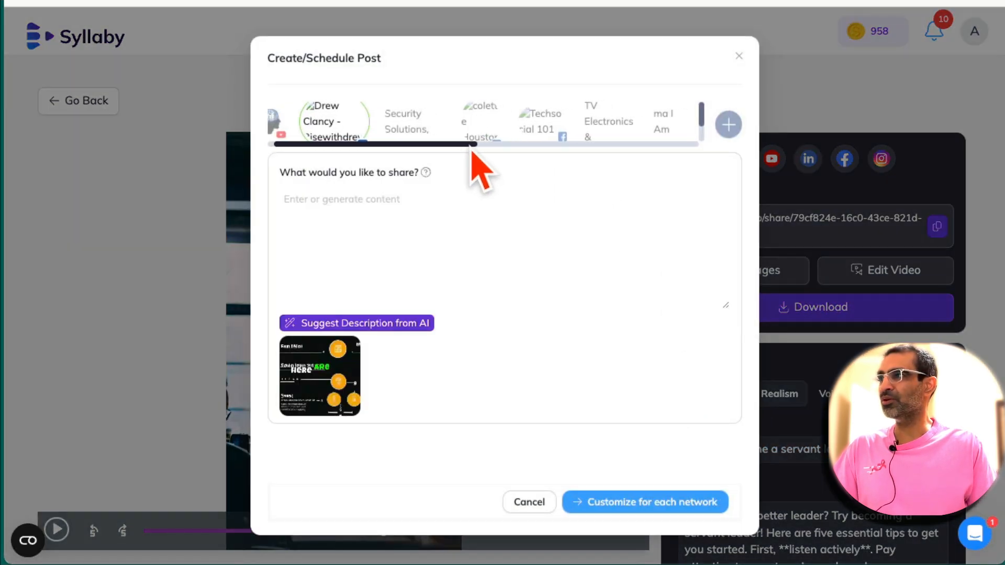
# - Enter the post caption 'How to become a servant leader, here are 5 tips!'
pyautogui.hscroll(3)
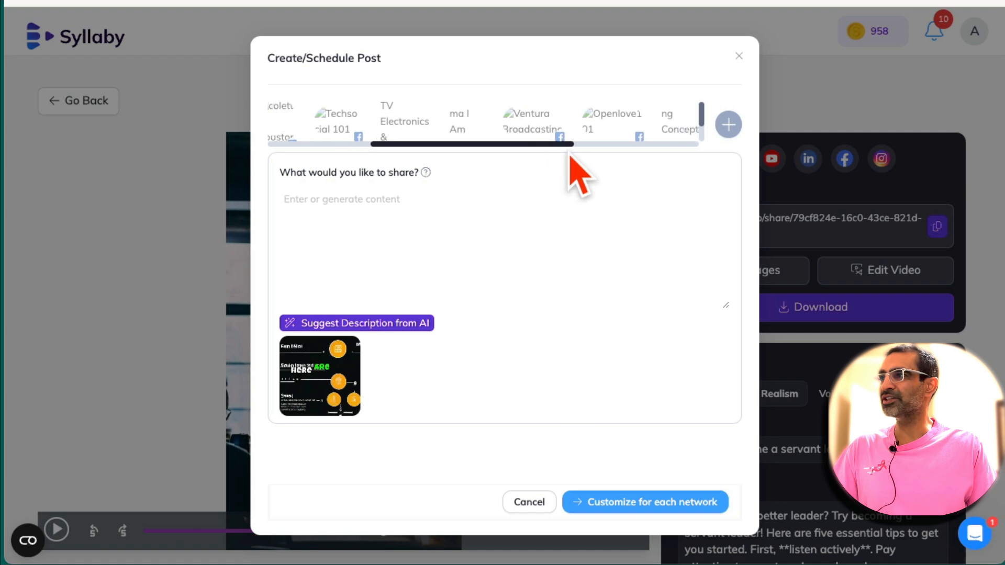
pyautogui.hscroll(3)
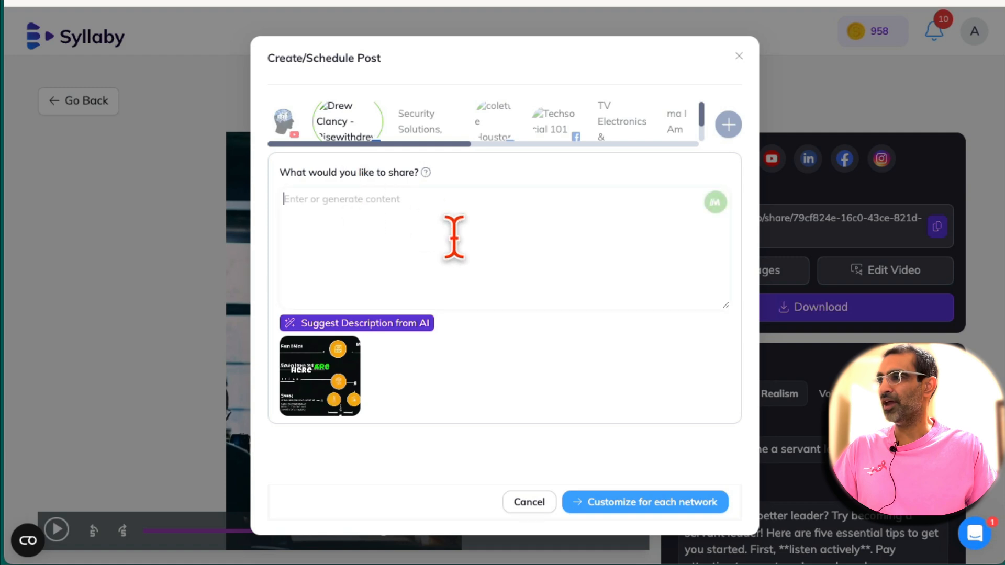
pyautogui.write('how to become a servant leader, here are 5 tips')
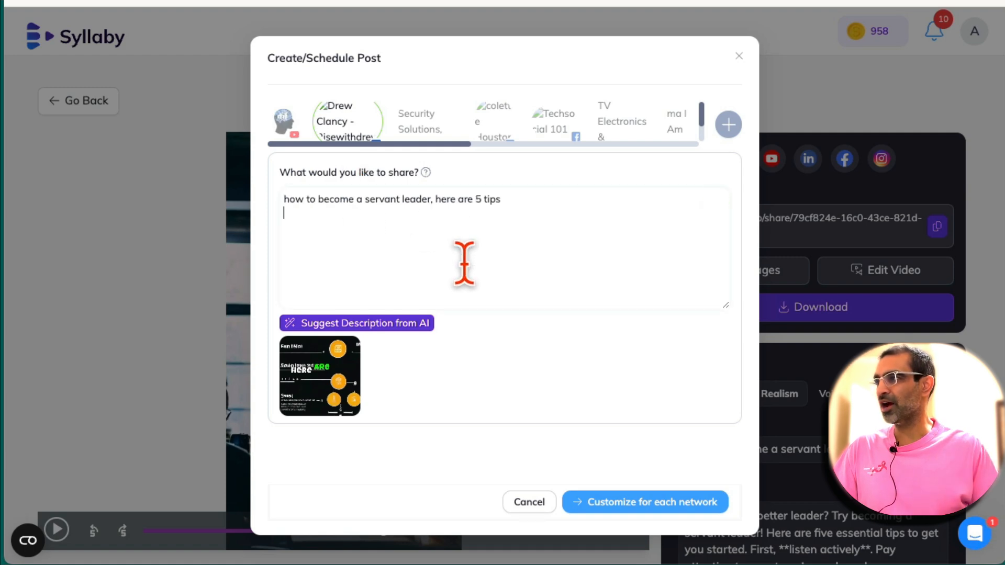
pyautogui.write('h')
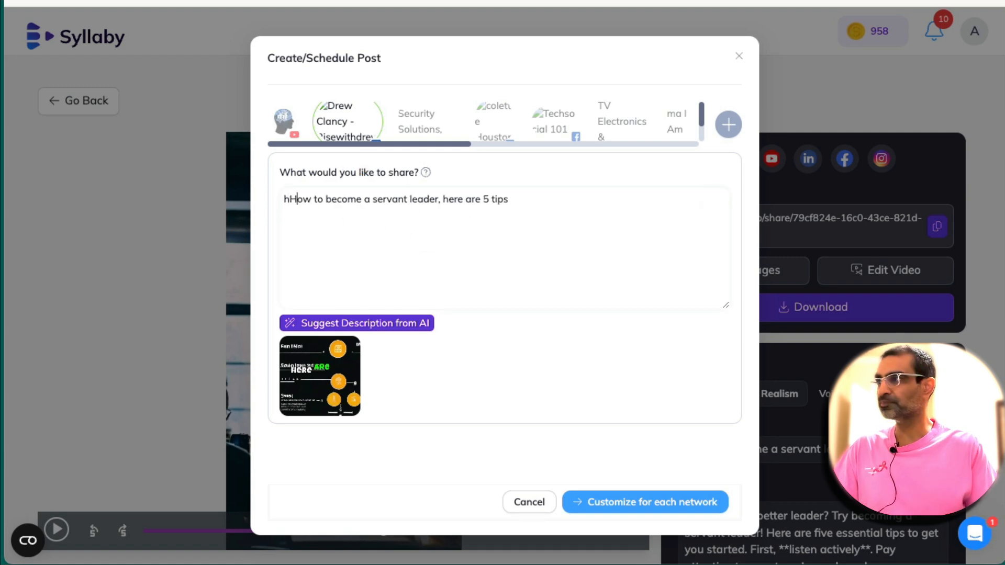
pyautogui.press('Backspace')
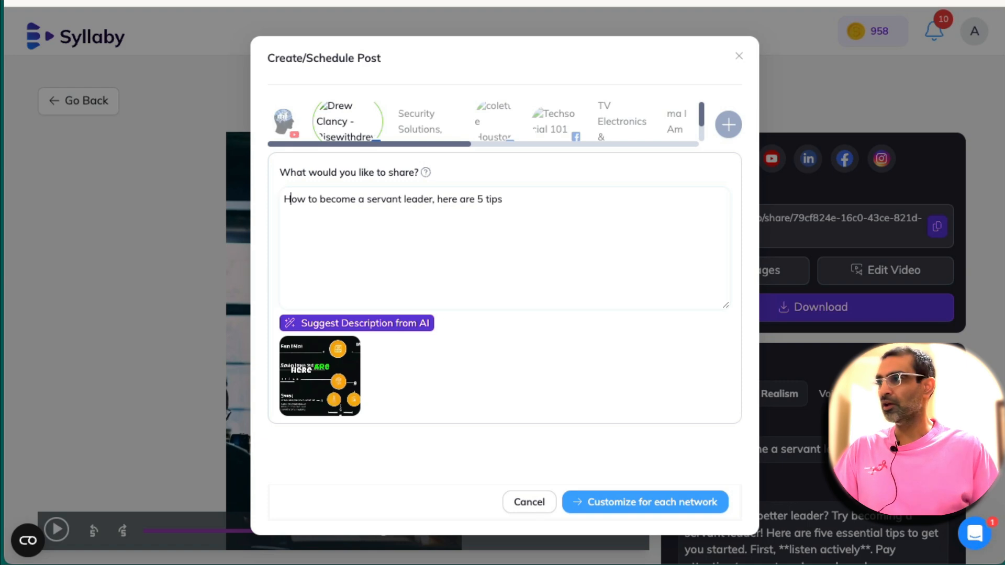
pyautogui.write('!')
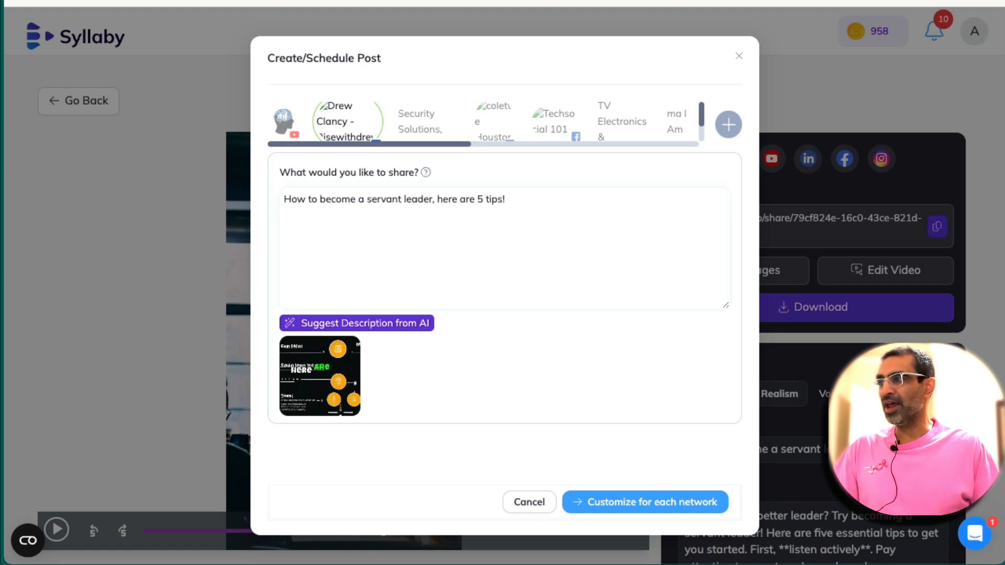
pyautogui.moveTo(372, 235)
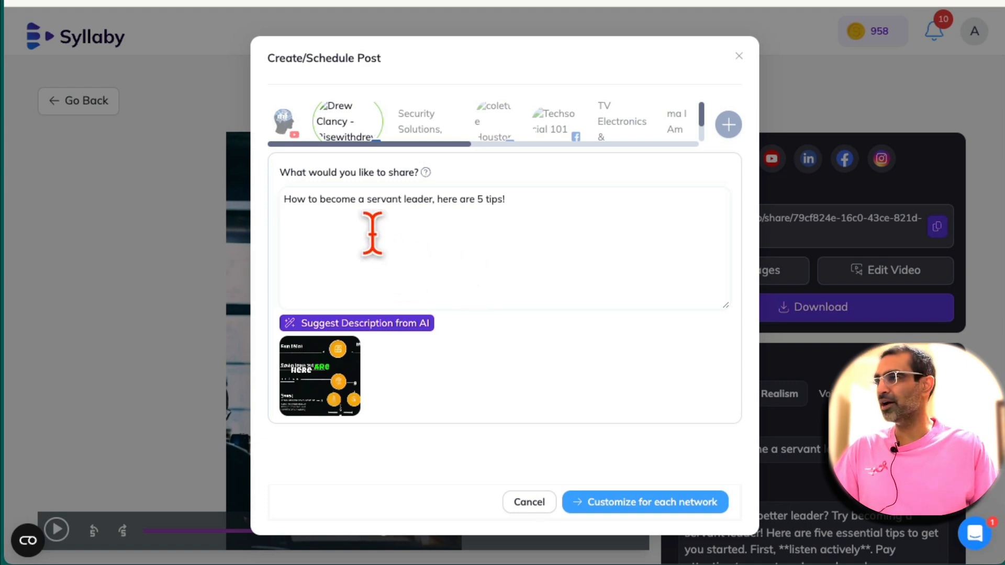
pyautogui.moveTo(717, 454)
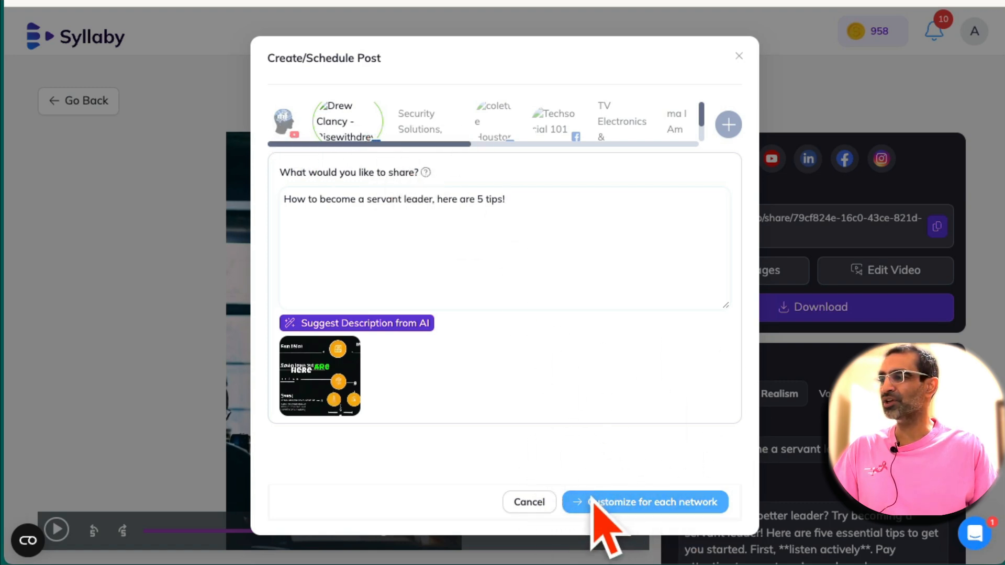
# - Switch the post to 'Customize for each network' for the Facebook Reel
pyautogui.click(644, 502)
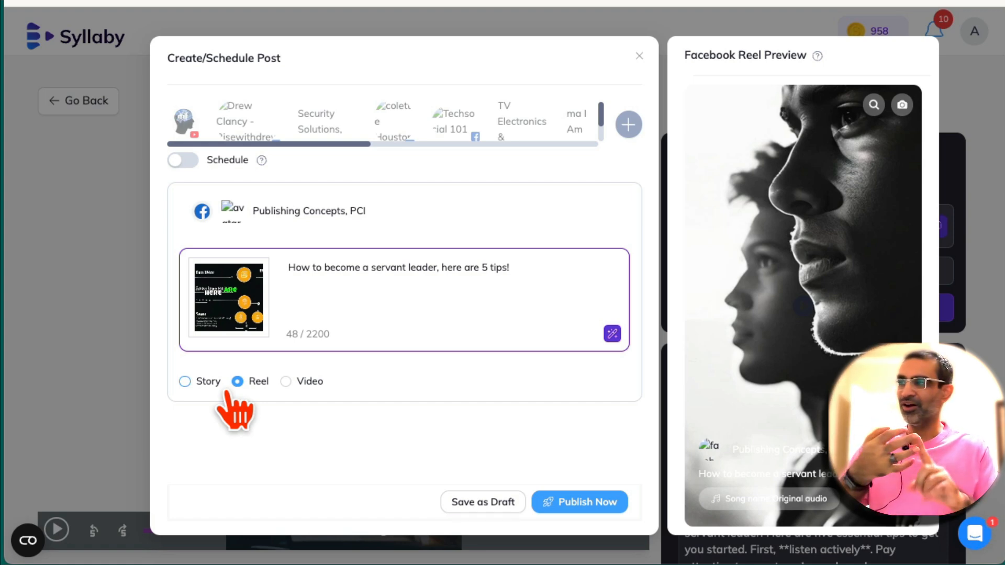
pyautogui.moveTo(368, 414)
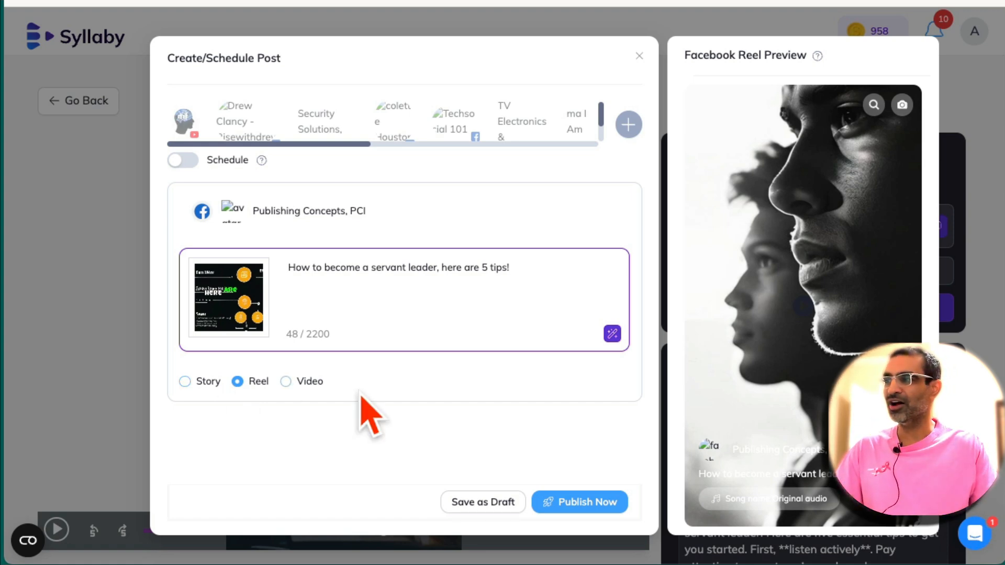
pyautogui.moveTo(362, 420)
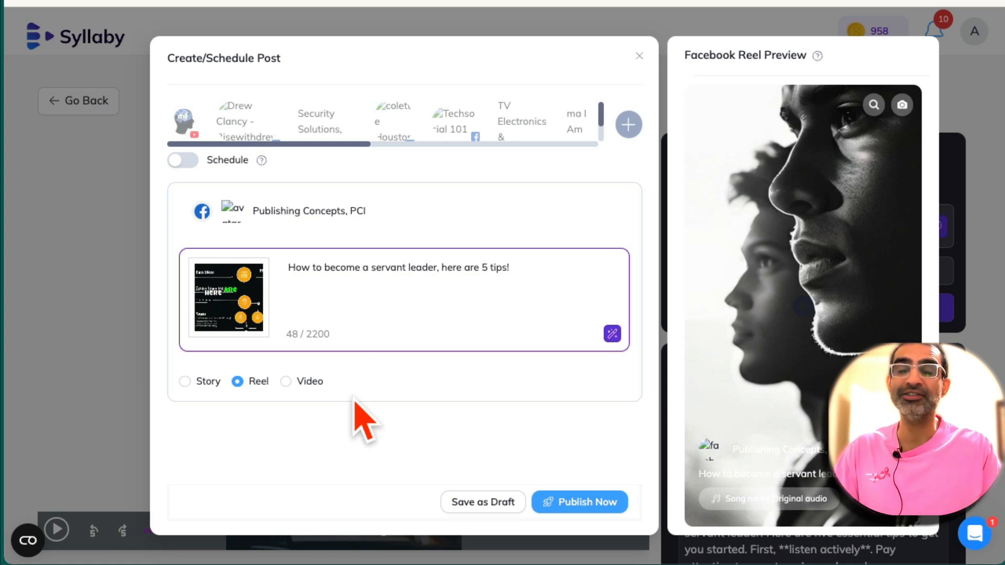
pyautogui.moveTo(597, 500)
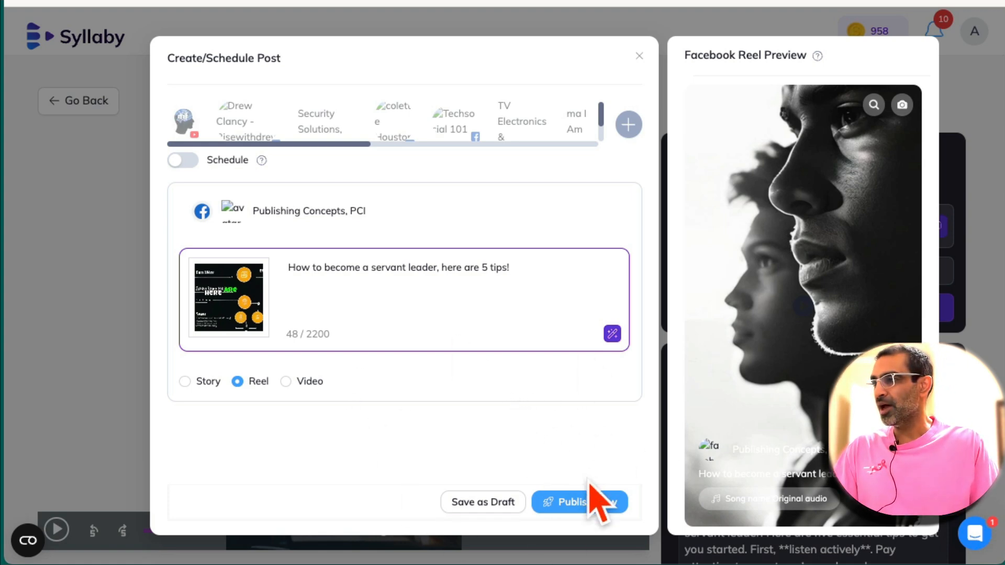
pyautogui.moveTo(209, 160)
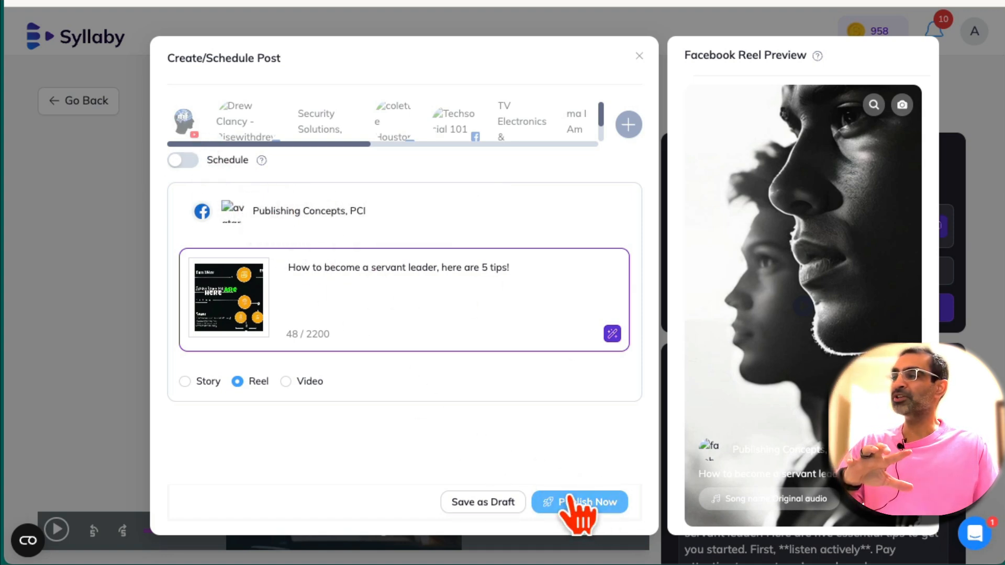
pyautogui.moveTo(183, 160)
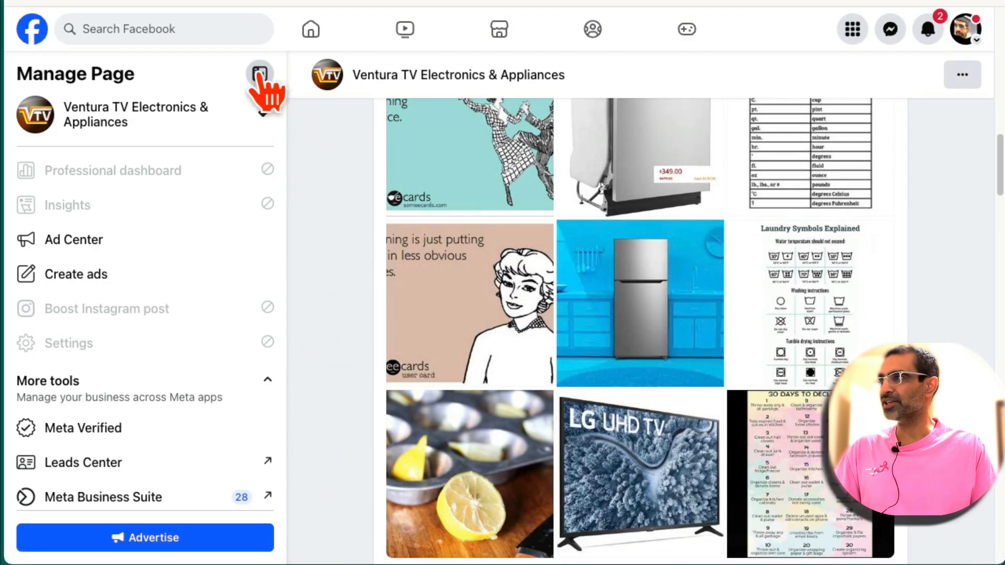
# - Revisit the Ventura TV Electronics & Appliances Facebook page
pyautogui.click(260, 73)
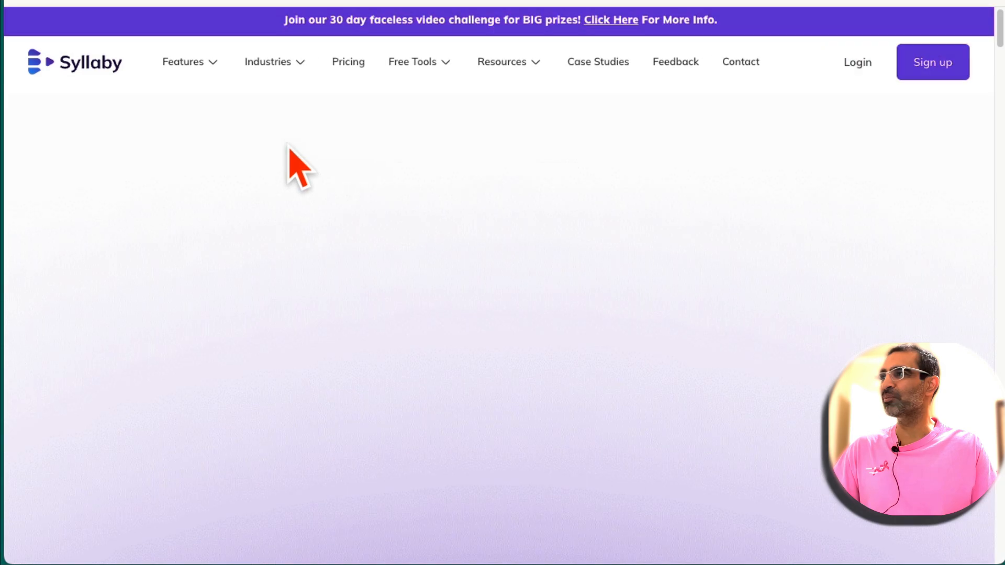
# - Open the Features dropdown in the Syllaby homepage navigation
pyautogui.click(183, 62)
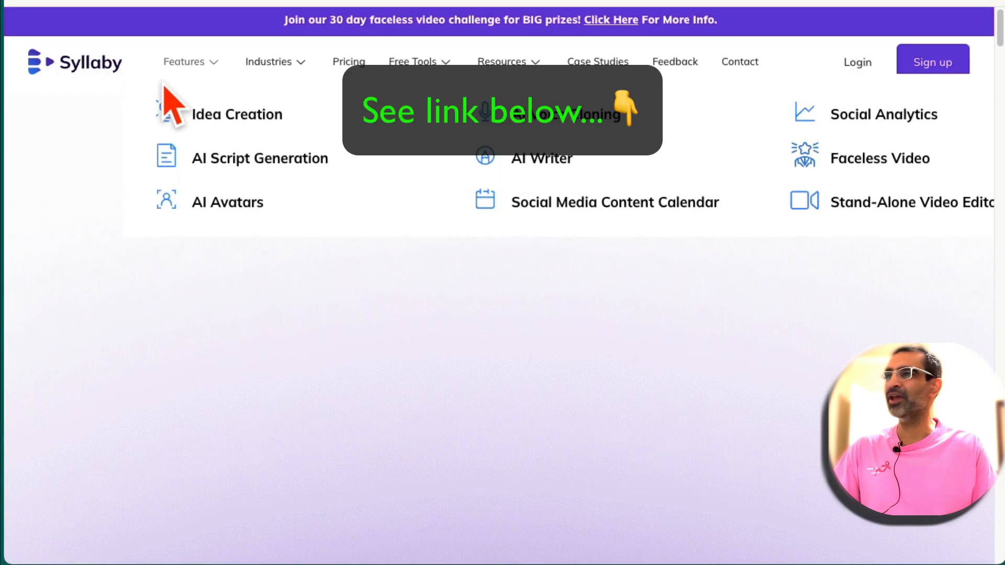